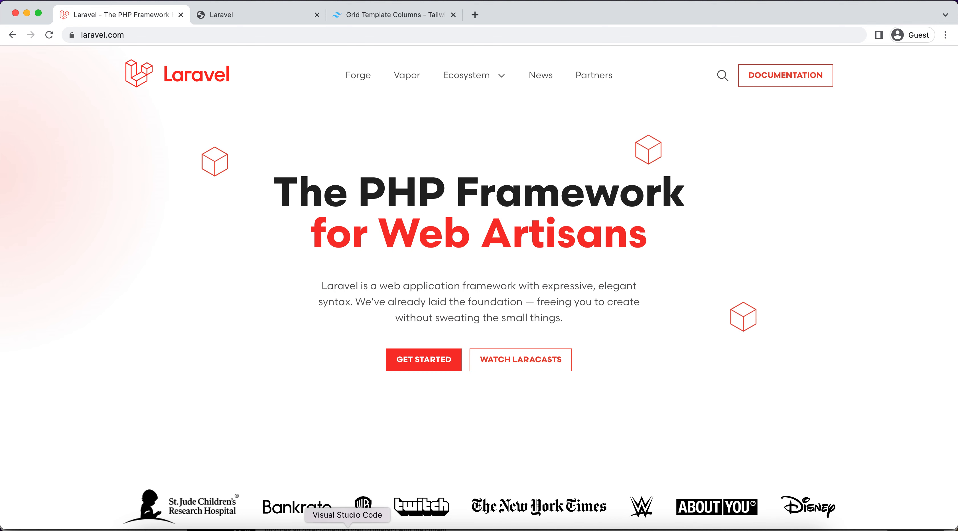
Step: Switch to VS Code, view dashboard.blade.php, then web.php to review the dashboard route
{"action": "left_click", "coordinate": [347, 515]}
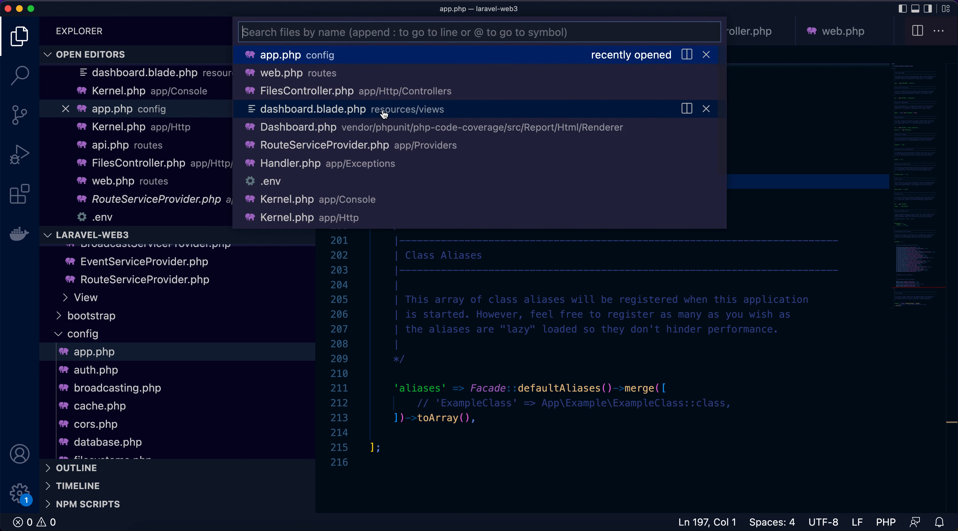
{"action": "left_click", "coordinate": [314, 109]}
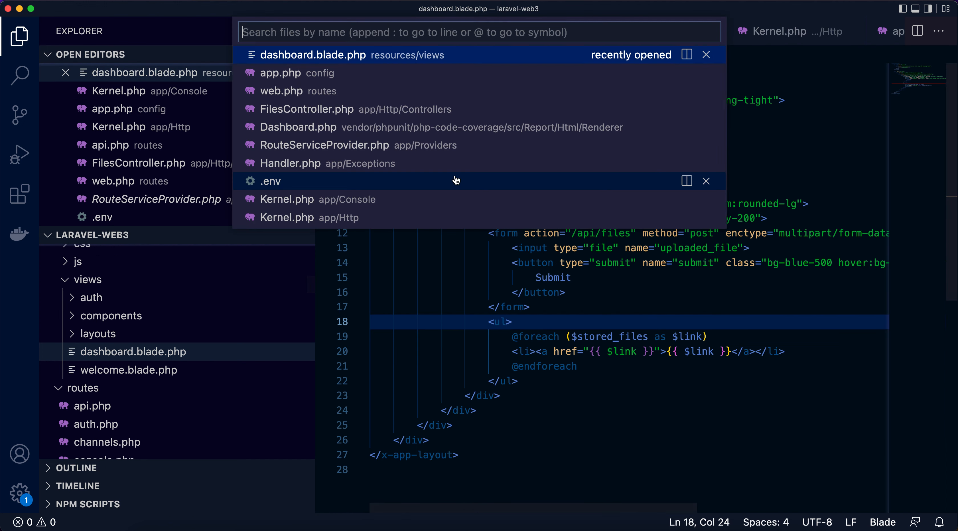
{"action": "mouse_move", "coordinate": [446, 163]}
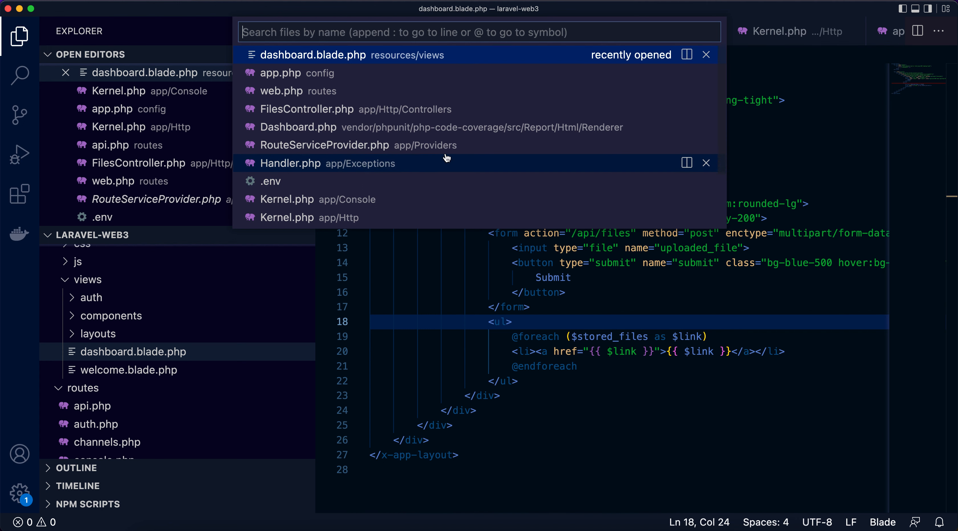
{"action": "mouse_move", "coordinate": [425, 83]}
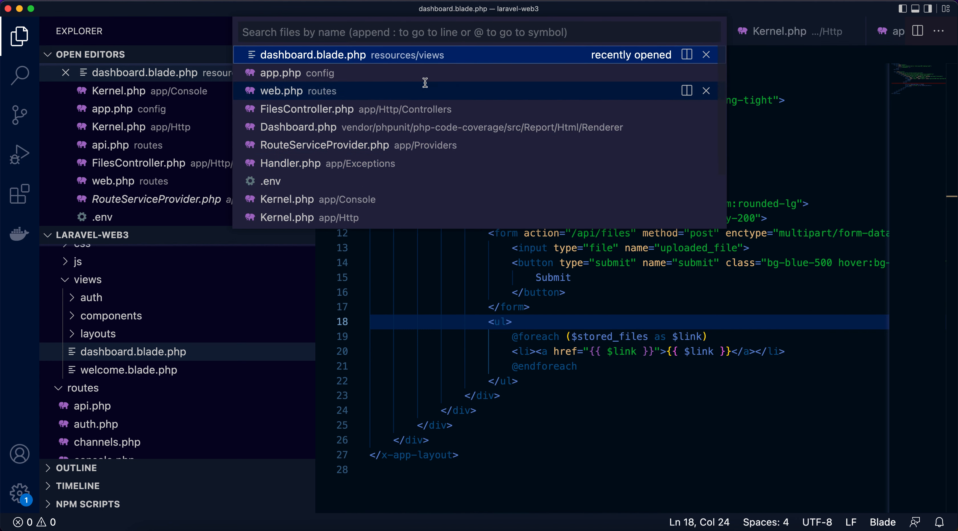
{"action": "left_click", "coordinate": [281, 91]}
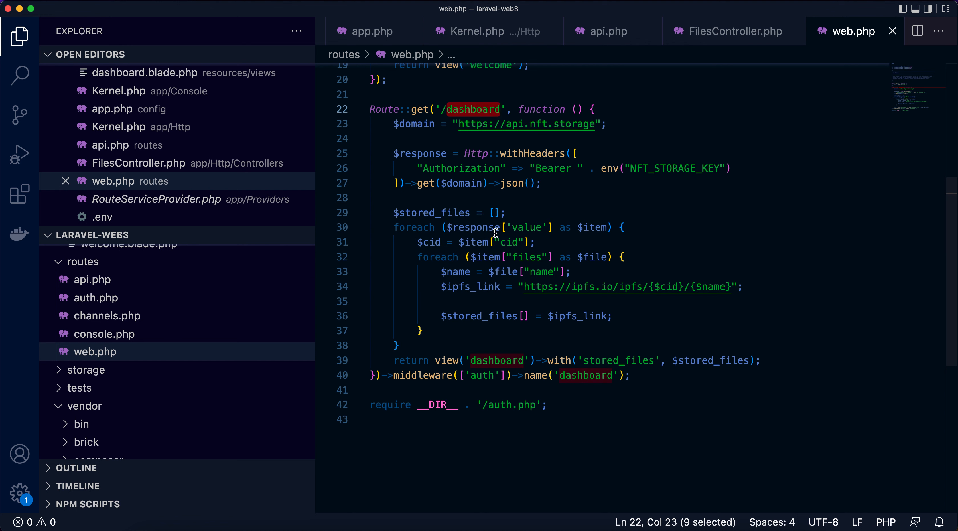
{"action": "mouse_move", "coordinate": [420, 145]}
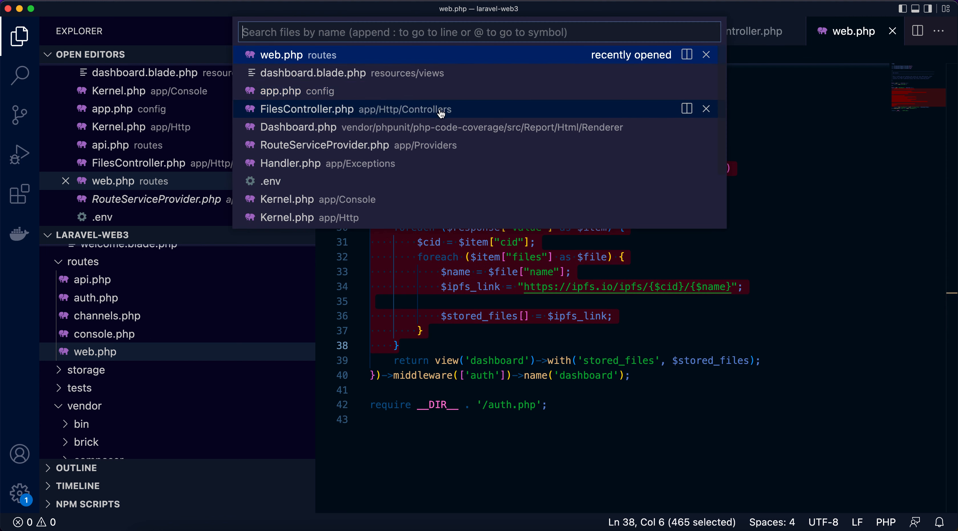
Step: Open FilesController.php to review the upload method posting files to NFT.Storage
{"action": "left_click", "coordinate": [307, 109]}
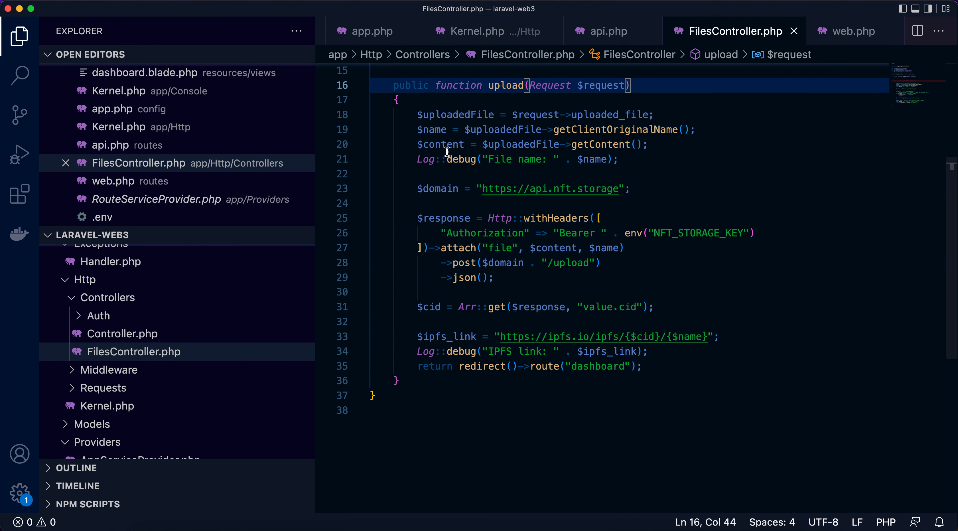
{"action": "mouse_move", "coordinate": [417, 115]}
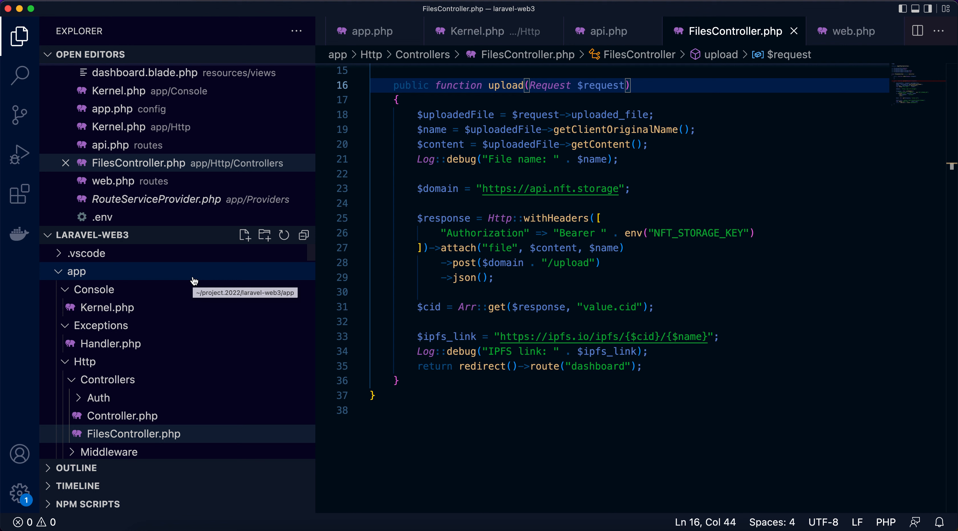
Step: Create a new Services folder inside the app folder
{"action": "right_click", "coordinate": [77, 272]}
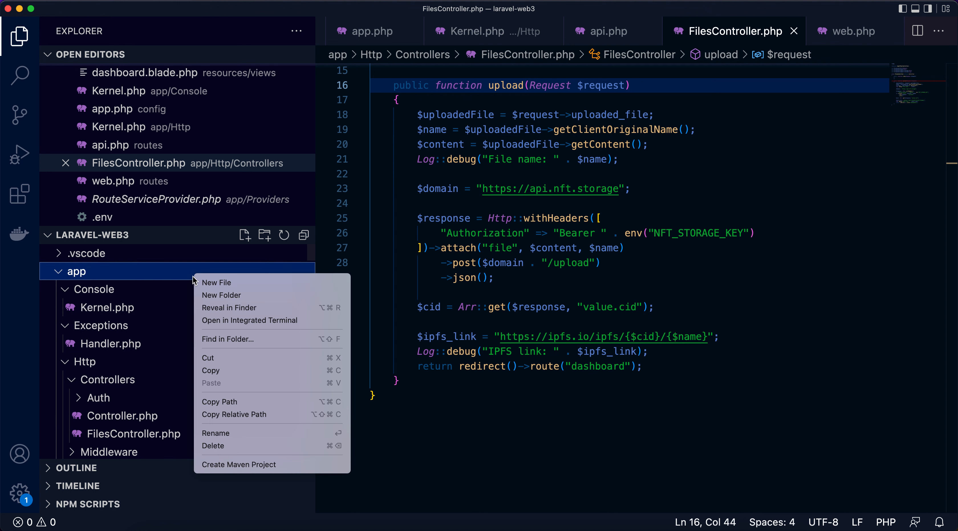
{"action": "mouse_move", "coordinate": [249, 320]}
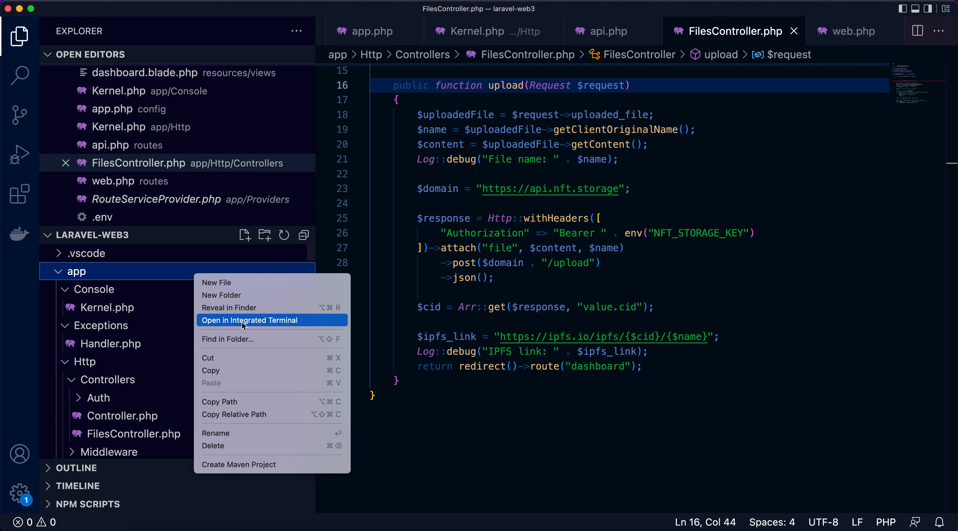
{"action": "left_click", "coordinate": [216, 283]}
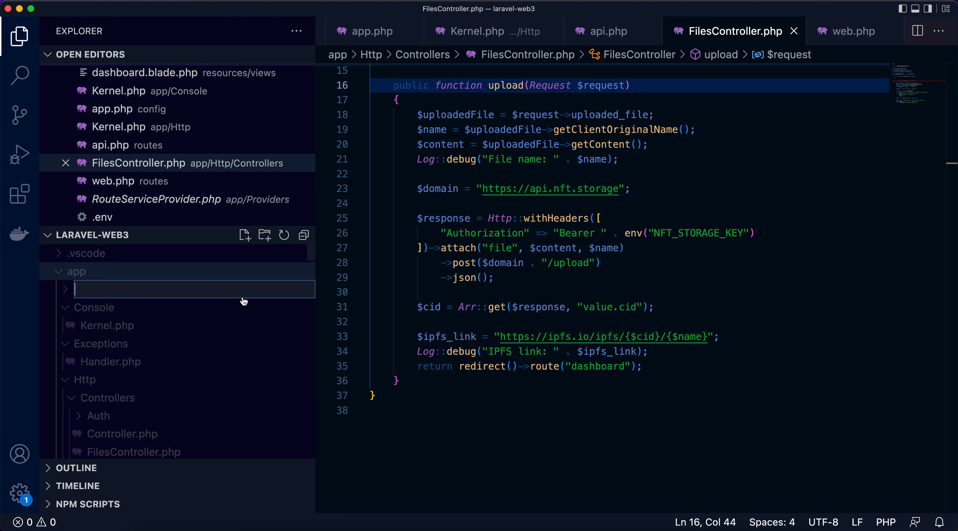
{"action": "type", "text": "Services"}
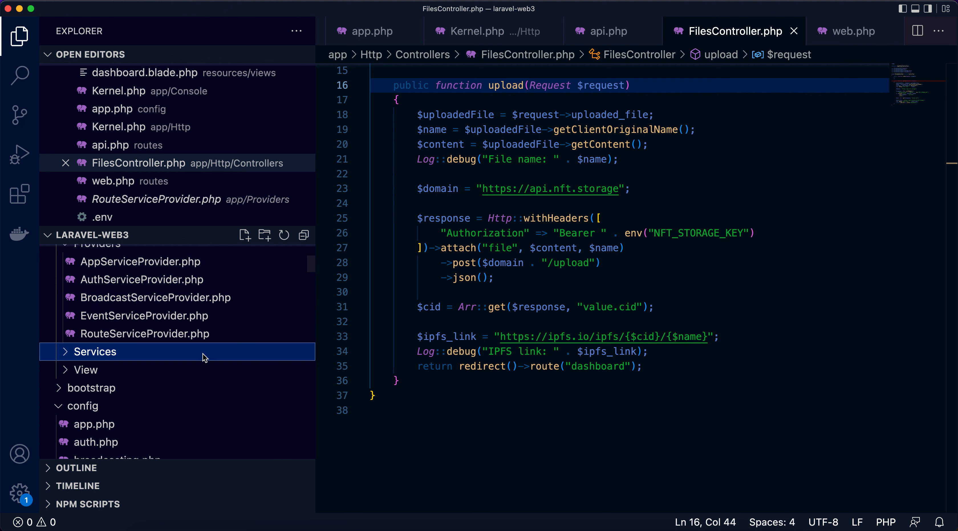
Step: Create an empty IPFSStorageService.php file inside the Services folder
{"action": "right_click", "coordinate": [94, 351]}
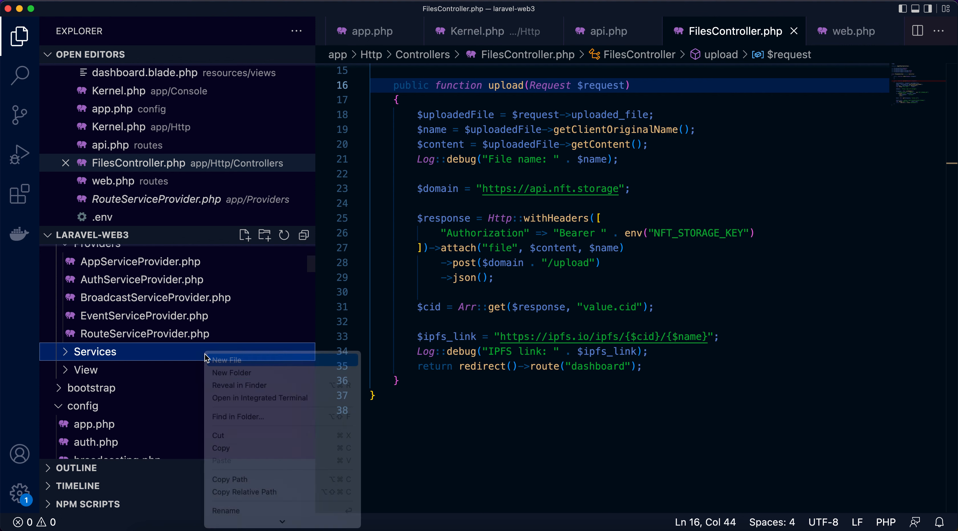
{"action": "left_click", "coordinate": [226, 360]}
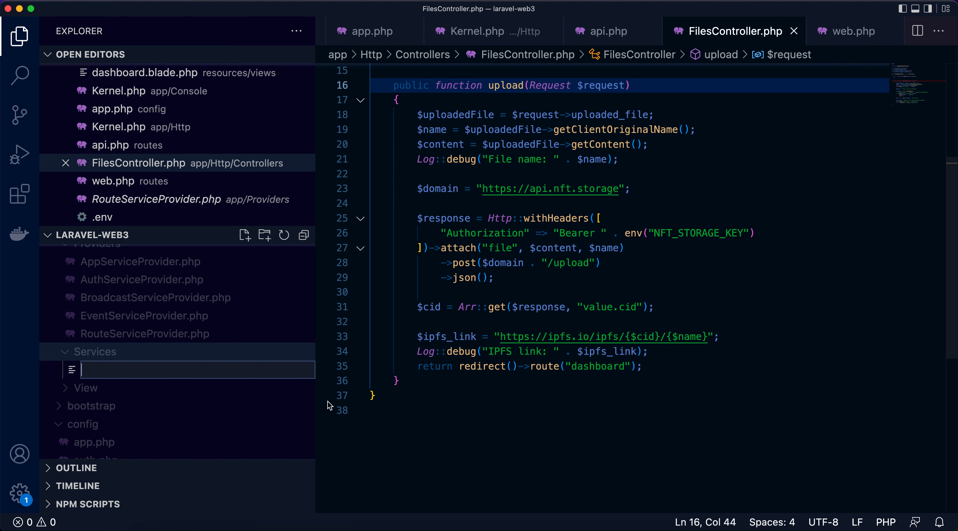
{"action": "type", "text": "IPF"}
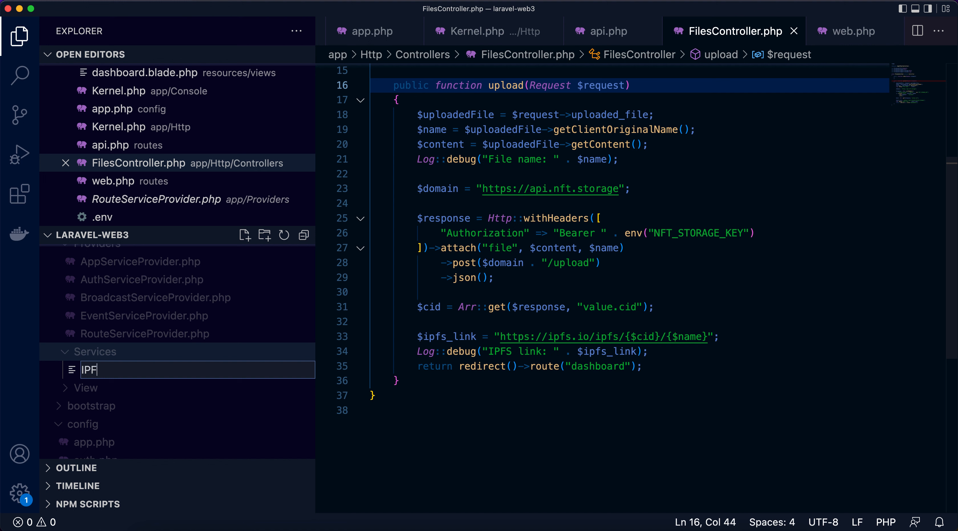
{"action": "type", "text": "SStorage"}
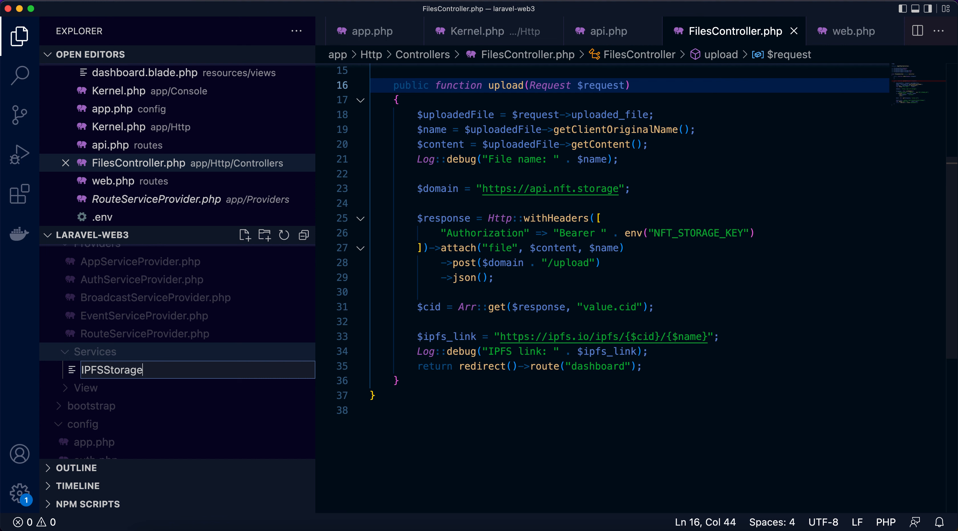
{"action": "type", "text": "Service.php"}
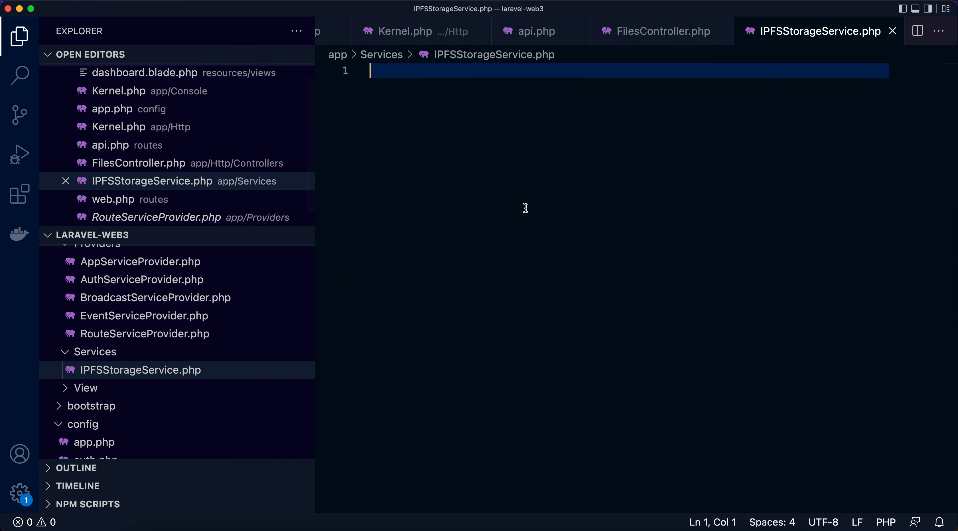
Step: Declare the IPFSStorageService interface in the App\Services namespace
{"action": "type", "text": "<?php"}
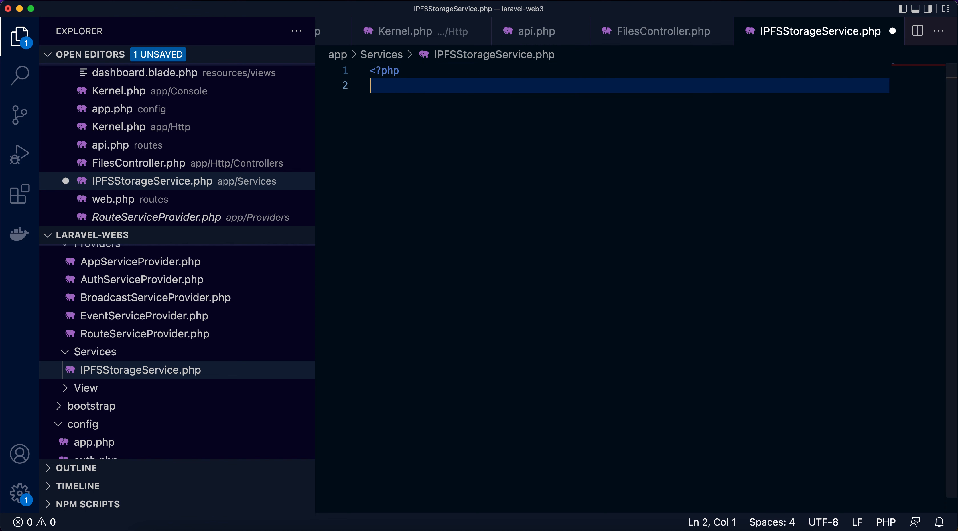
{"action": "type", "text": "namespace"}
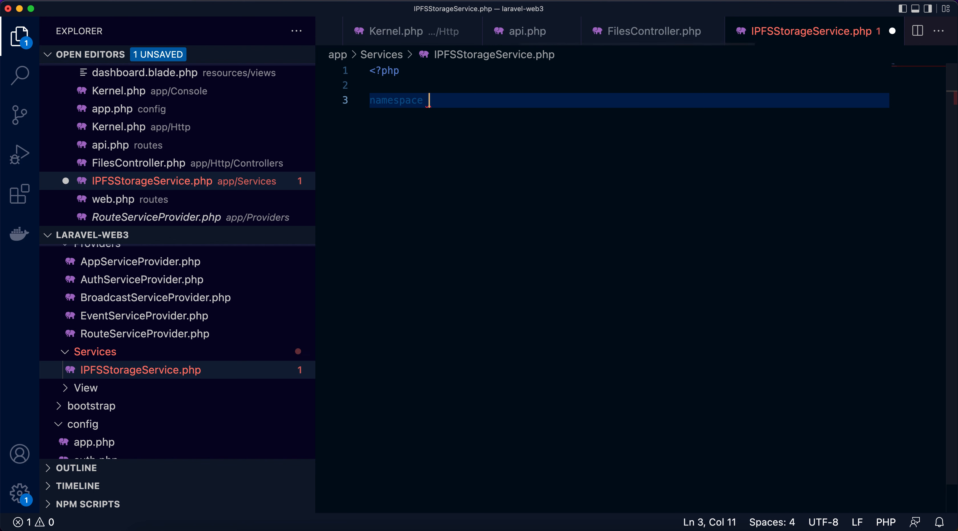
{"action": "type", "text": "App\\Services;"}
{"action": "type", "text": "interface"}
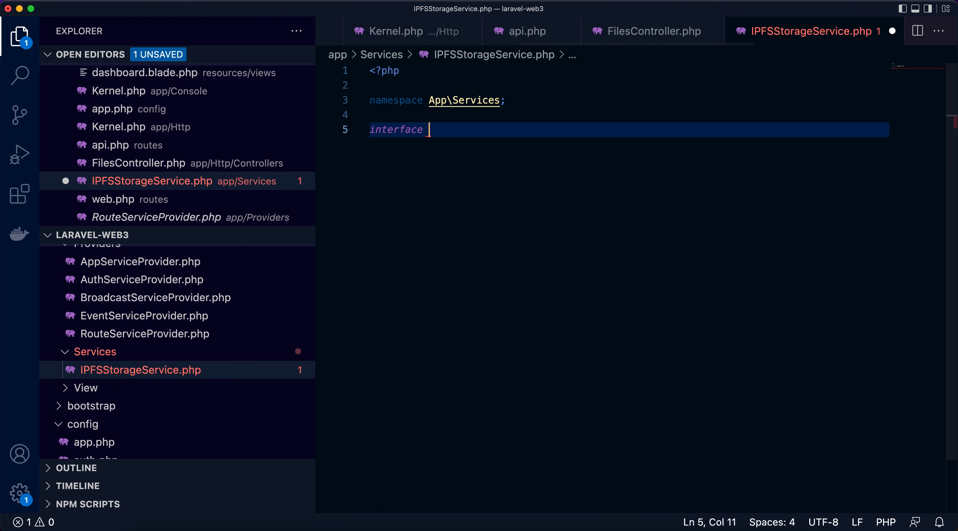
{"action": "type", "text": "IPFSSto"}
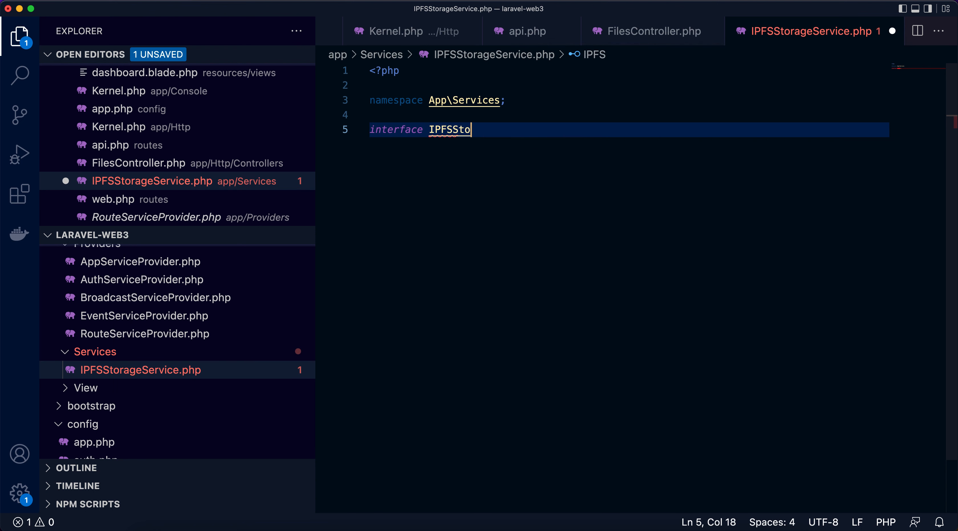
{"action": "type", "text": "rageService"}
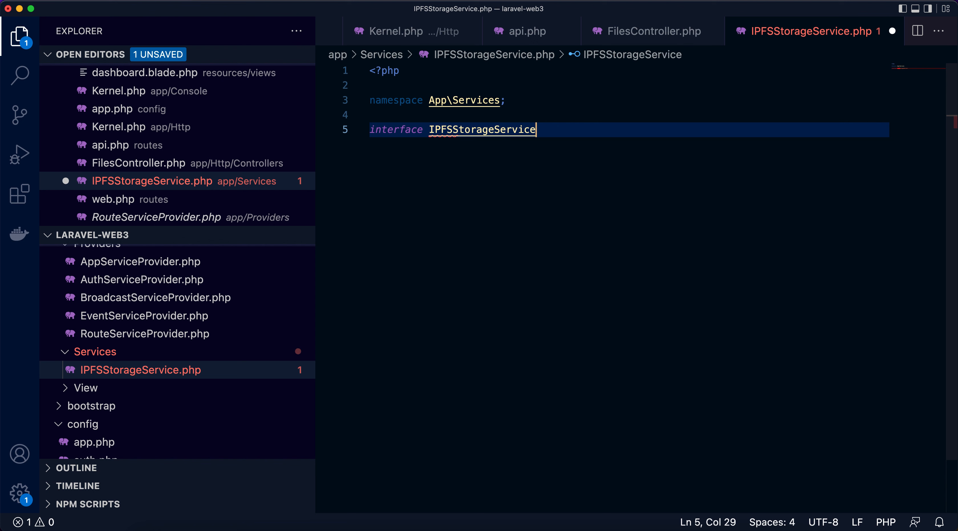
{"action": "type", "text": "{"}
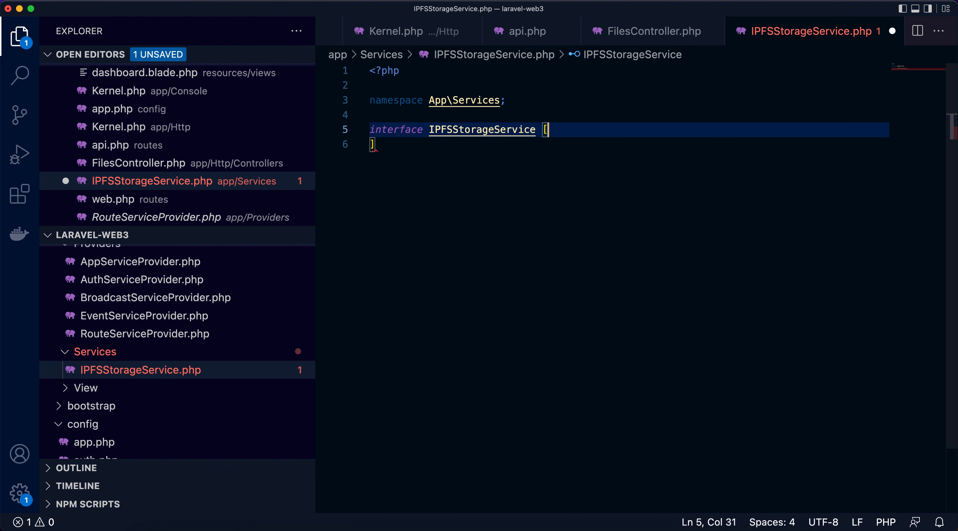
{"action": "key", "text": "Backspace"}
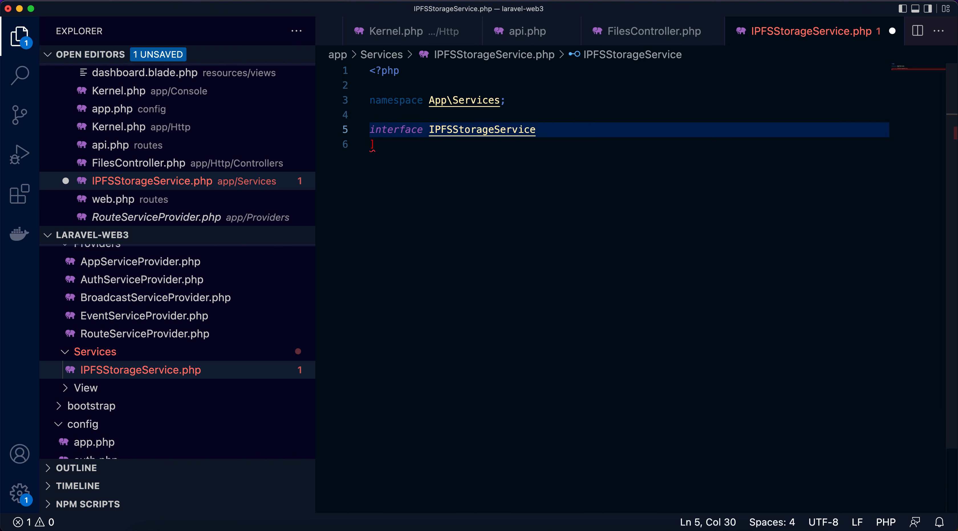
{"action": "type", "text": "{"}
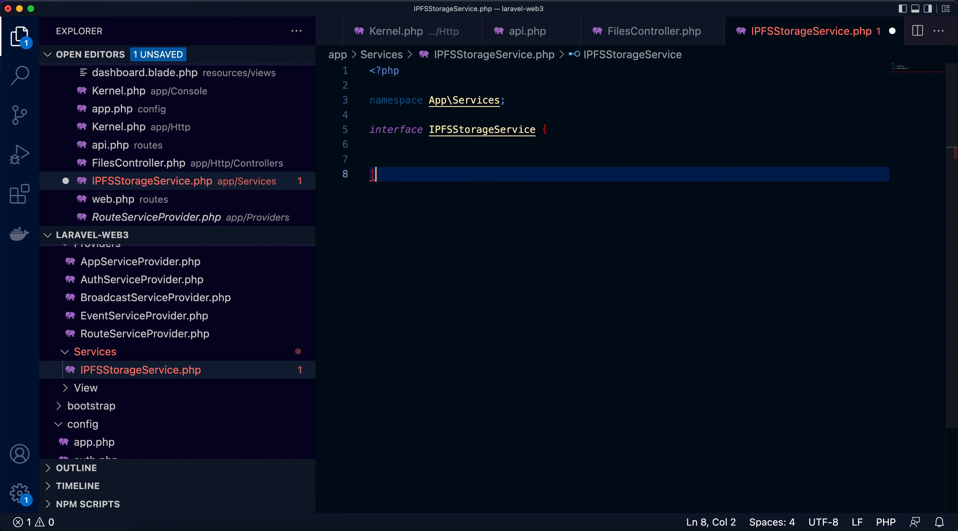
Step: Add store($fileContent, $fileName) and getList() method declarations to the interface and save
{"action": "type", "text": "pu"}
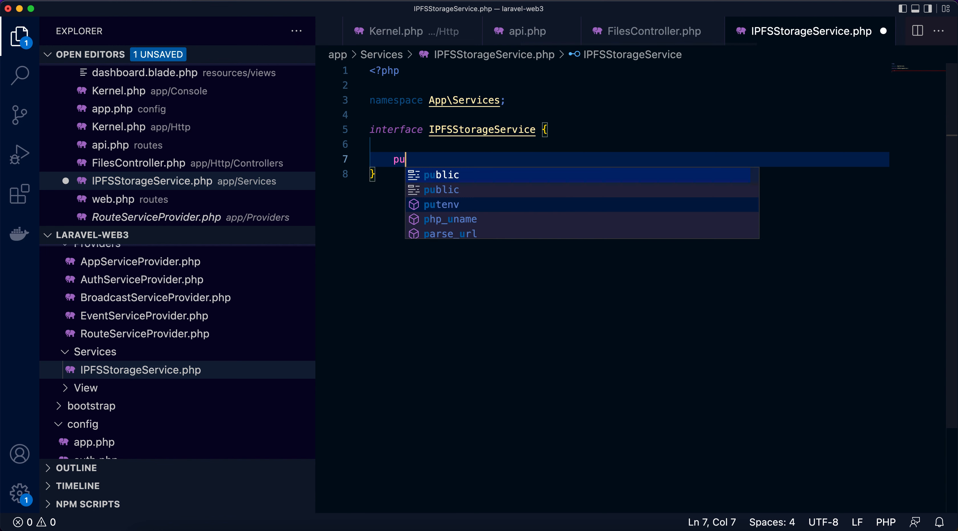
{"action": "type", "text": "blic st"}
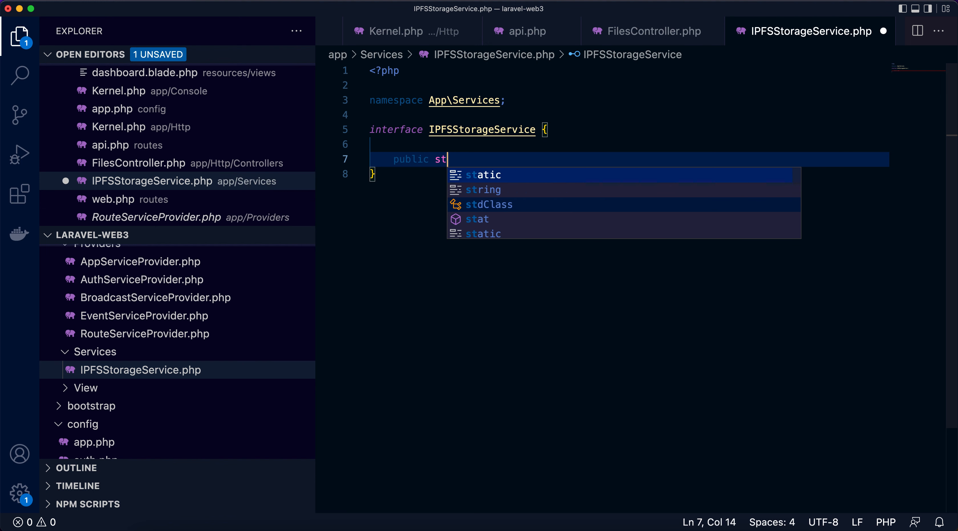
{"action": "type", "text": "function store($content"}
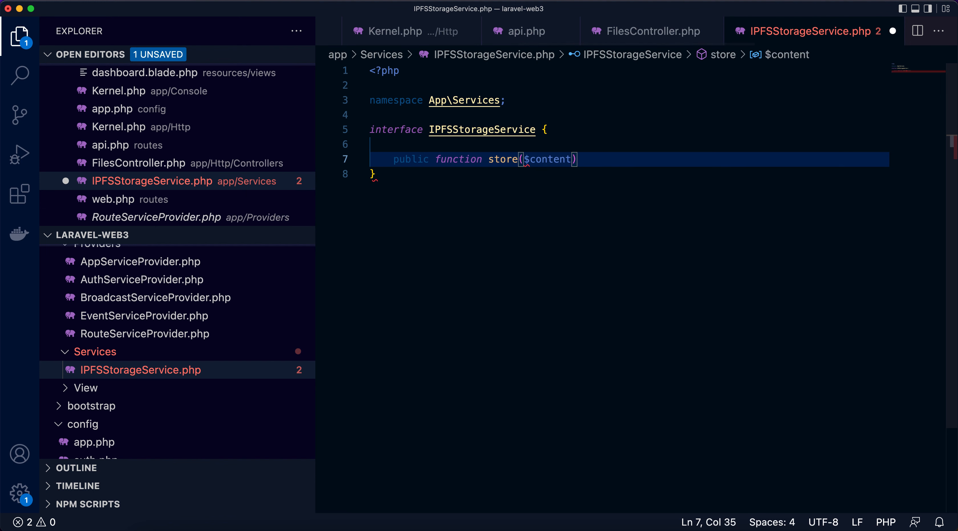
{"action": "type", "text": ","}
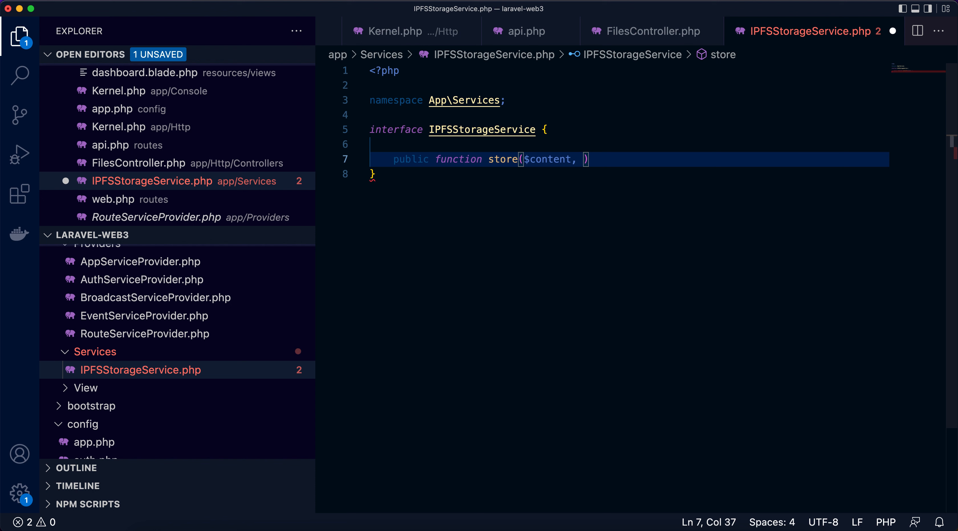
{"action": "type", "text": "$"}
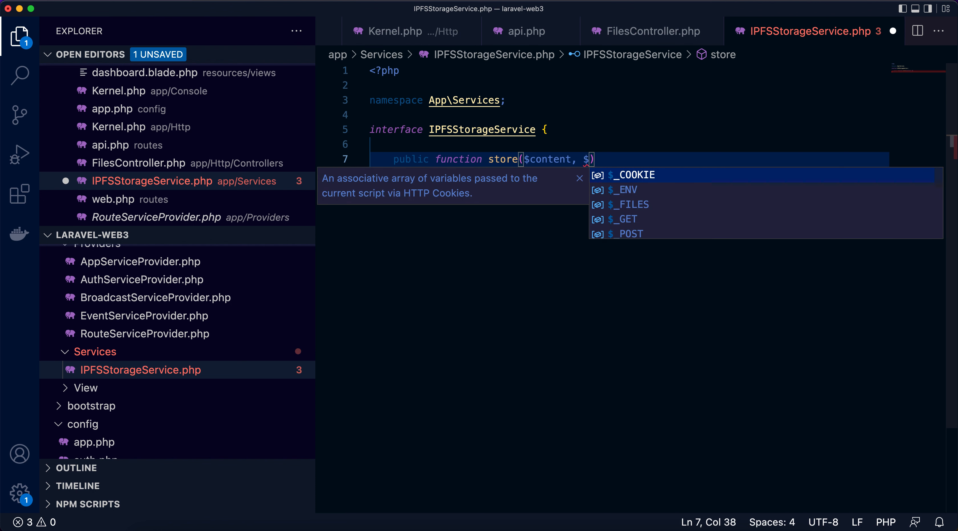
{"action": "type", "text": "file_"}
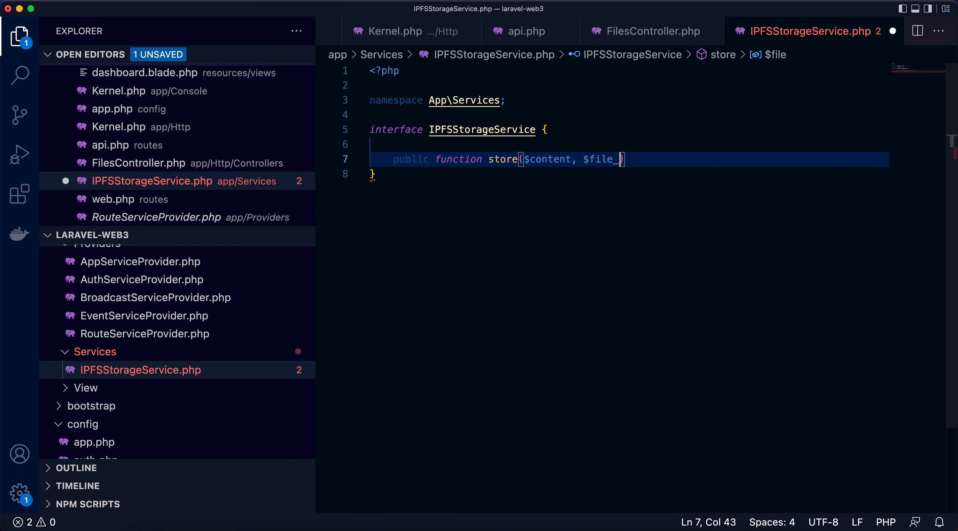
{"action": "type", "text": "name"}
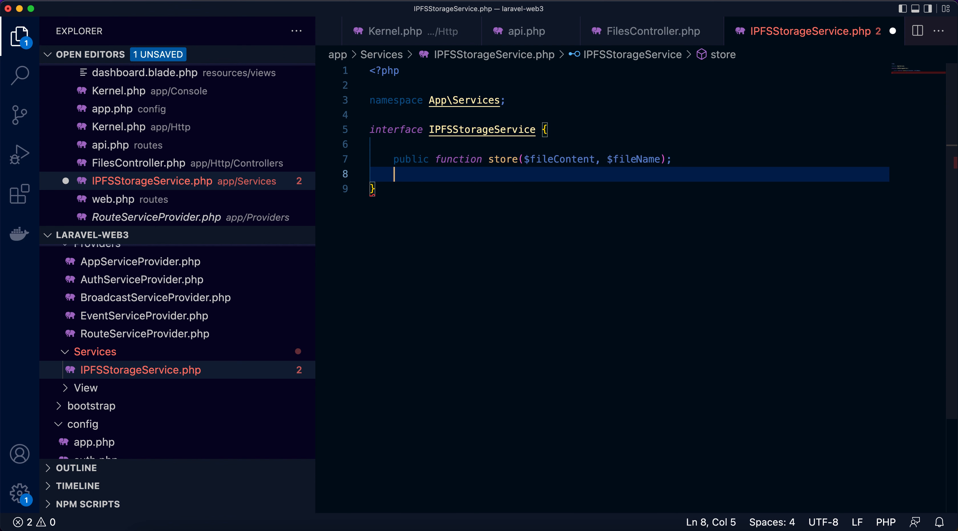
{"action": "type", "text": "public funct"}
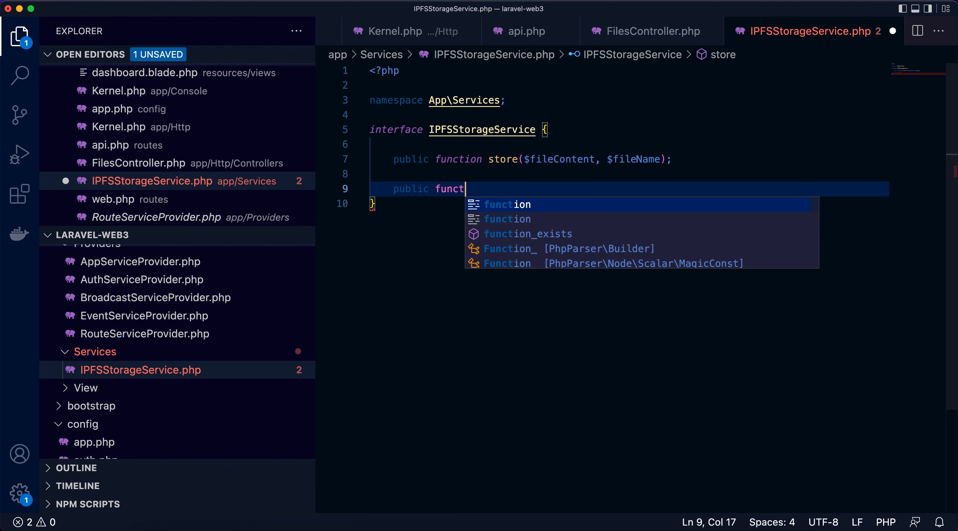
{"action": "type", "text": "ion get"}
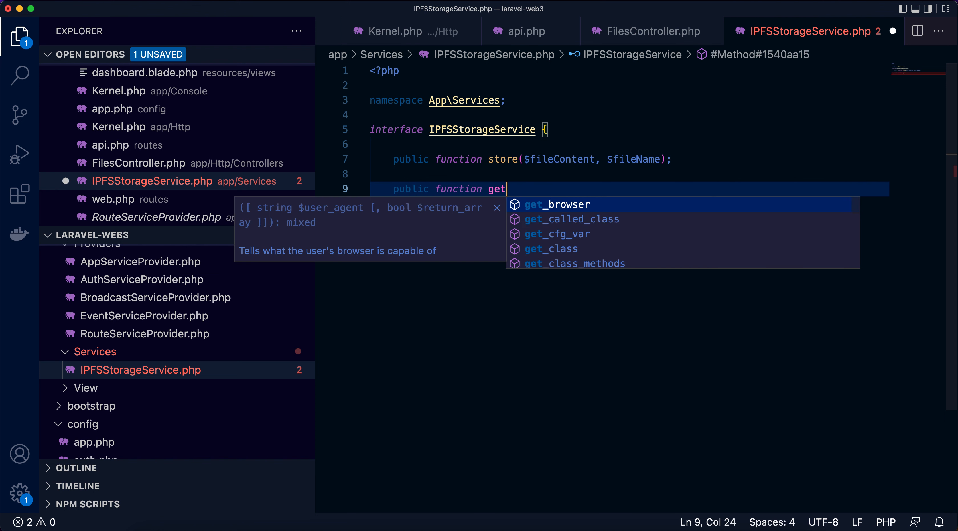
{"action": "type", "text": "List();"}
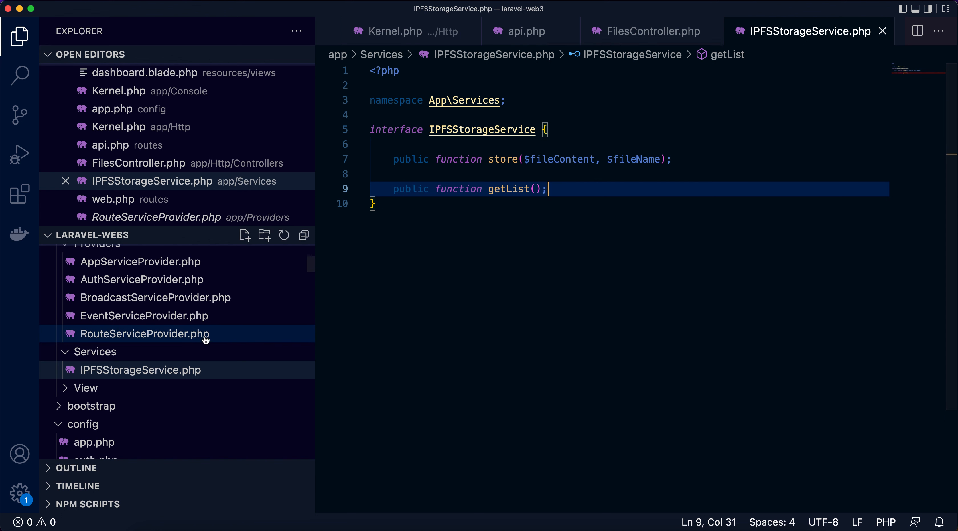
Step: Create NFTStorageService.php in Services with the App\Services namespace
{"action": "right_click", "coordinate": [94, 351]}
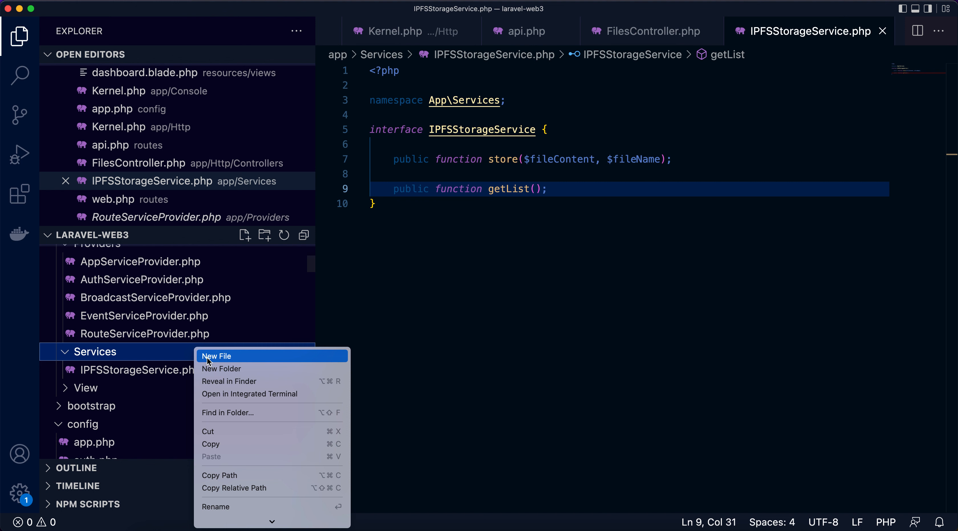
{"action": "left_click", "coordinate": [217, 356]}
{"action": "type", "text": "NFTStorageService.php"}
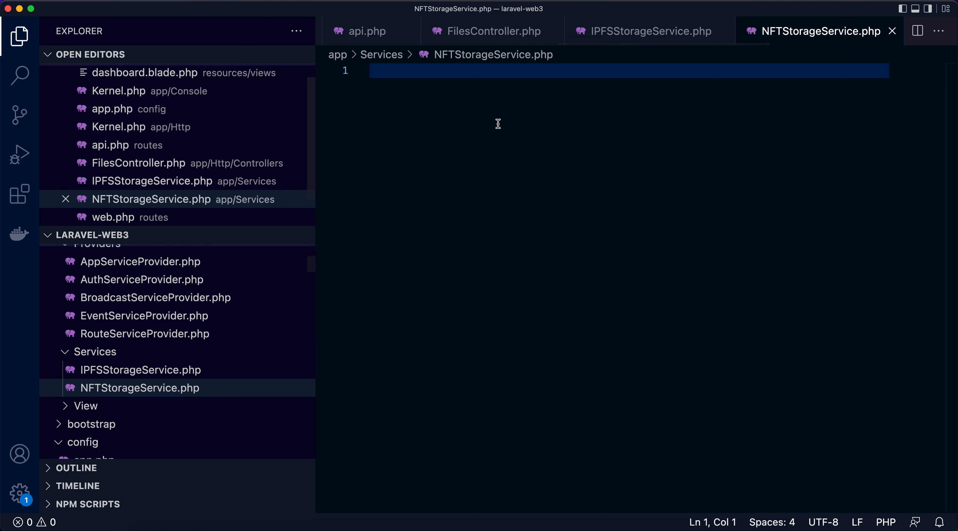
{"action": "type", "text": "<?php"}
{"action": "type", "text": "namespace"}
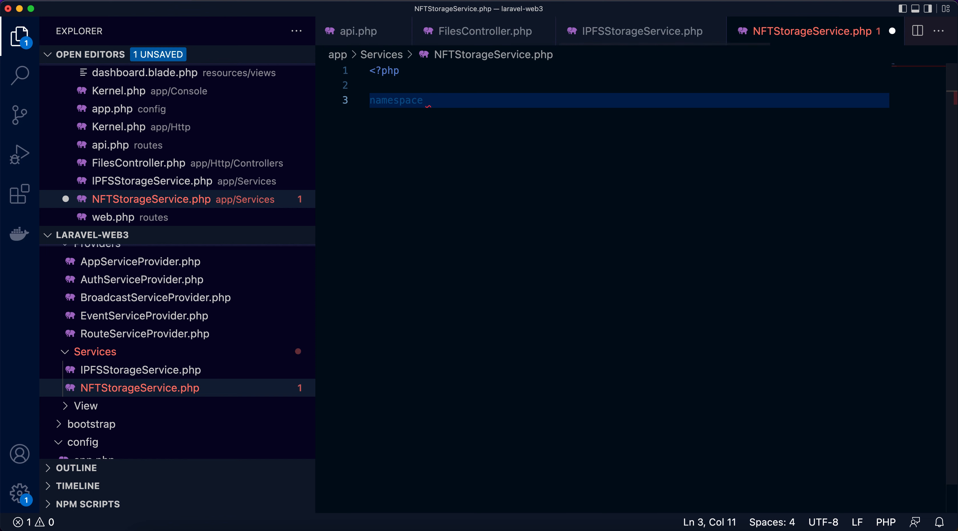
{"action": "type", "text": "App\\Services;"}
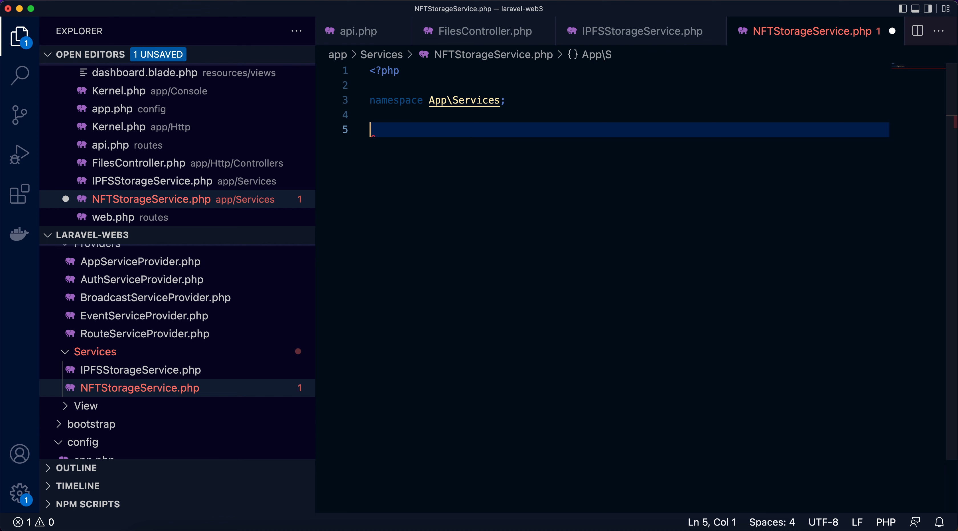
Step: Declare class NFTStorageService implementing IPFSStorageService with a store($fileContent, $fileName) stub
{"action": "type", "text": "class NFT"}
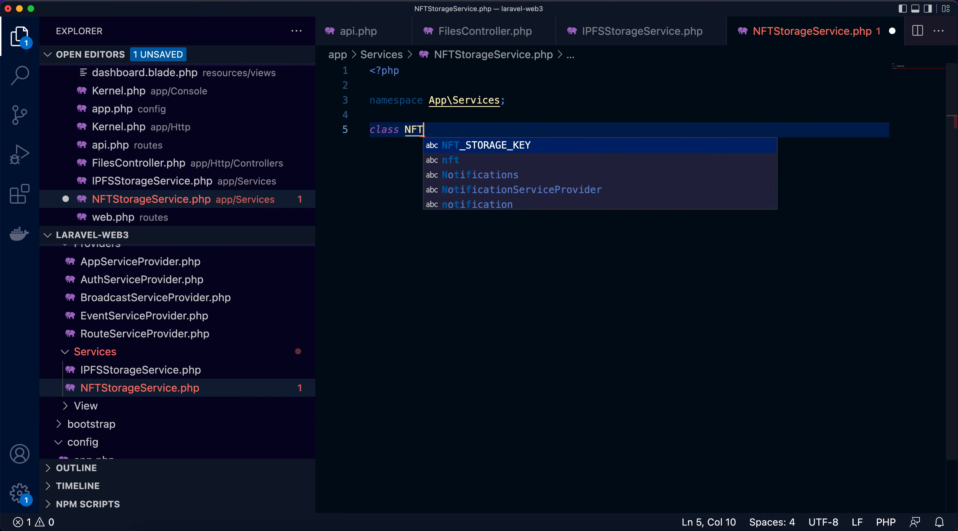
{"action": "type", "text": "StorageService implements"}
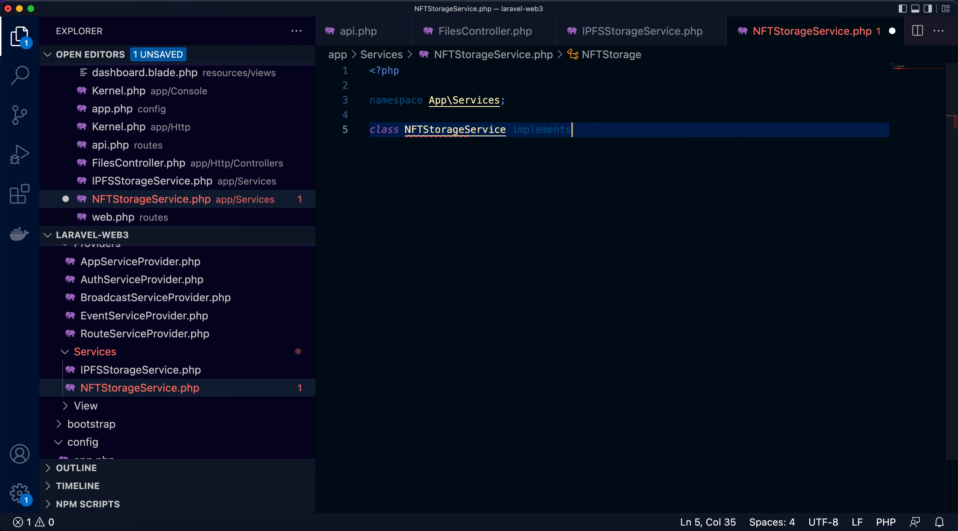
{"action": "type", "text": "IPFSStorageService {"}
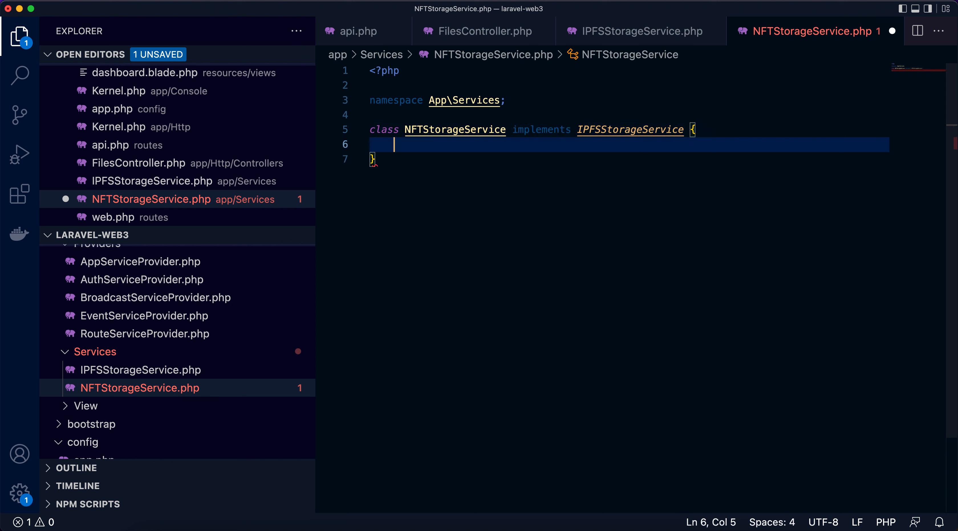
{"action": "key", "text": "Enter"}
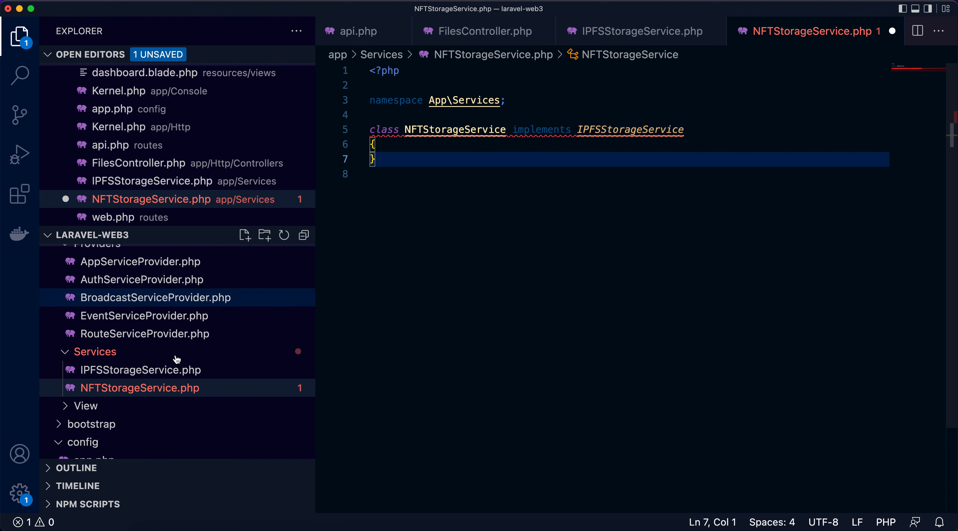
{"action": "left_click", "coordinate": [624, 32]}
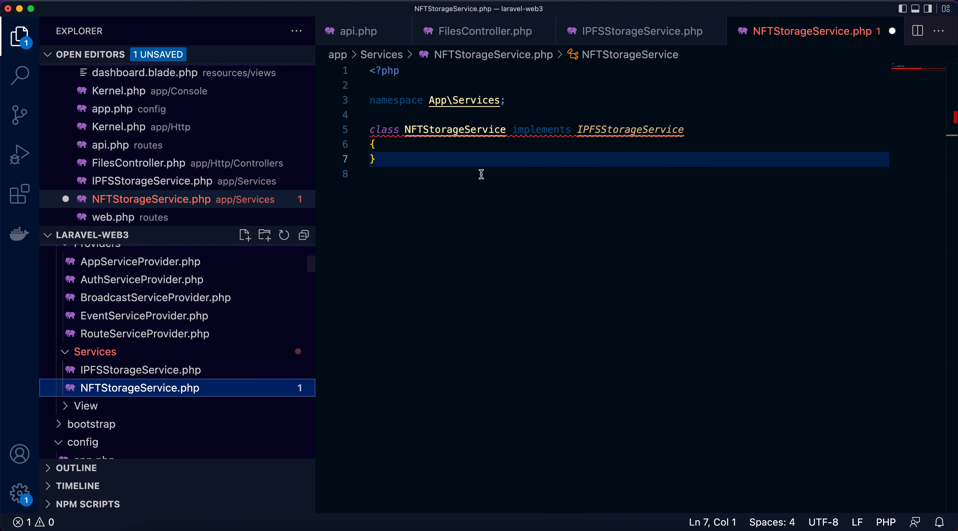
{"action": "type", "text": "public function store($fileContent, $fileName);"}
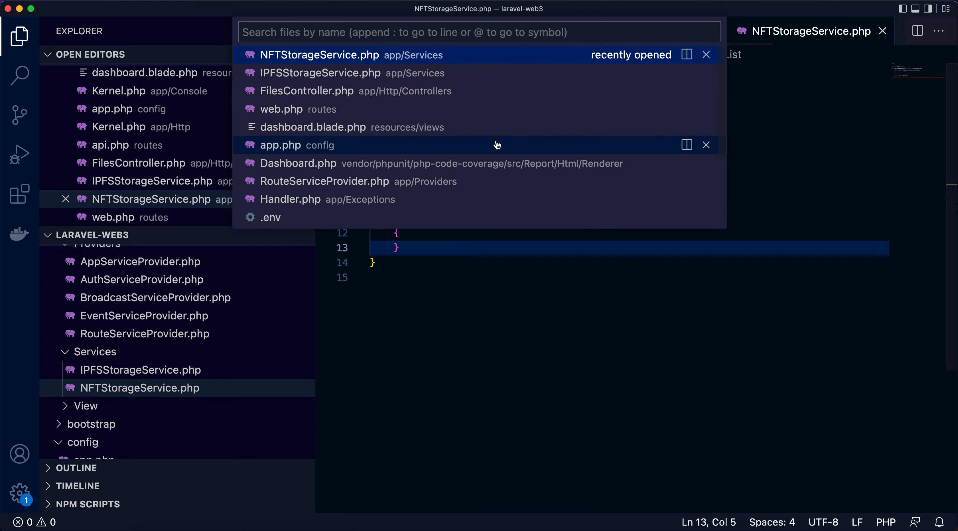
Step: Copy the dashboard route's NFT.Storage request and file-listing loop from web.php into getList
{"action": "left_click", "coordinate": [282, 109]}
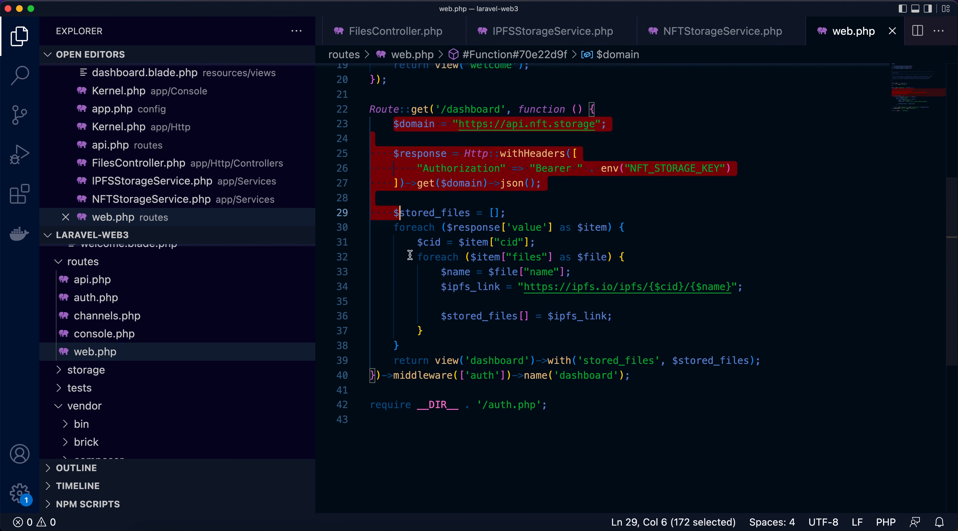
{"action": "left_click", "coordinate": [397, 342]}
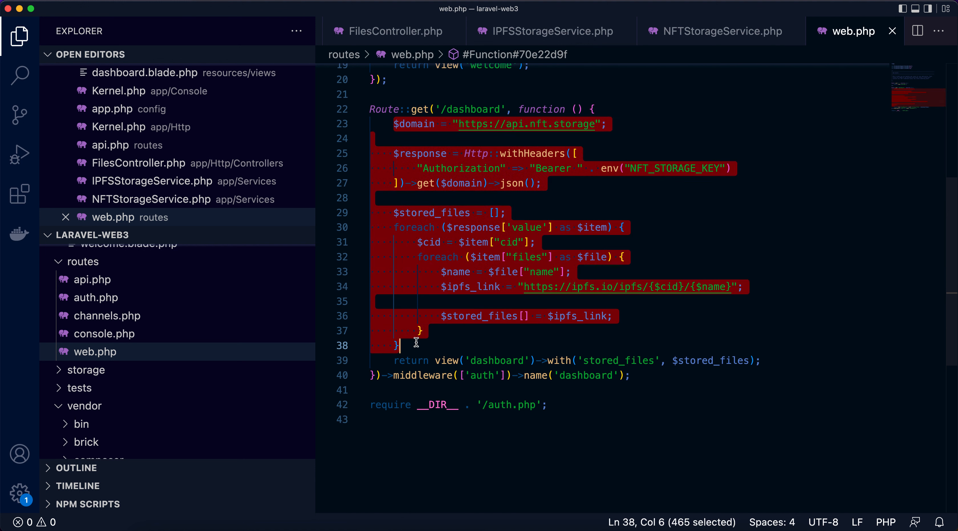
{"action": "left_click", "coordinate": [720, 31]}
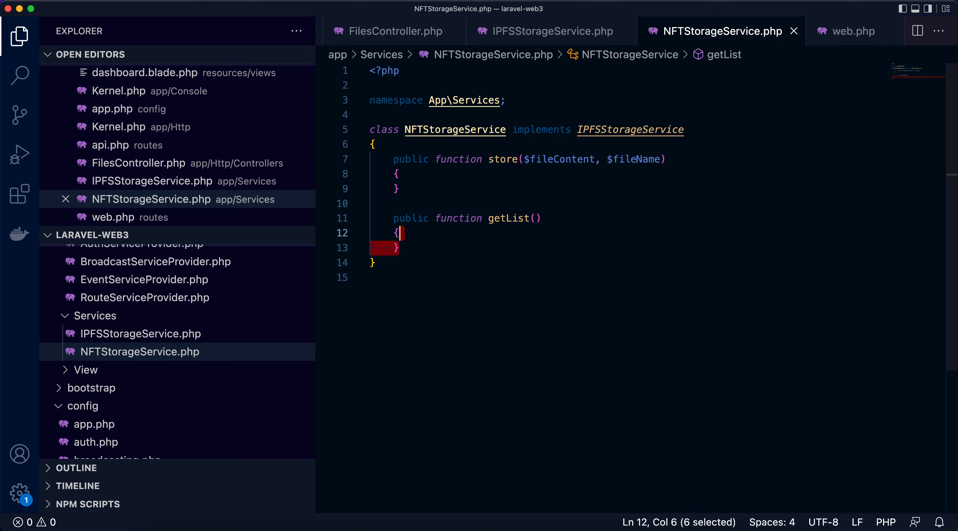
{"action": "type", "text": "$domain = \"https://api.nft.storage\";"}
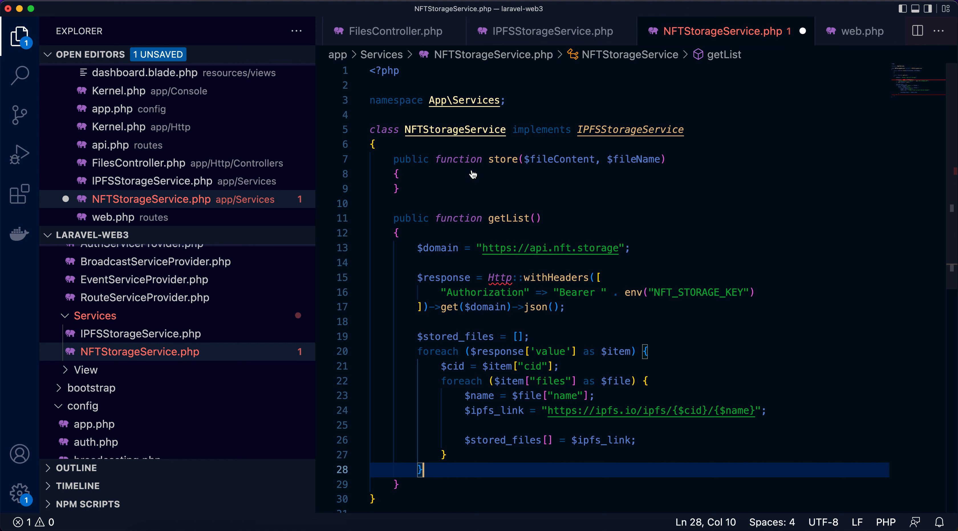
{"action": "left_click", "coordinate": [854, 32]}
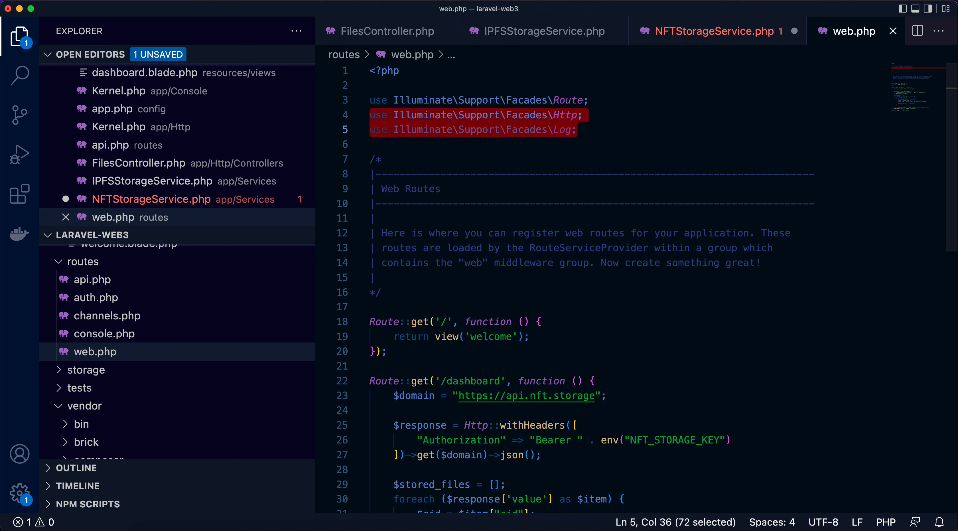
{"action": "left_click", "coordinate": [706, 31]}
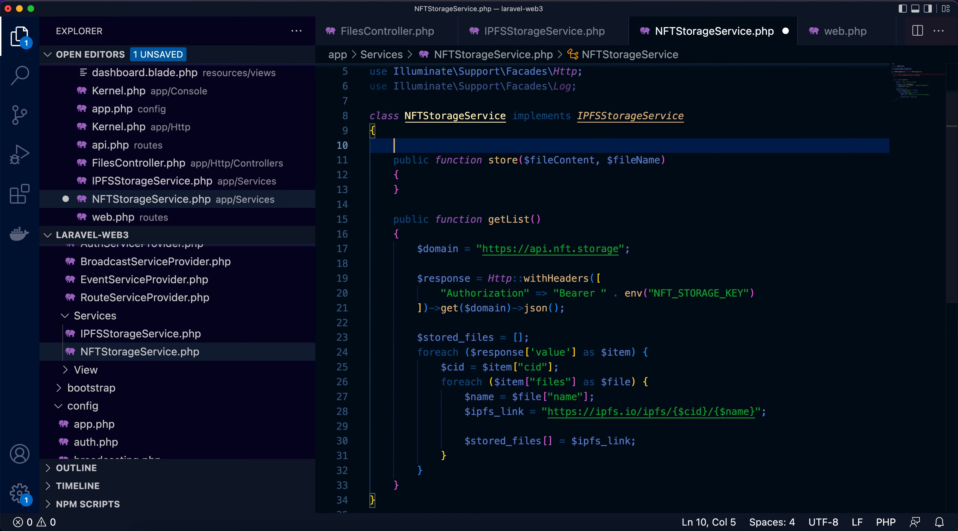
{"action": "type", "text": "private $domain ="}
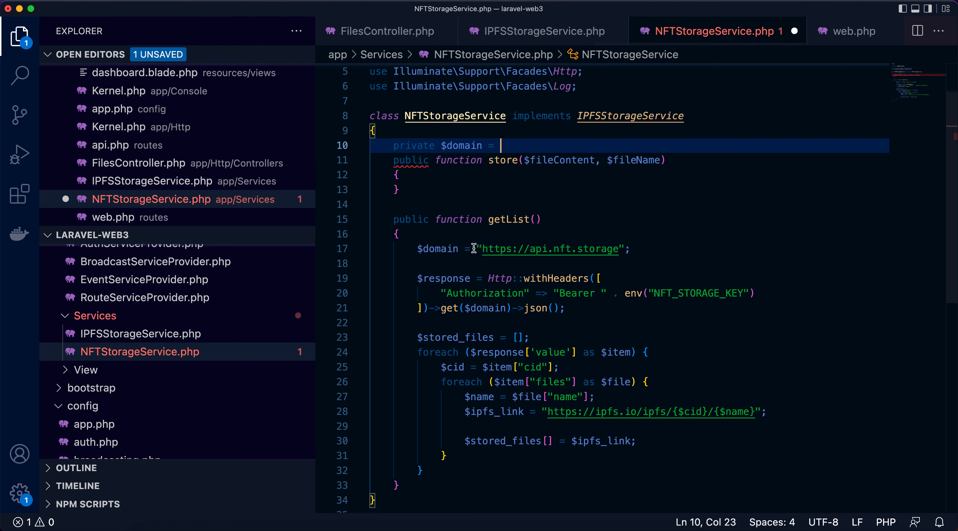
{"action": "type", "text": "\"https://api.nft.storage\";"}
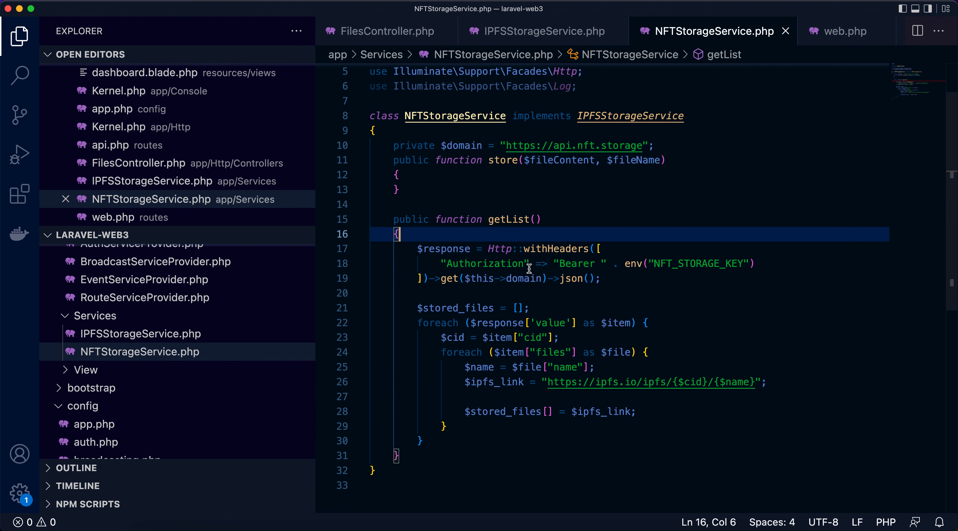
{"action": "double_click", "coordinate": [524, 278]}
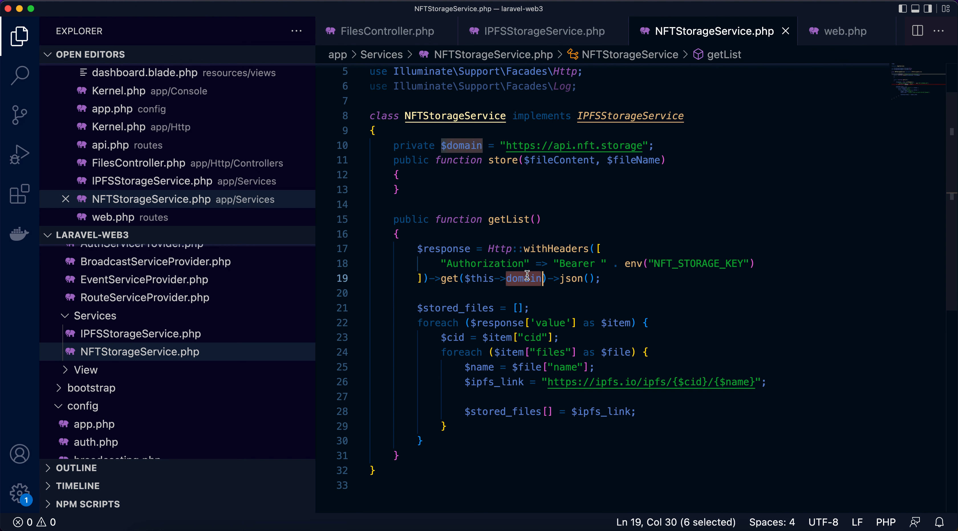
{"action": "type", "text": "return $stored_files;"}
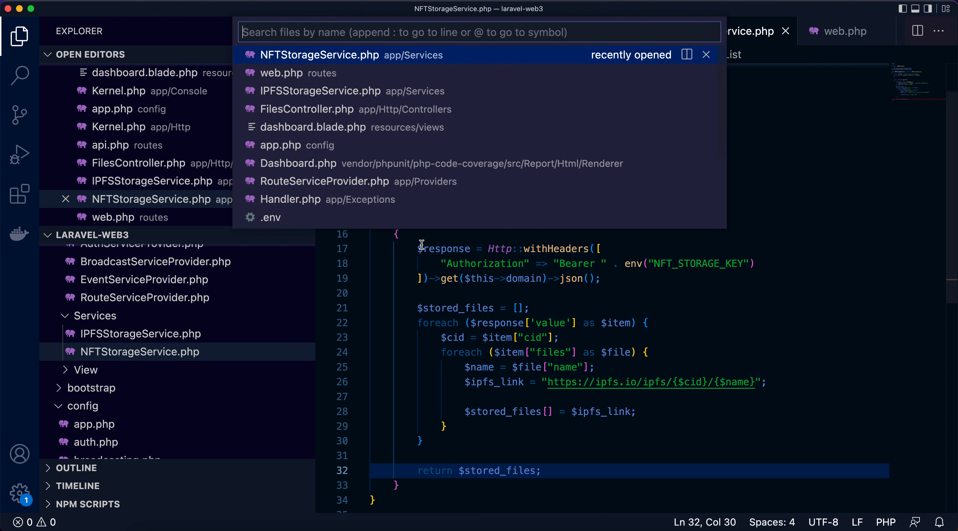
Step: Remove store's local $domain line and use $fileName and $this->domain instead
{"action": "left_click", "coordinate": [306, 110]}
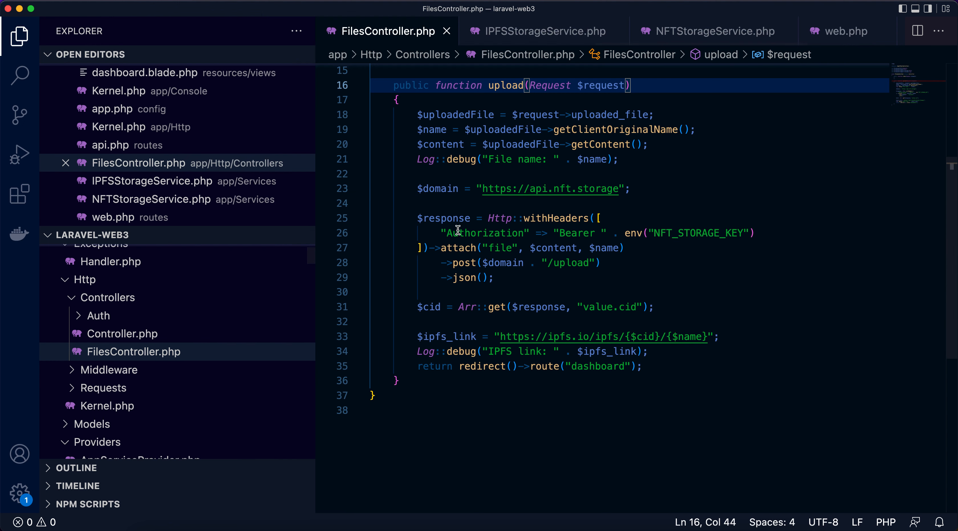
{"action": "mouse_move", "coordinate": [416, 148]}
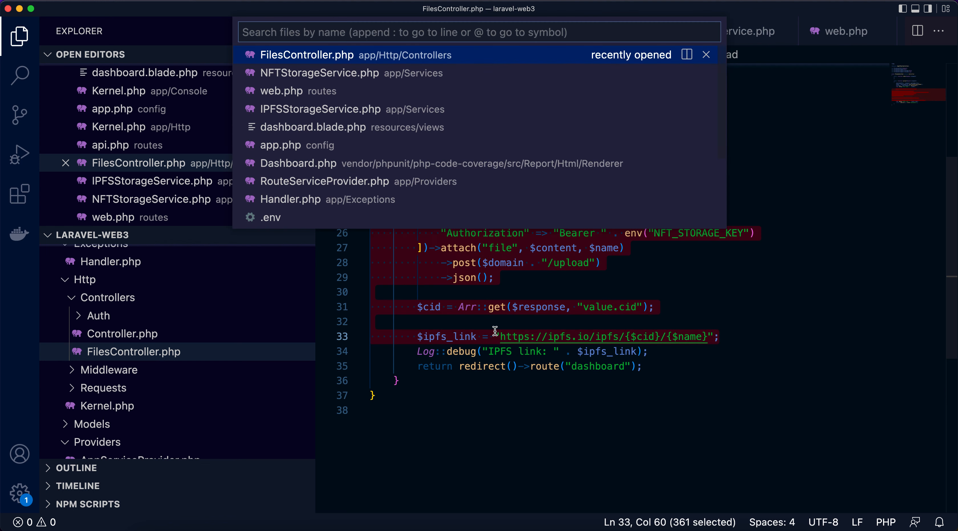
{"action": "left_click", "coordinate": [319, 72]}
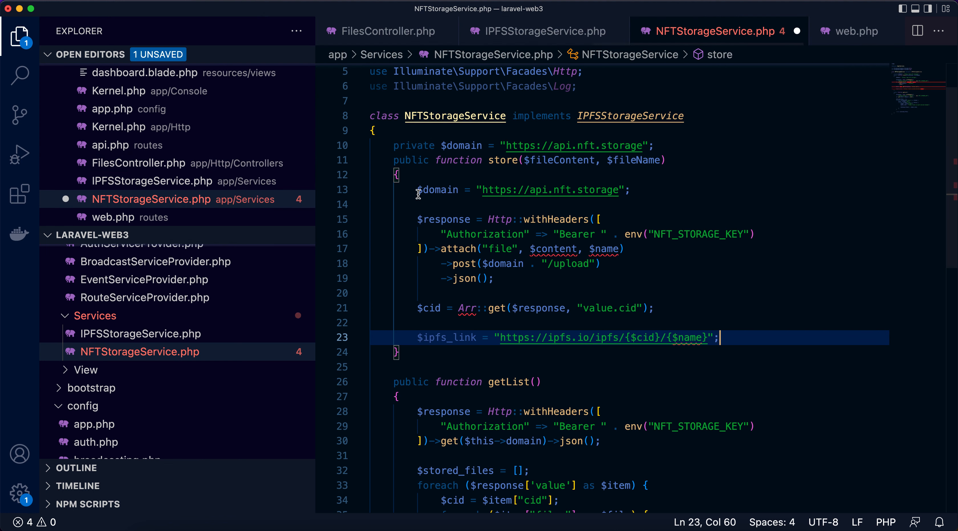
{"action": "key", "text": "Delete"}
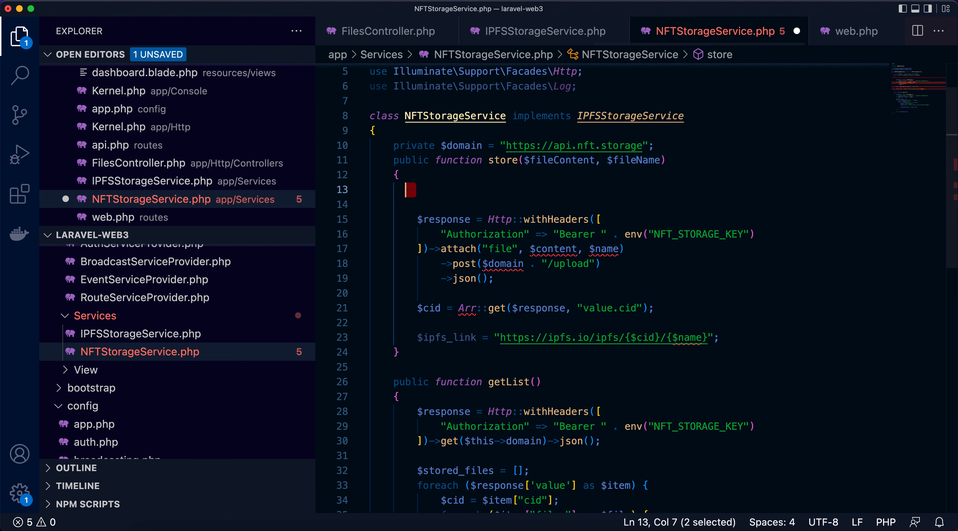
{"action": "key", "text": "Backspace"}
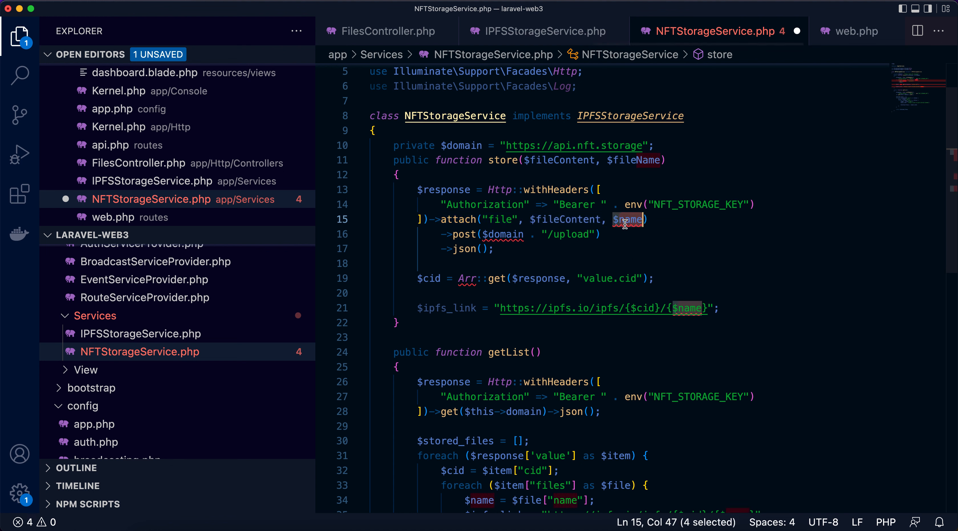
{"action": "type", "text": "fileName"}
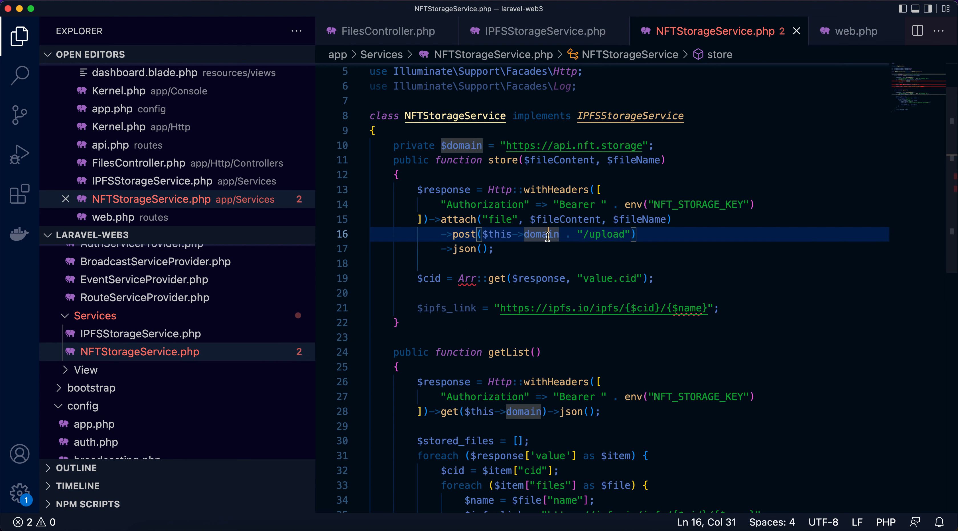
{"action": "left_click", "coordinate": [471, 279]}
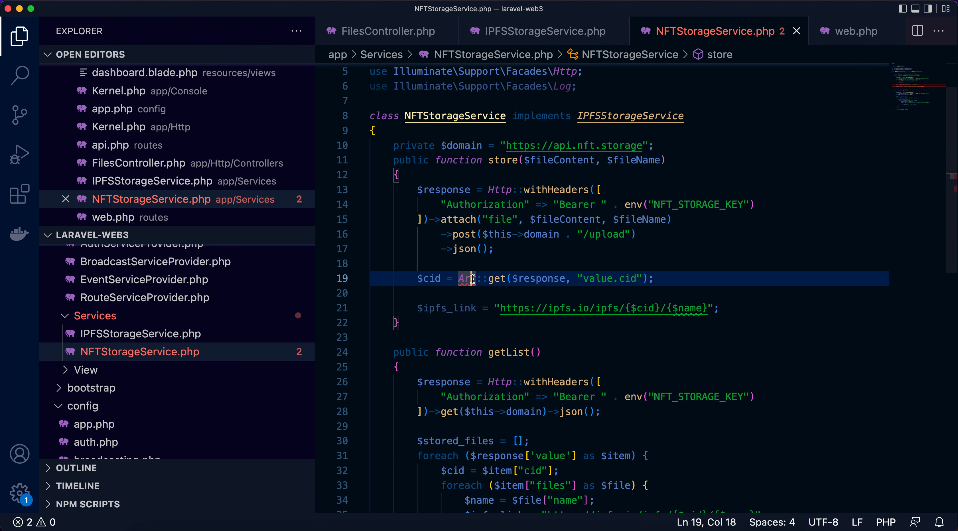
Step: Copy the Arr import from FilesController and return $ipfs_link built from $fileName
{"action": "left_click", "coordinate": [387, 31]}
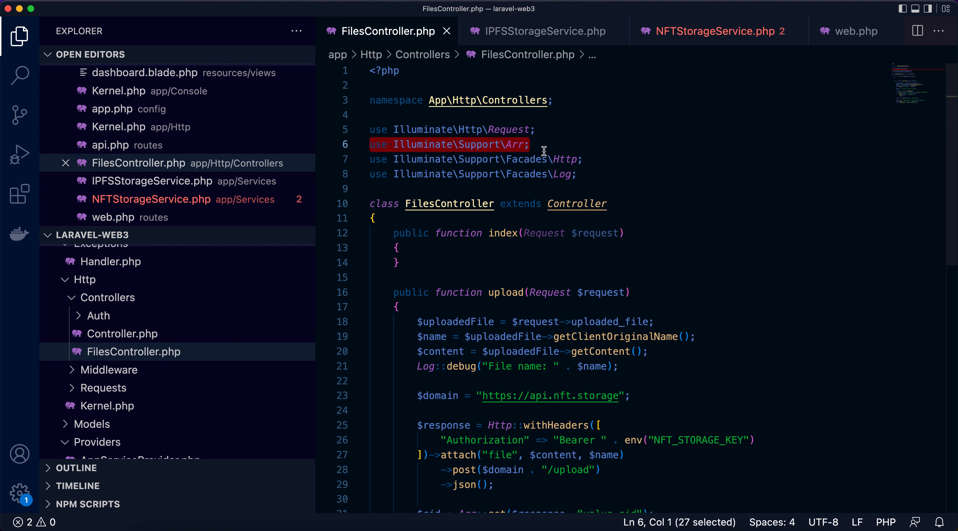
{"action": "left_click", "coordinate": [703, 31]}
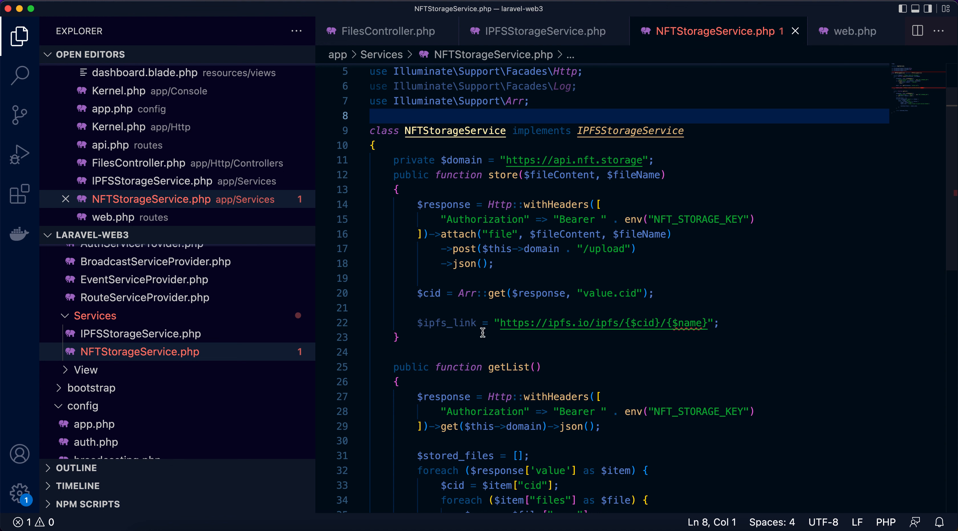
{"action": "type", "text": "ret"}
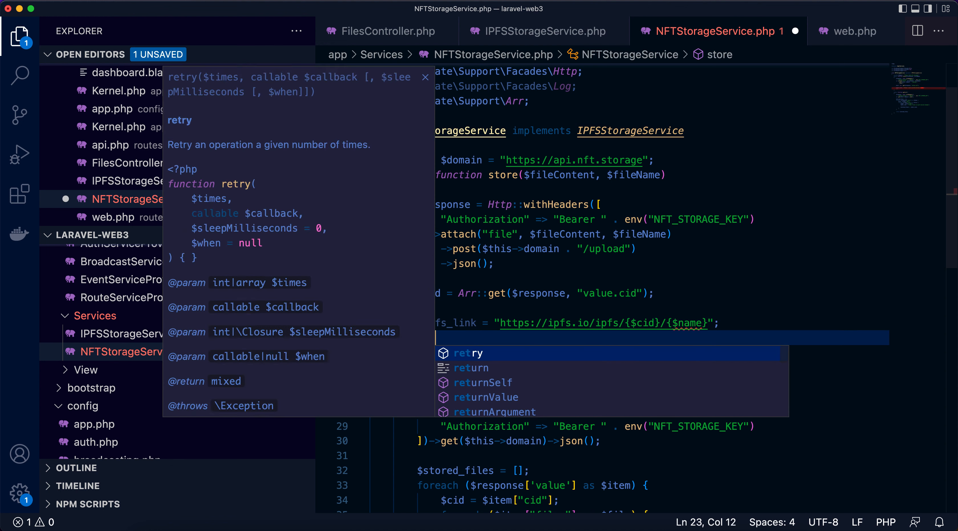
{"action": "type", "text": "return $ipfs_link;"}
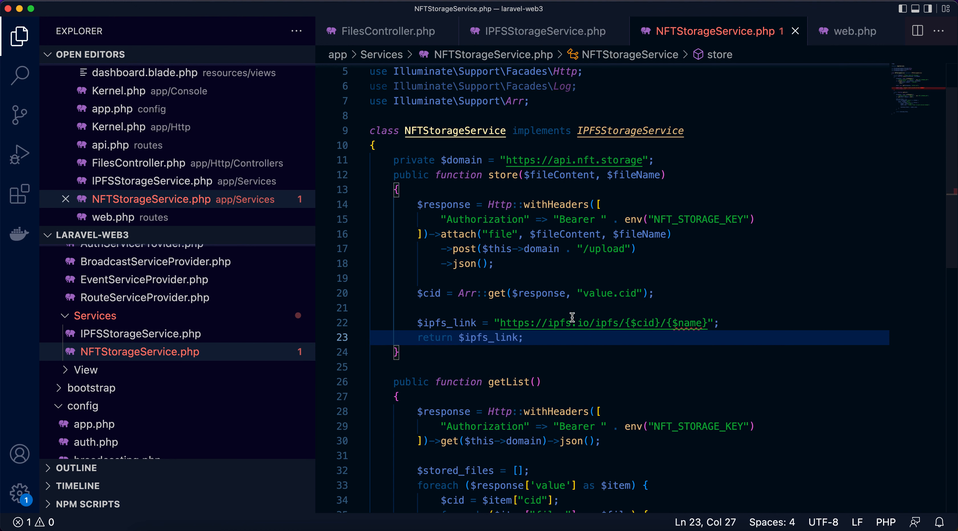
{"action": "double_click", "coordinate": [687, 323]}
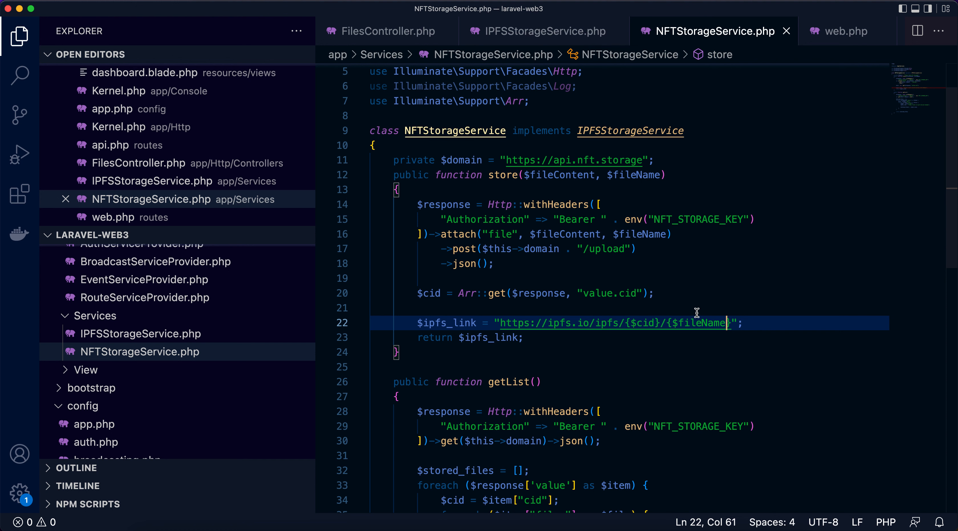
{"action": "mouse_move", "coordinate": [560, 323]}
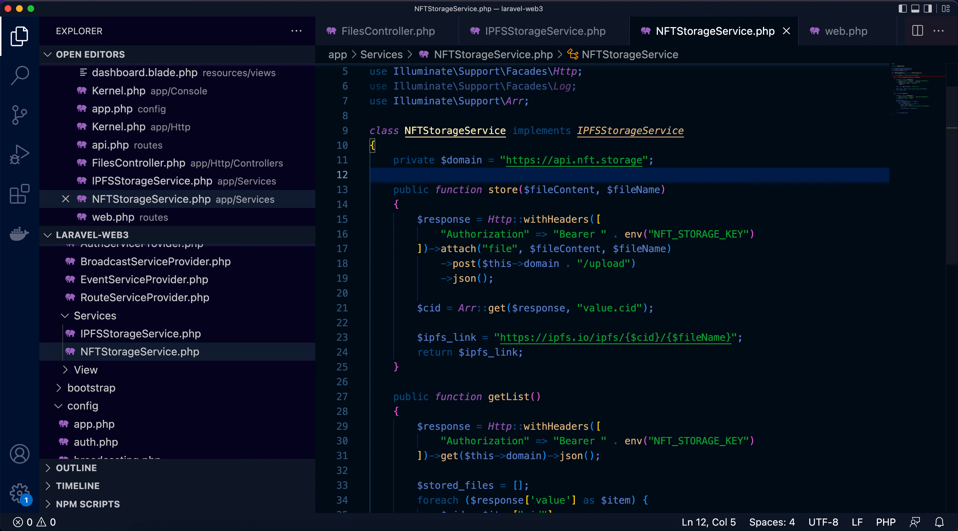
{"action": "mouse_move", "coordinate": [643, 171]}
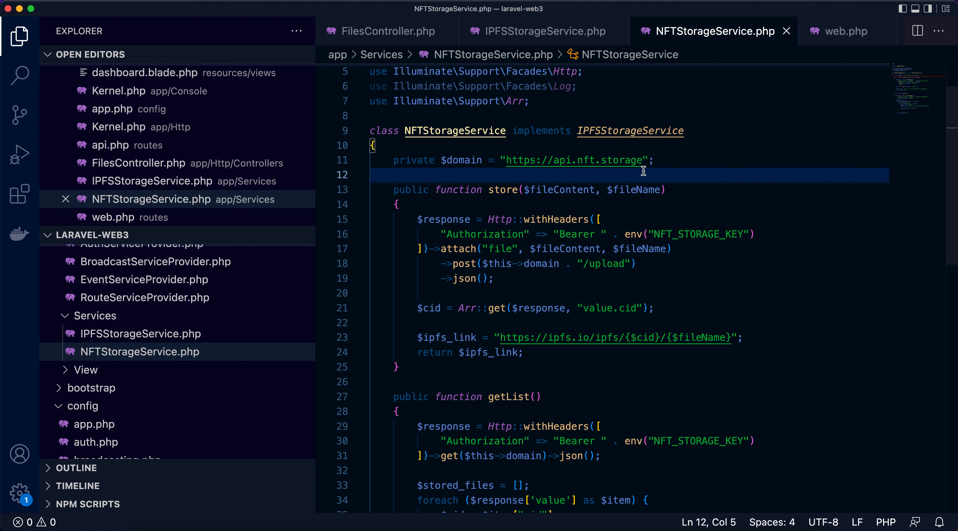
{"action": "scroll", "scroll_direction": "down", "scroll_amount": 3}
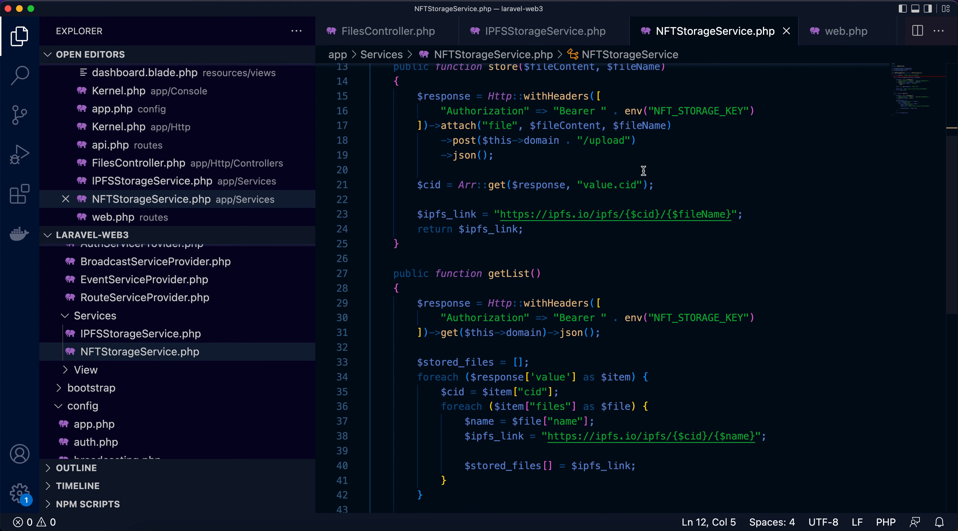
Step: Insert a blank line after the $cid assignment in store()
{"action": "left_click", "coordinate": [619, 199]}
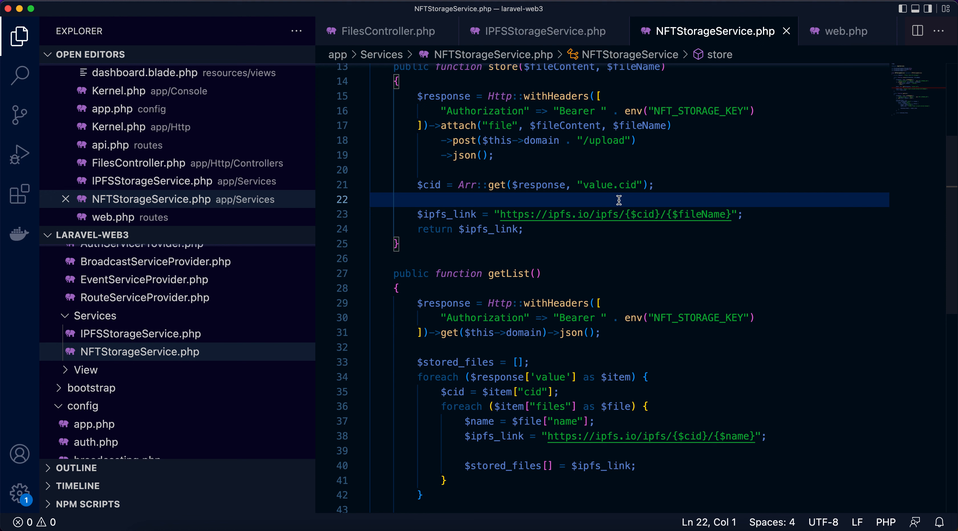
{"action": "mouse_move", "coordinate": [613, 214]}
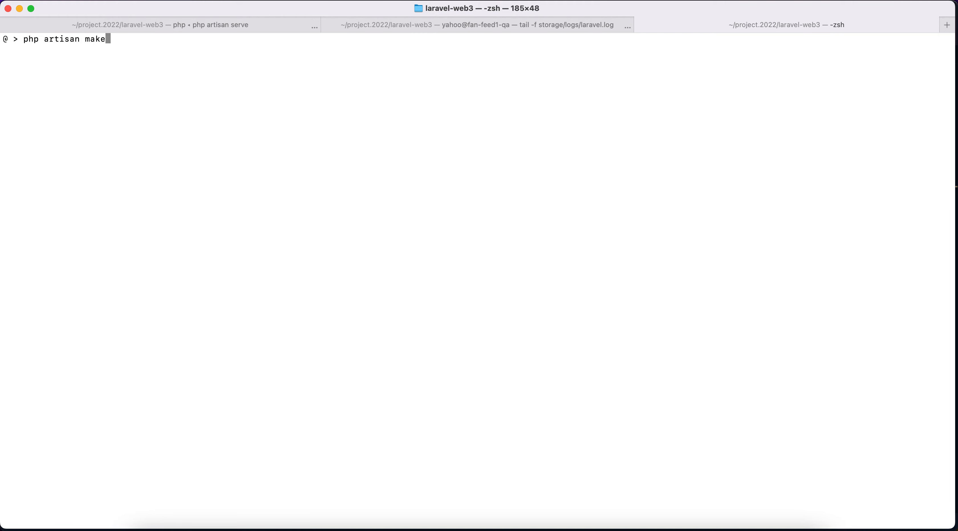
Step: Run php artisan make:provider IPFSStorageServiceProvider to scaffold the provider class
{"action": "type", "text": ":provider"}
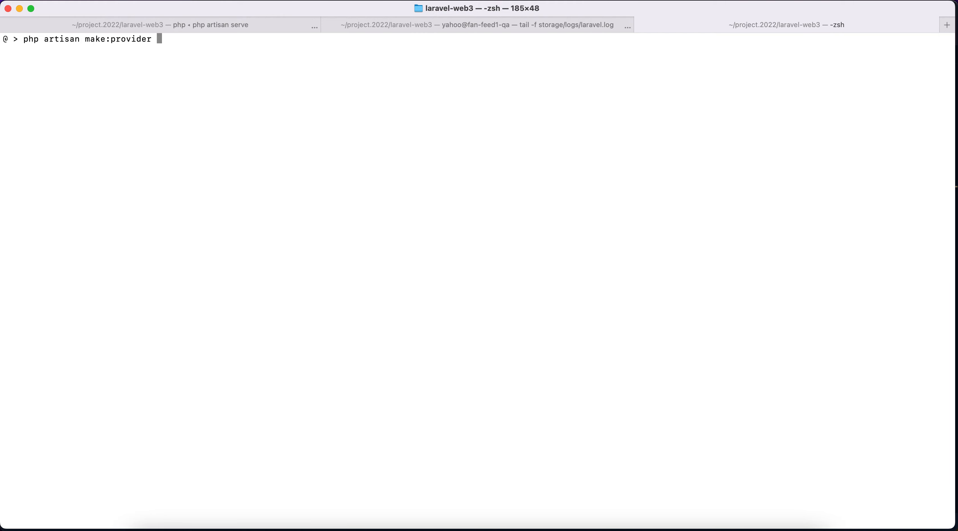
{"action": "type", "text": "IPFSS"}
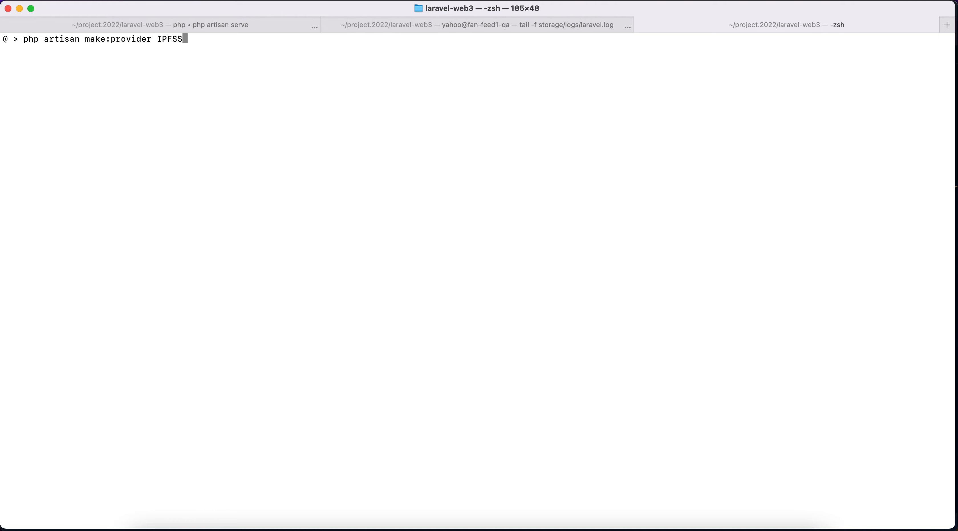
{"action": "type", "text": "torageService"}
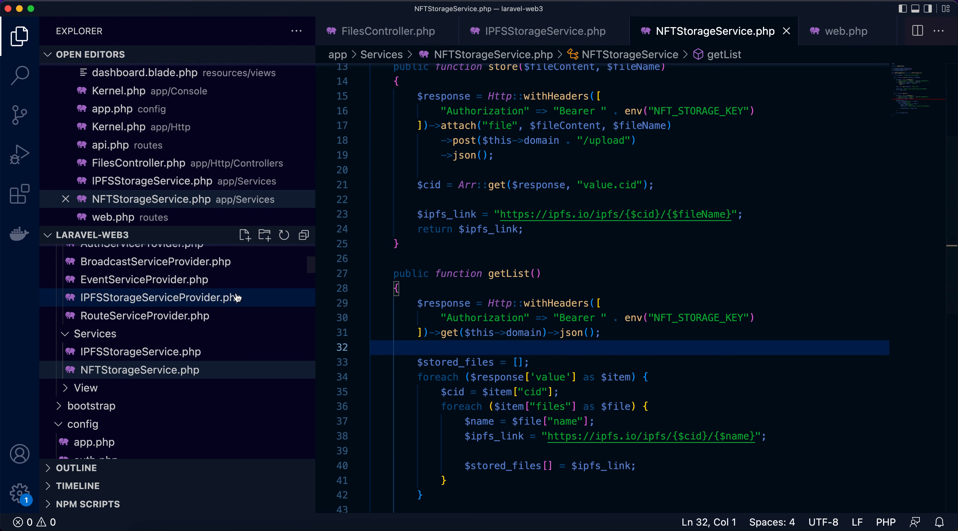
Step: In IPFSStorageServiceProvider.php start a public $singletons array property
{"action": "left_click", "coordinate": [160, 297]}
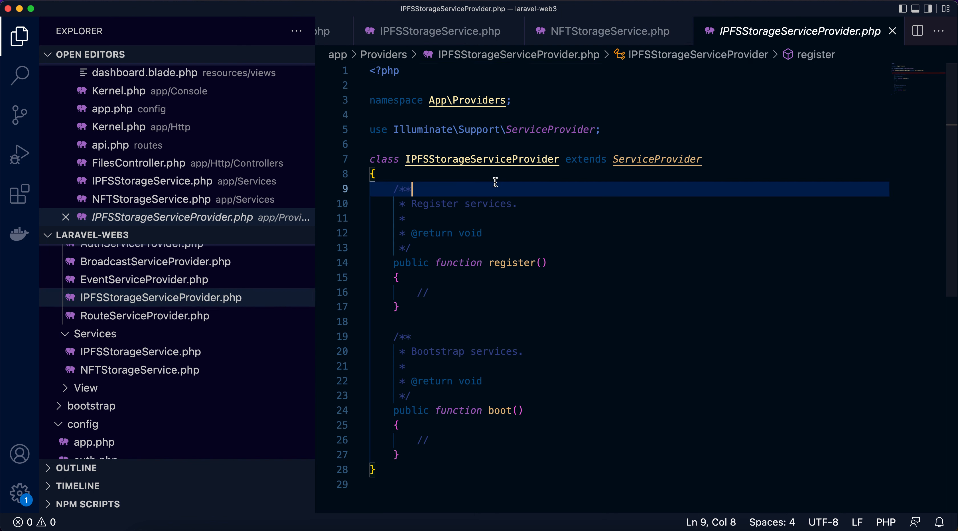
{"action": "key", "text": "Enter"}
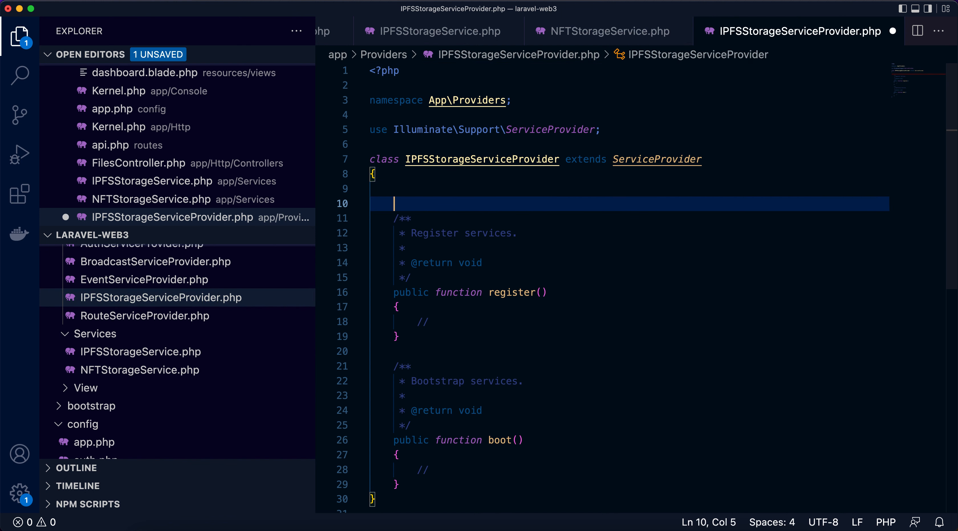
{"action": "type", "text": "public $"}
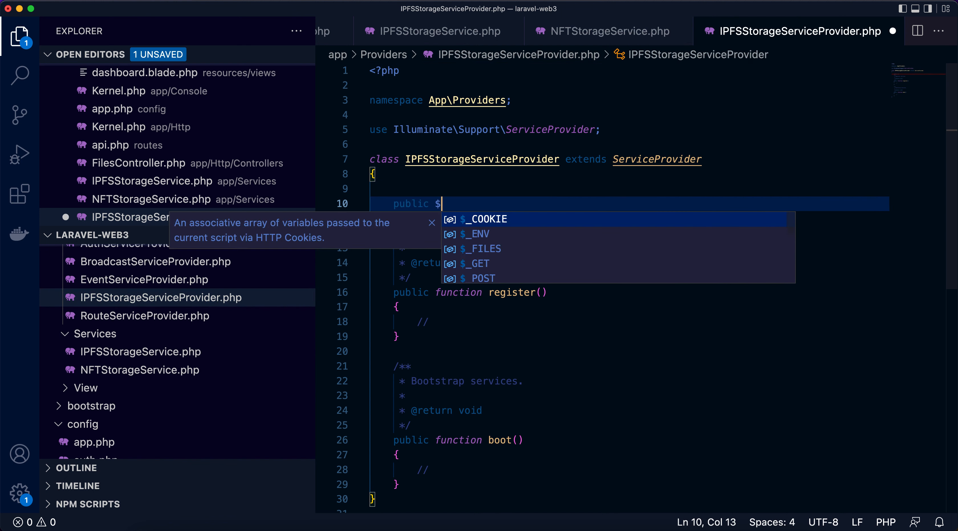
{"action": "type", "text": "singletons"}
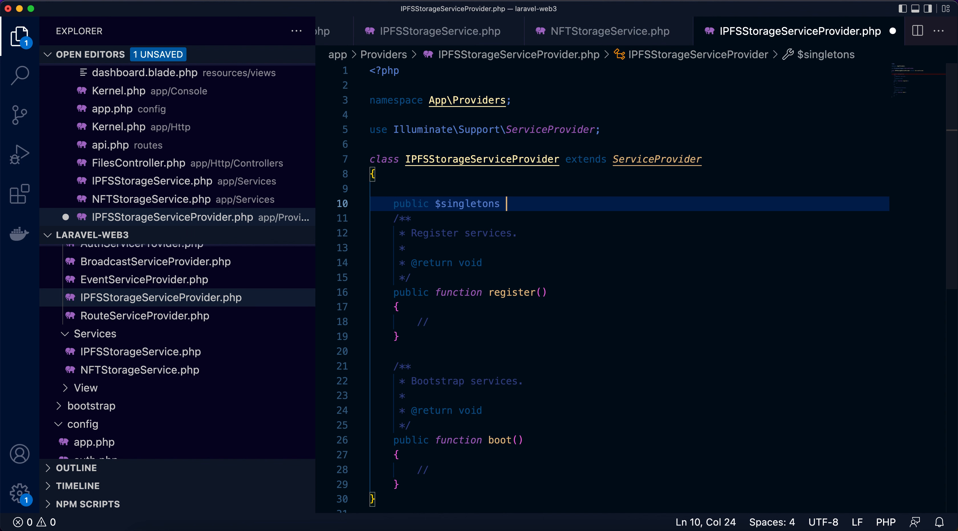
{"action": "type", "text": "="}
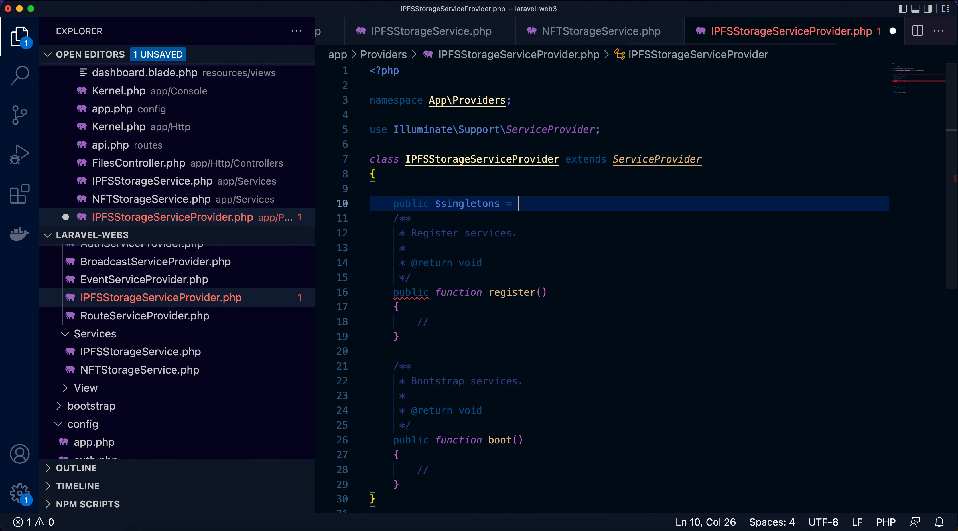
{"action": "type", "text": "["}
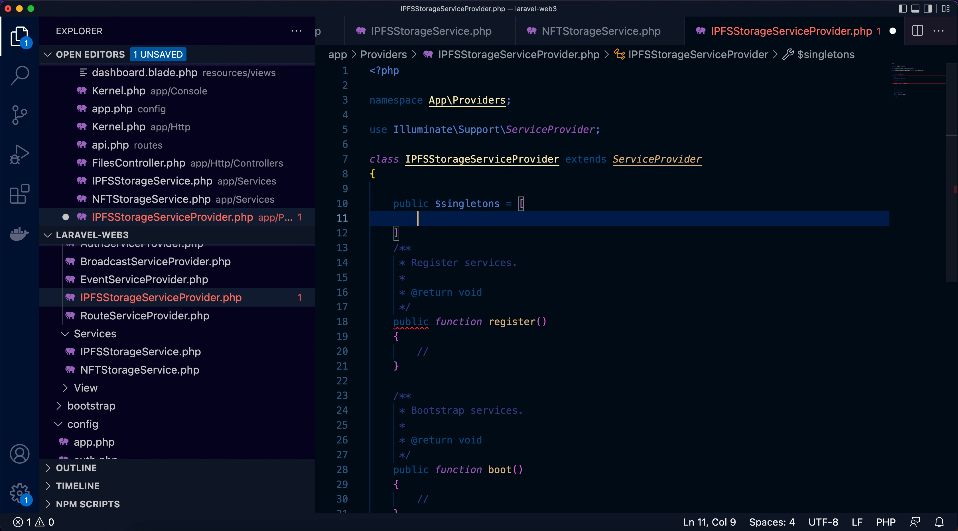
Step: Bind IPFSStorageService::class to NFTStorageService::class in $singletons, adding both imports, and save
{"action": "type", "text": "IPFS"}
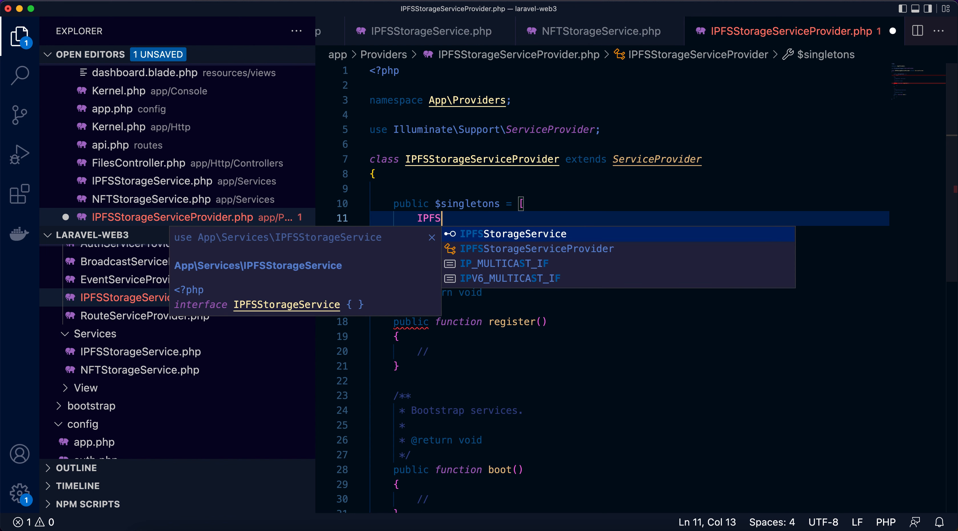
{"action": "left_click", "coordinate": [514, 234]}
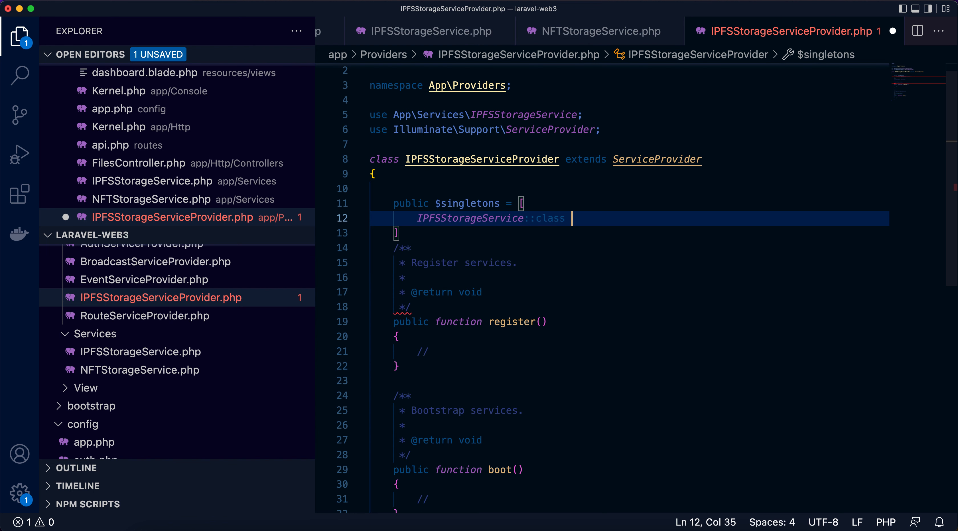
{"action": "type", "text": "=> NFTStorageService::class"}
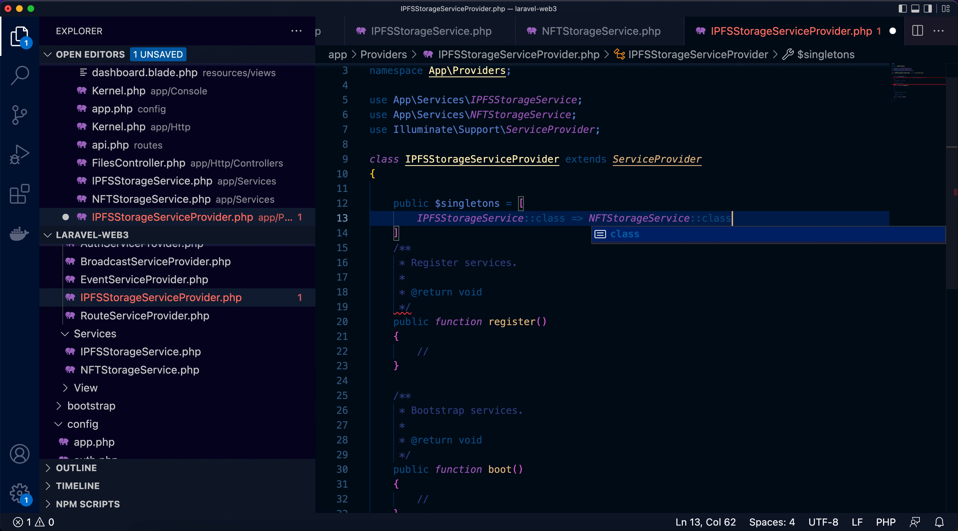
{"action": "left_click", "coordinate": [478, 189]}
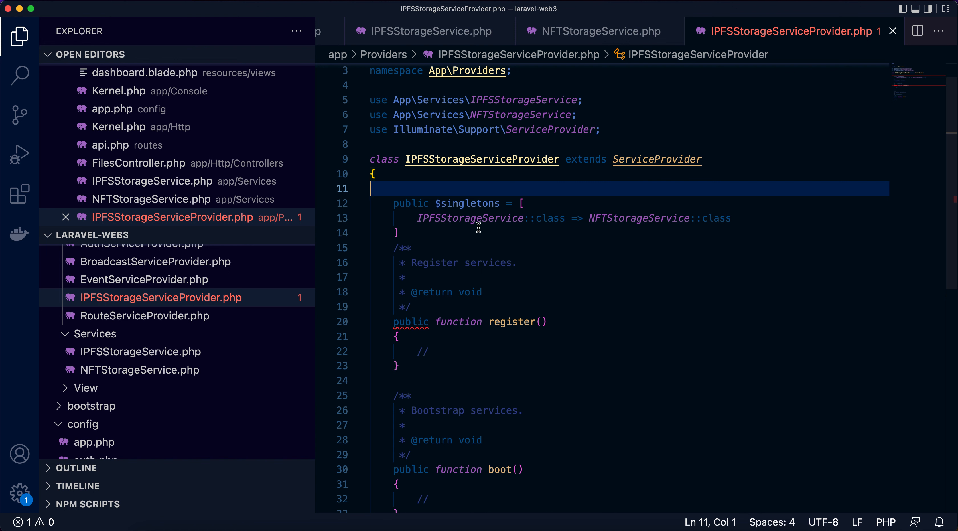
{"action": "type", "text": ";"}
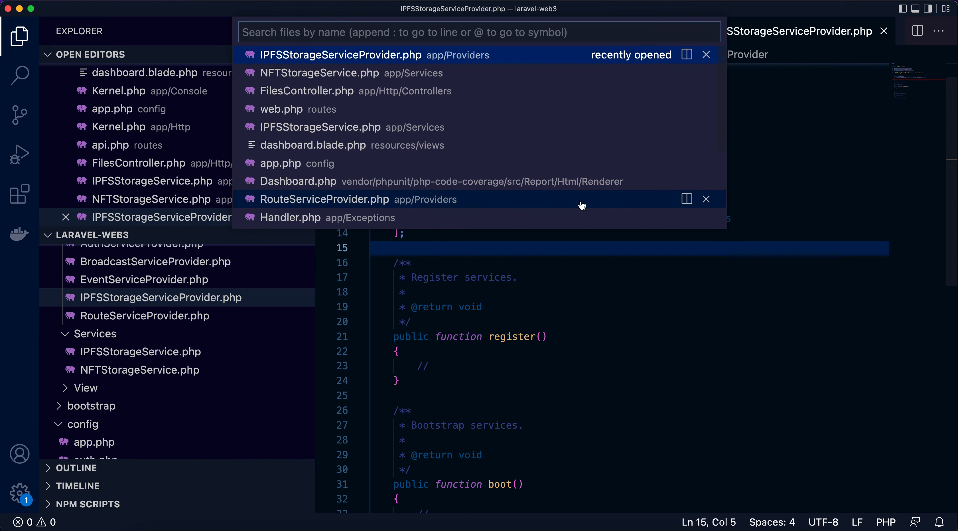
{"action": "mouse_move", "coordinate": [561, 169]}
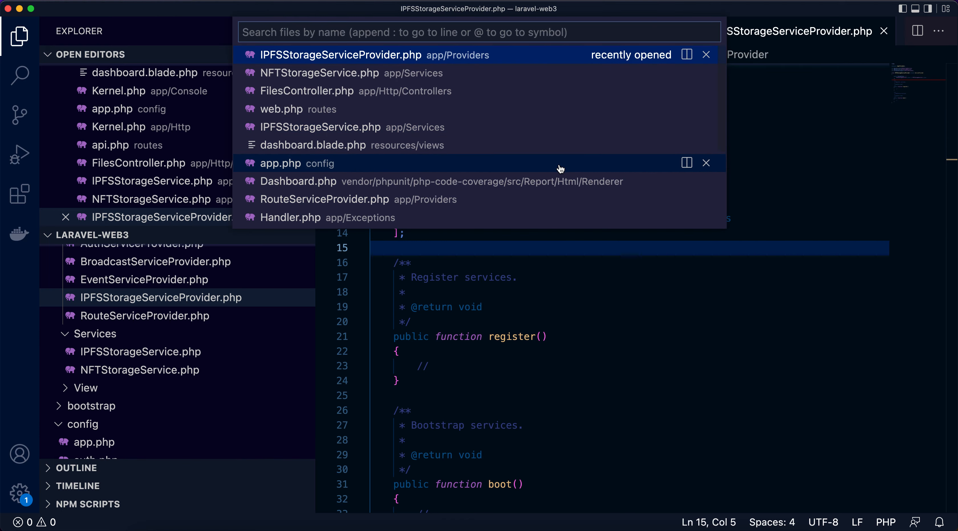
Step: Add App\Providers\IPFSStorageServiceProvider::class to the providers array in config/app.php and save
{"action": "left_click", "coordinate": [281, 164]}
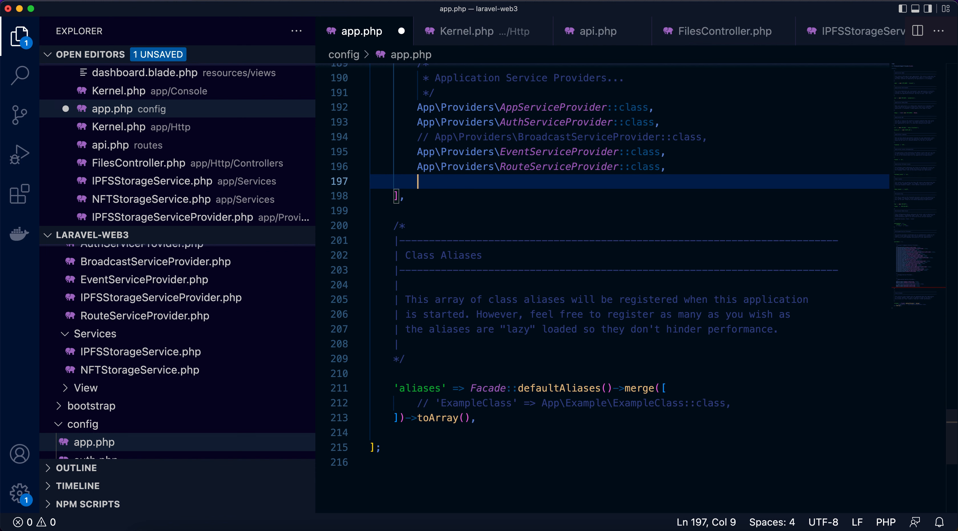
{"action": "type", "text": "App\\Providers"}
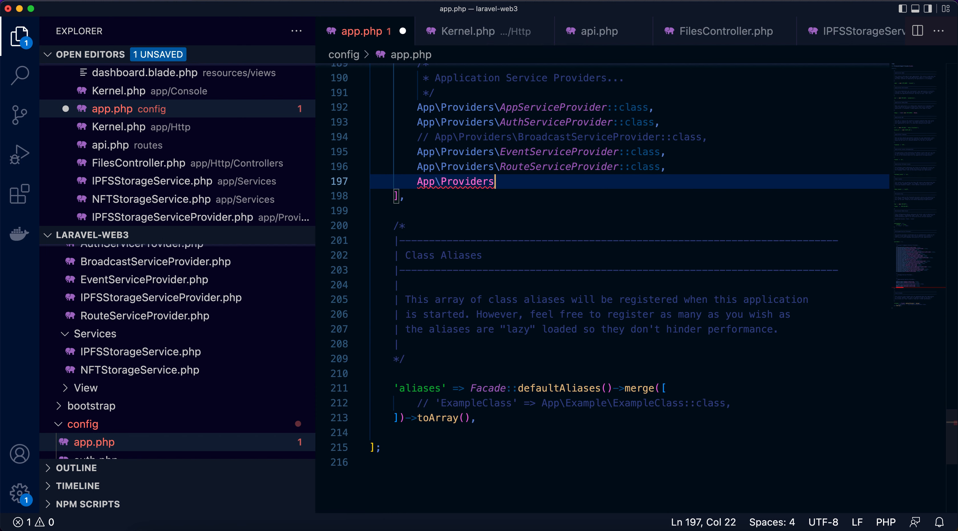
{"action": "type", "text": "\\"}
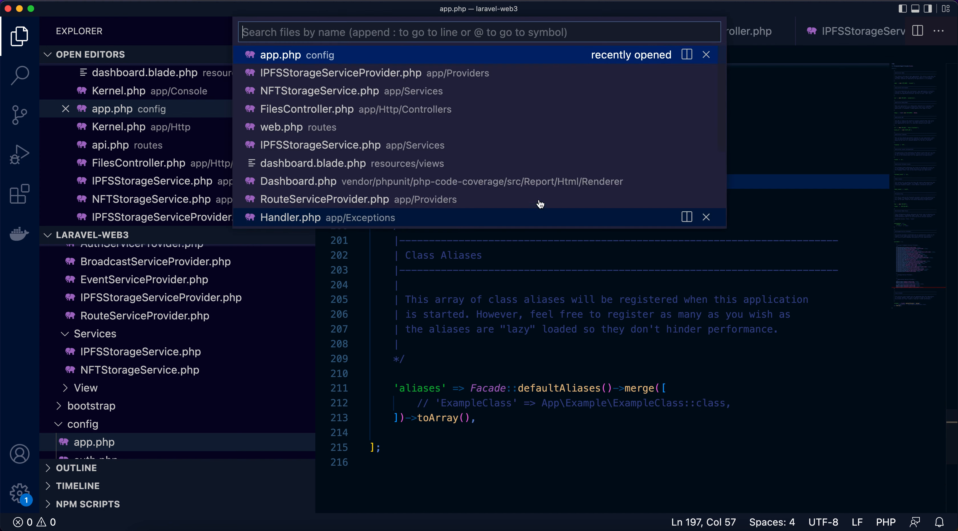
Step: Inject IPFSStorageService $ipfsStorageService into FilesController's upload() method signature
{"action": "left_click", "coordinate": [307, 109]}
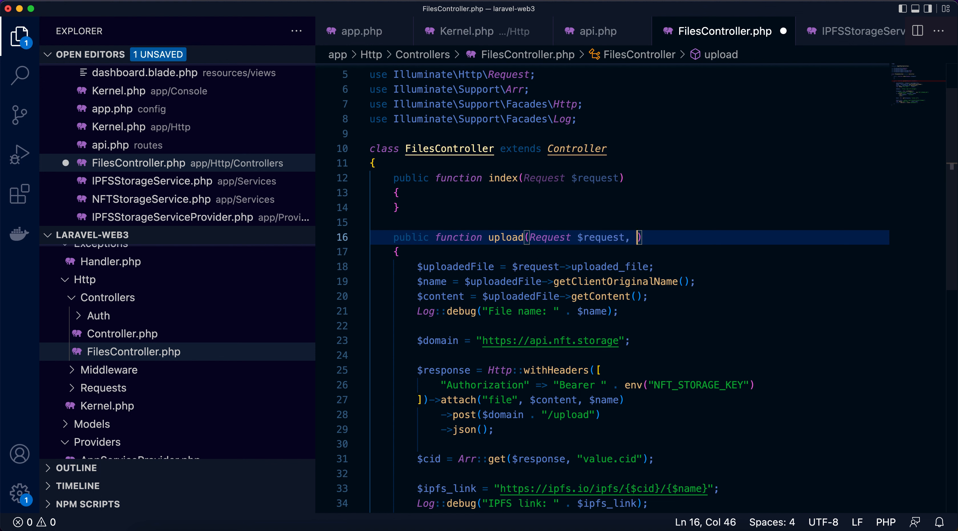
{"action": "type", "text": "IPFSStorageService $i"}
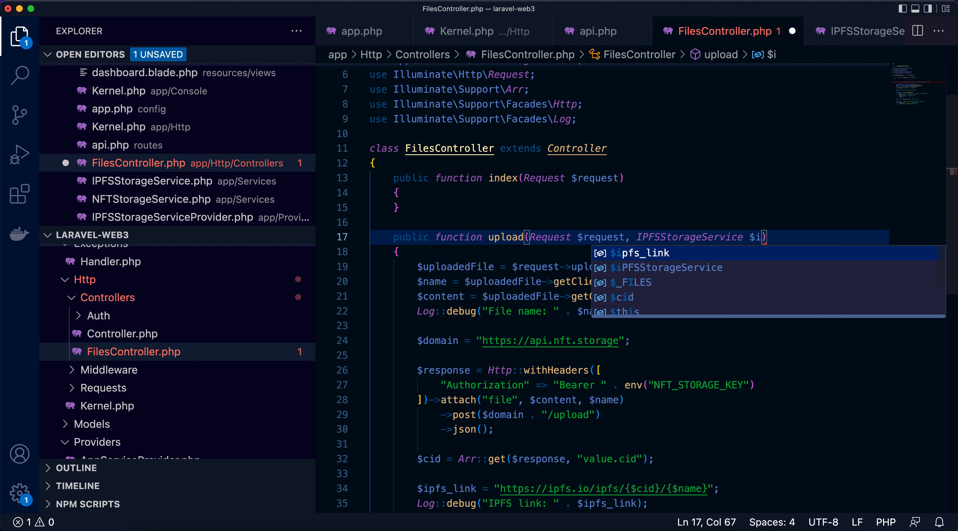
{"action": "type", "text": "pfsStorageService"}
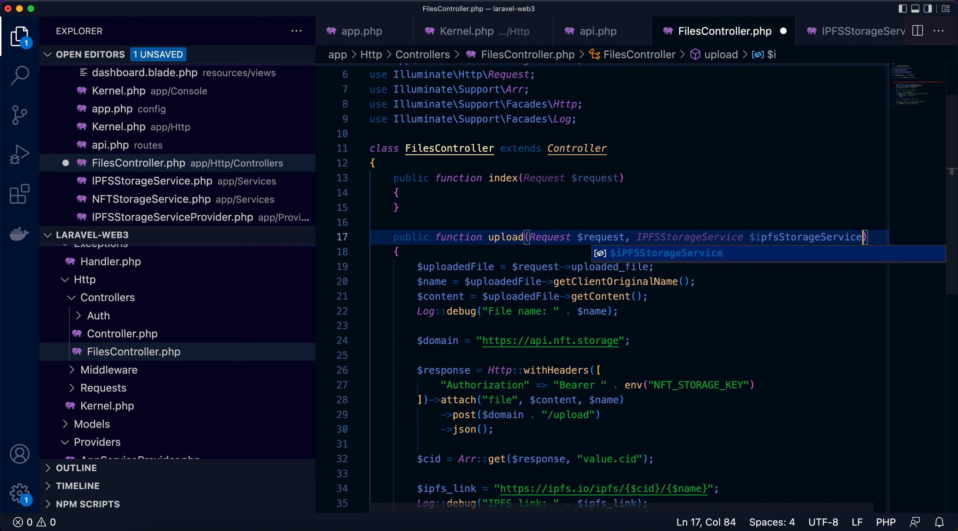
Step: Replace the inline HTTP upload with $ipfsStorageService->store($content, $name) and tidy imports
{"action": "left_click", "coordinate": [685, 296]}
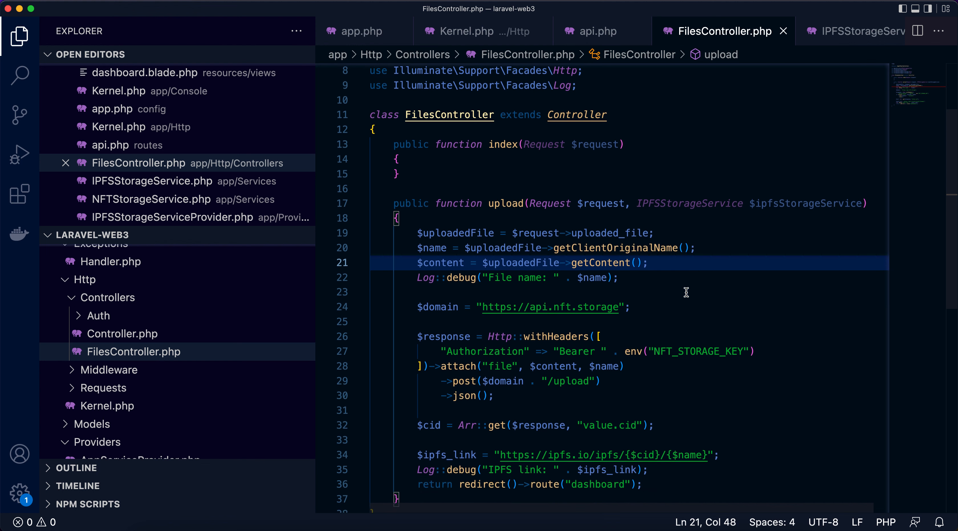
{"action": "scroll", "scroll_direction": "down", "scroll_amount": 3}
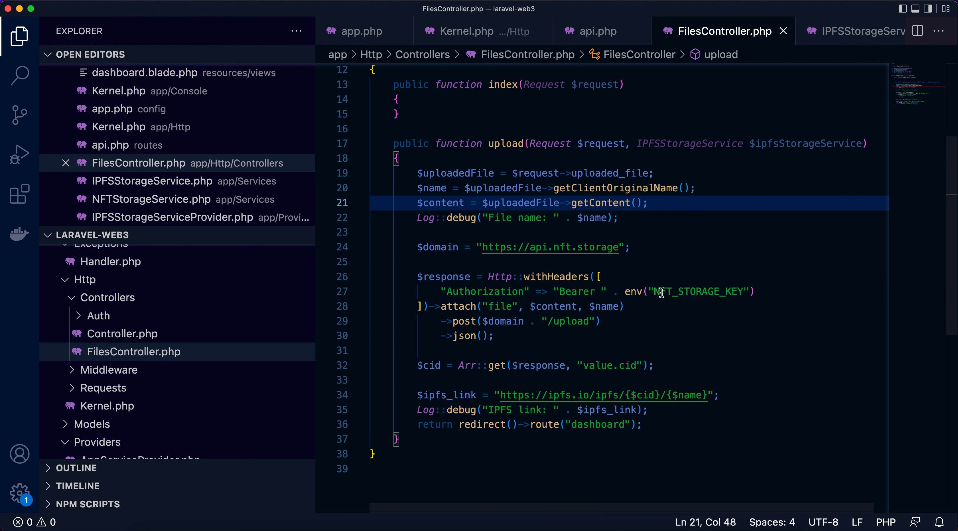
{"action": "mouse_move", "coordinate": [411, 248]}
{"action": "type", "text": "$ipfs_link = $"}
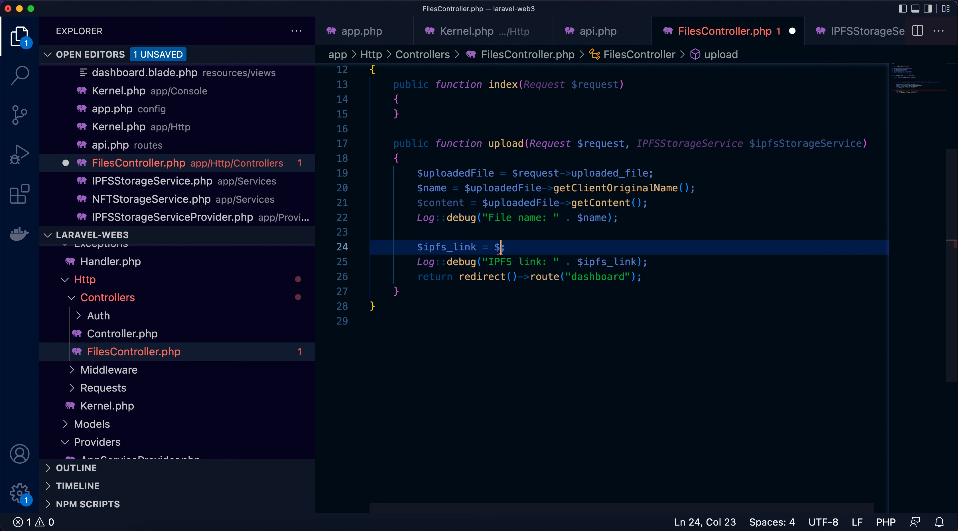
{"action": "type", "text": "ipfsStorageService"}
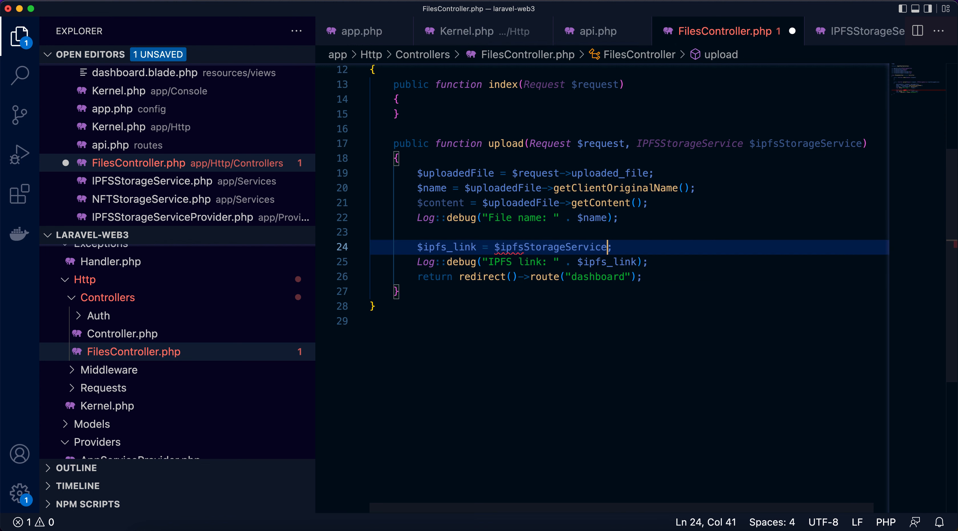
{"action": "type", "text": "->store($content, $name"}
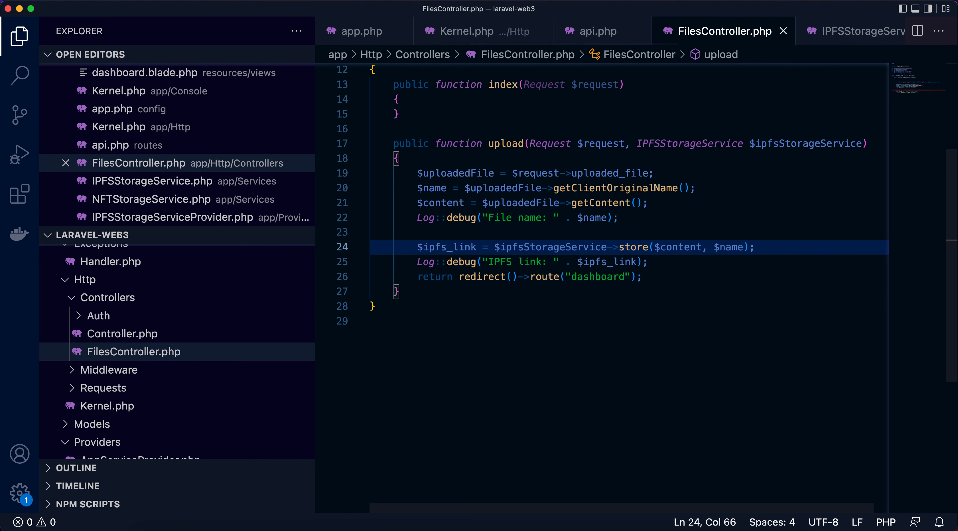
{"action": "scroll", "scroll_direction": "up", "scroll_amount": 3}
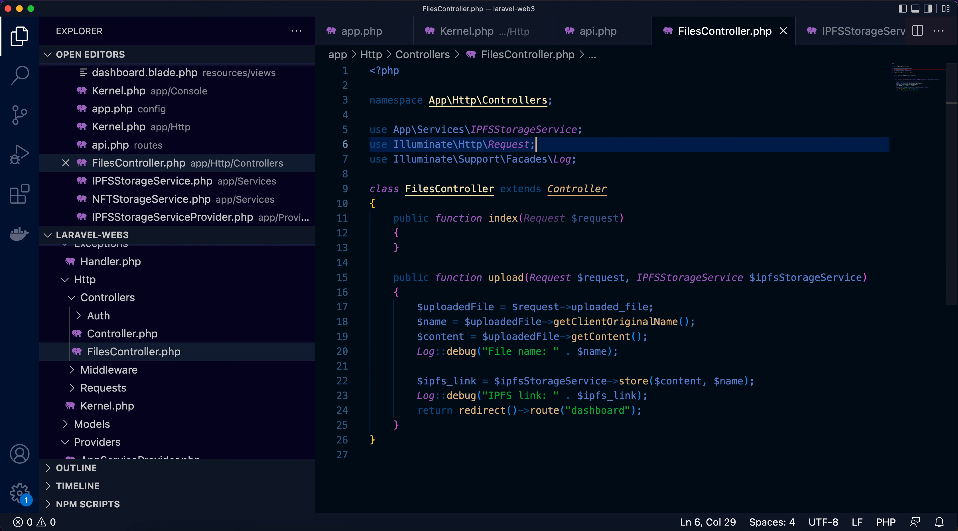
Step: In routes/web.php, inject IPFSStorageService $ipfsStorageService into the dashboard route closure
{"action": "key", "text": "Cmd+p"}
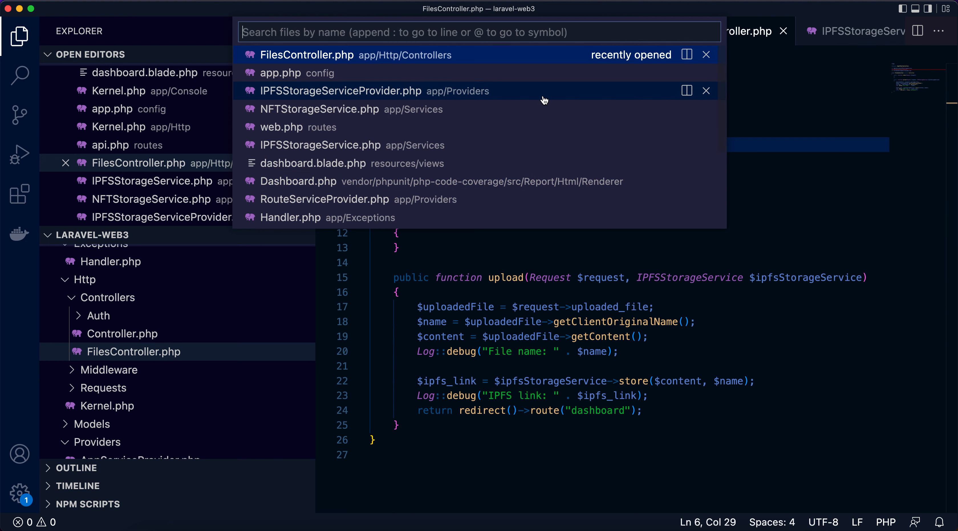
{"action": "left_click", "coordinate": [282, 127]}
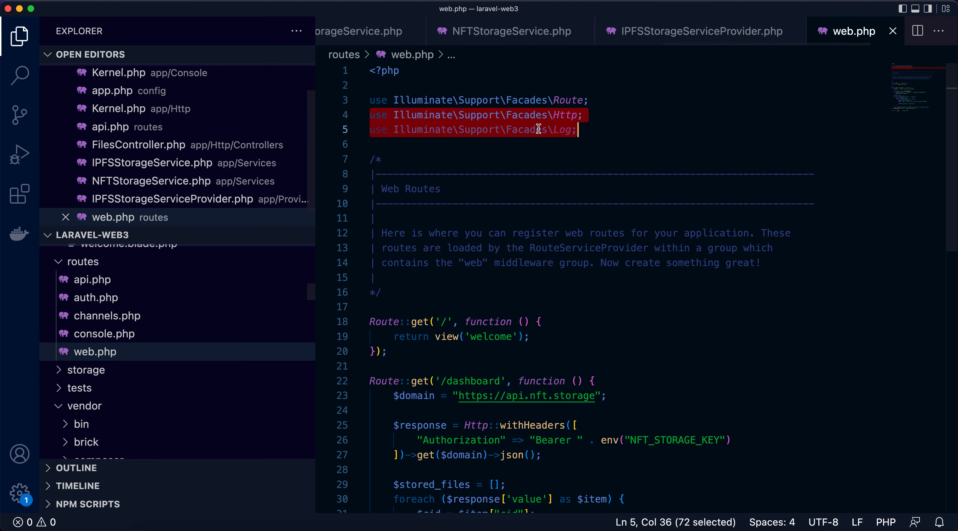
{"action": "scroll", "scroll_direction": "down", "scroll_amount": 3}
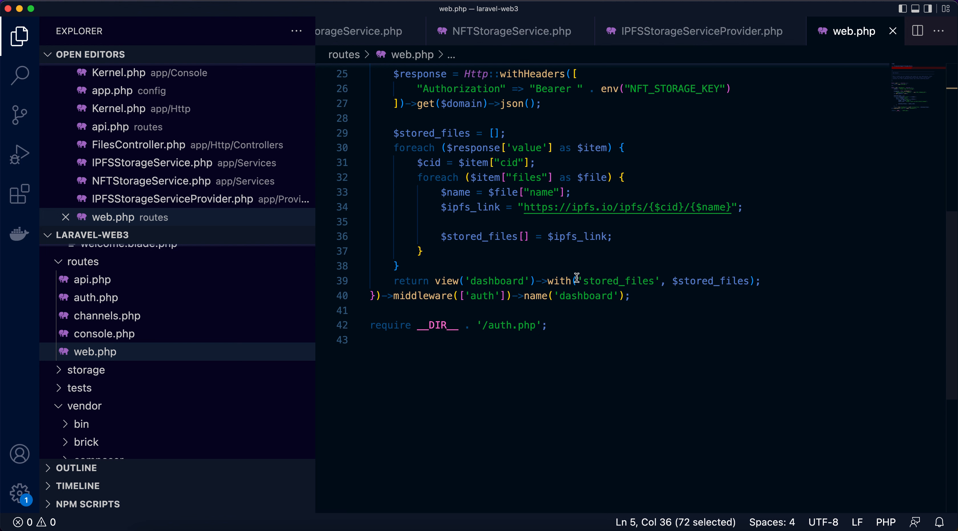
{"action": "scroll", "scroll_direction": "up", "scroll_amount": 3}
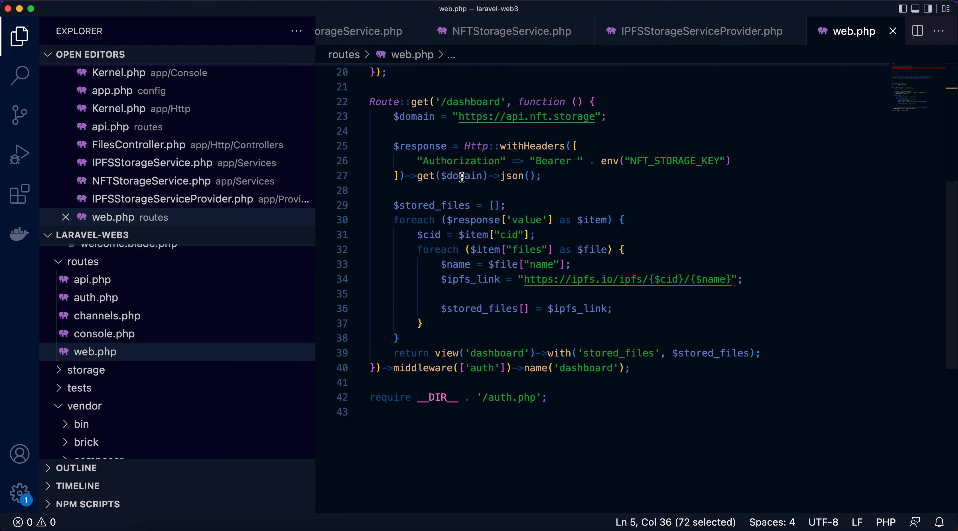
{"action": "scroll", "scroll_direction": "up", "scroll_amount": 3}
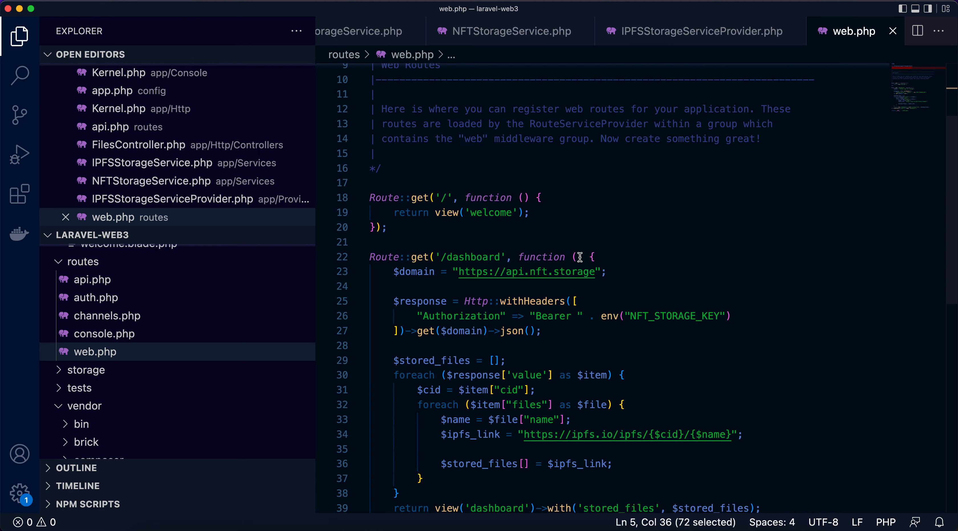
{"action": "type", "text": "IPFSStorageService"}
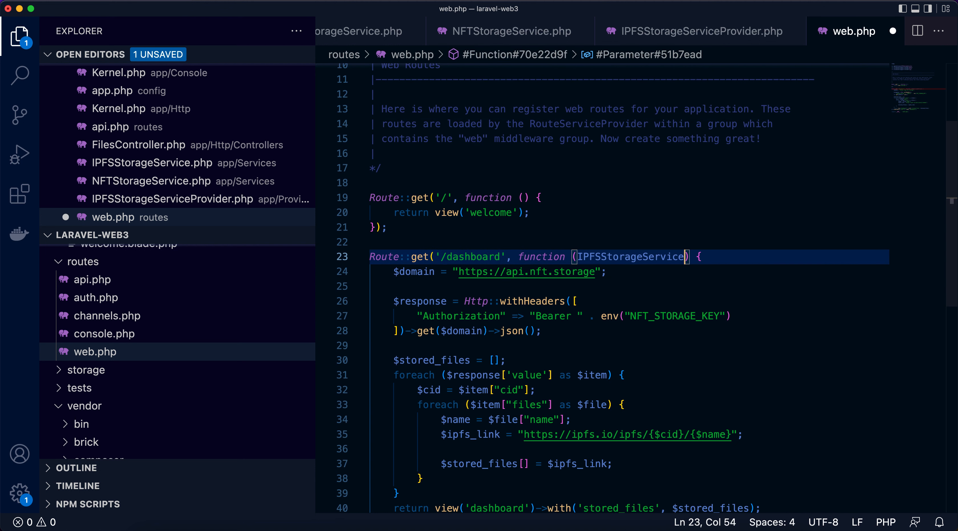
{"action": "type", "text": "$i"}
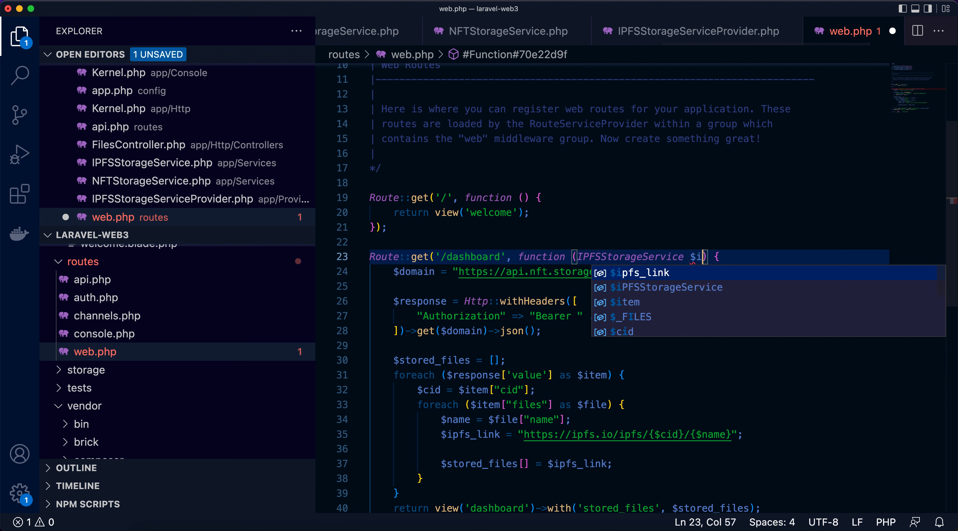
{"action": "type", "text": "pfsStorageService"}
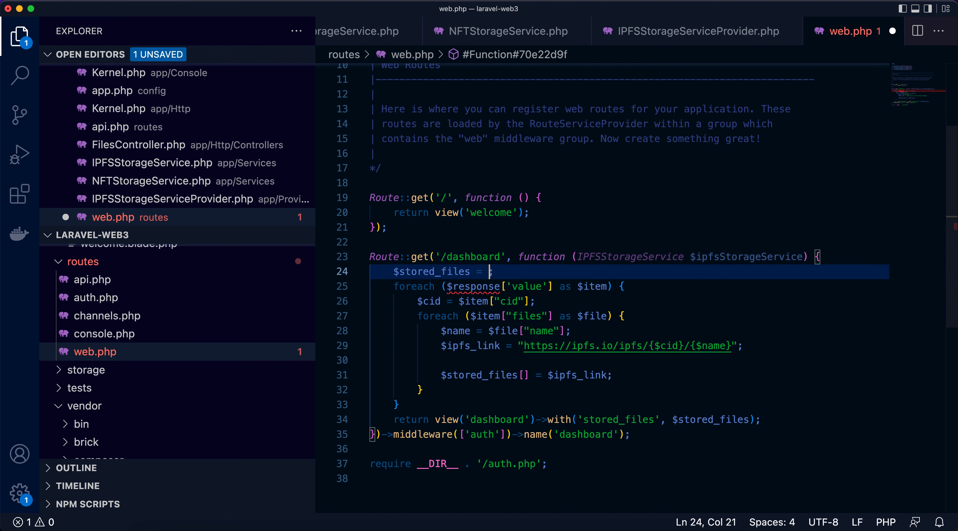
Step: Replace the HTTP listing code with $ipfsStorageService->getList(), fix imports and save
{"action": "type", "text": "$ipfsStorageService"}
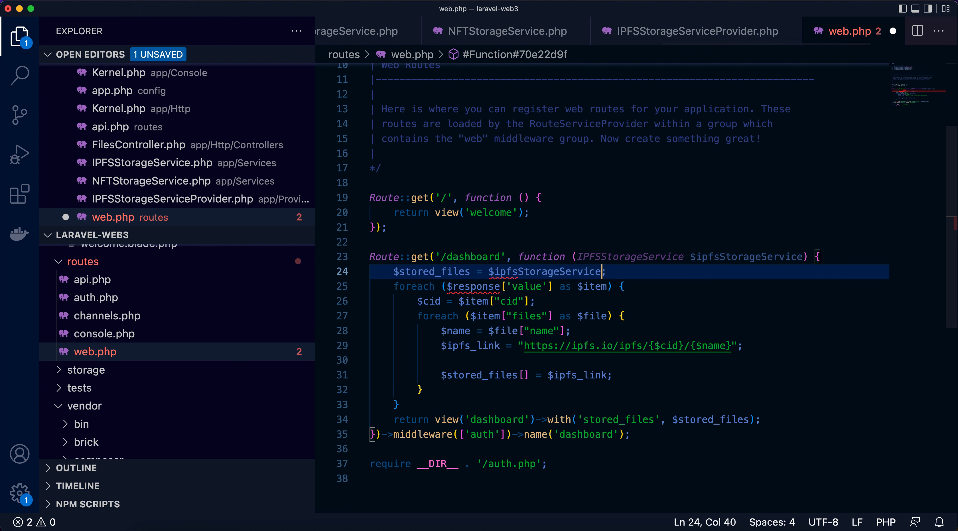
{"action": "type", "text": "->getList("}
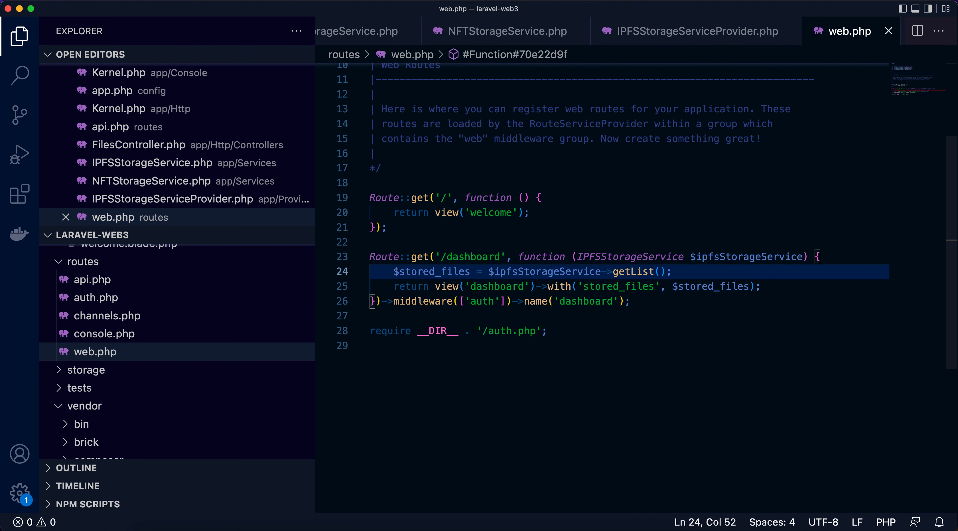
{"action": "scroll", "scroll_direction": "up", "scroll_amount": 3}
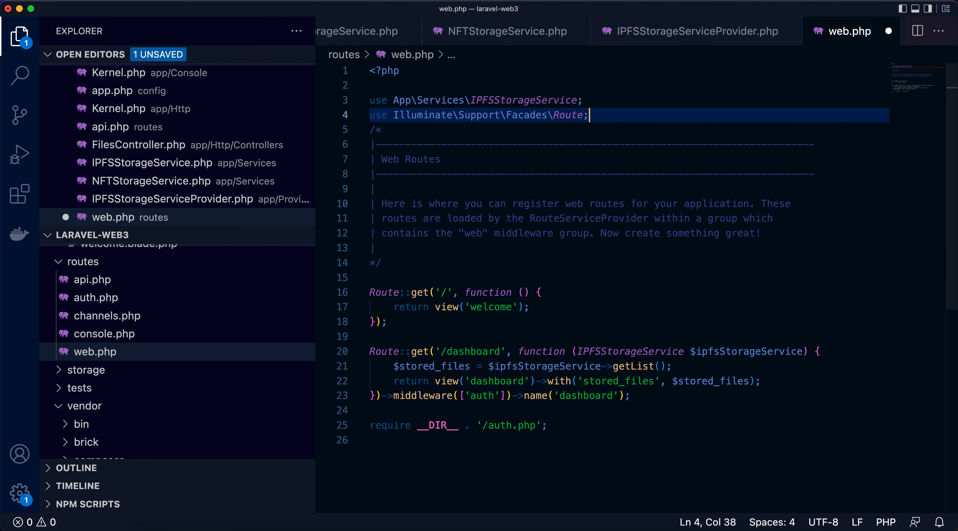
{"action": "key", "text": "enter"}
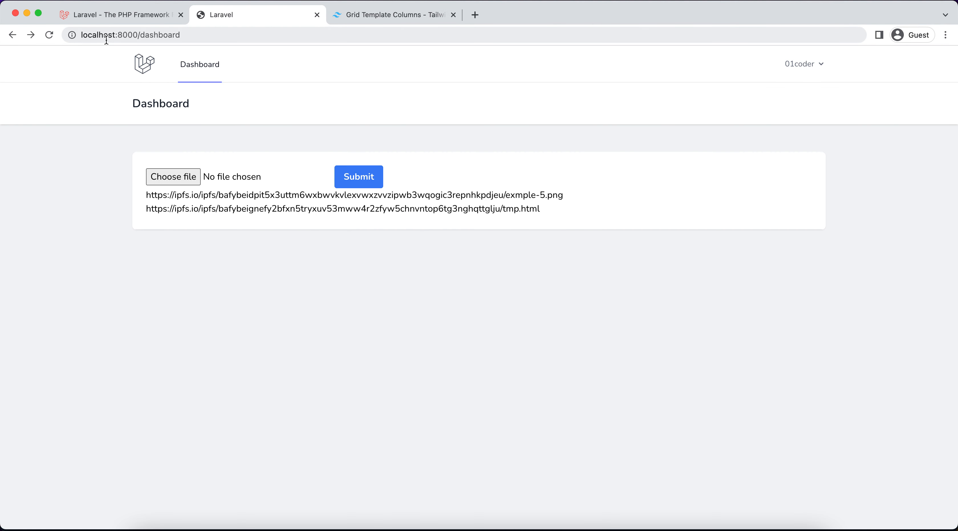
Step: View localhost:8000/dashboard in Chrome to confirm the two IPFS links are listed
{"action": "left_click", "coordinate": [49, 35]}
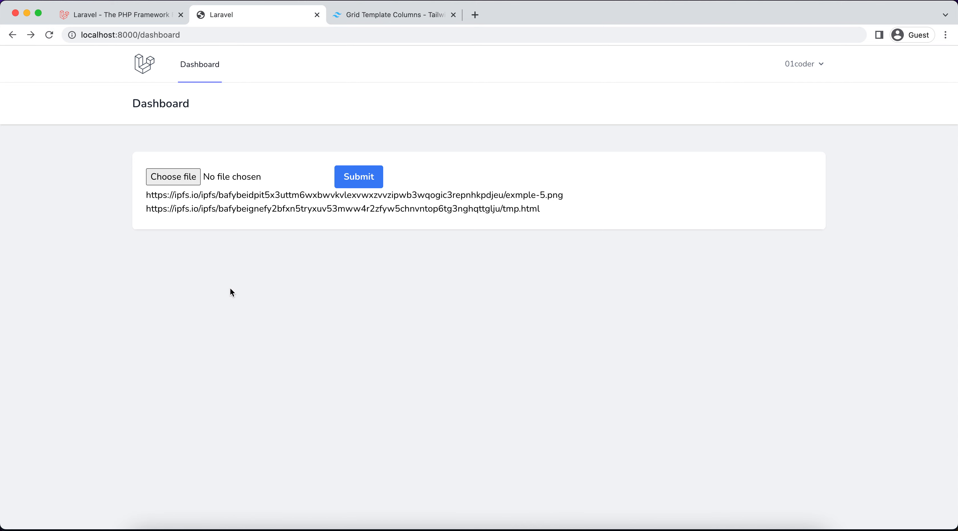
{"action": "mouse_move", "coordinate": [173, 177]}
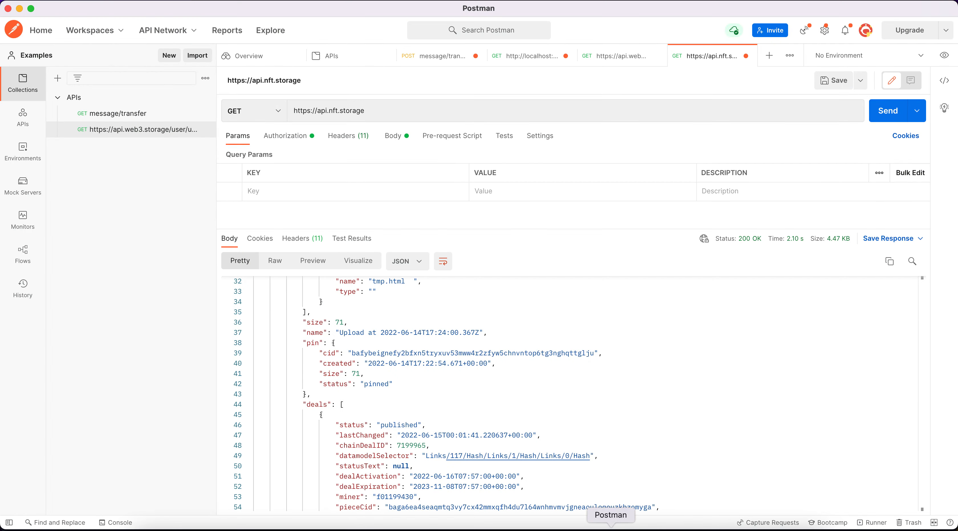
Step: Expand the third upload in Postman's NFT.Storage list response to see its empty files array
{"action": "scroll", "scroll_direction": "up", "scroll_amount": 3}
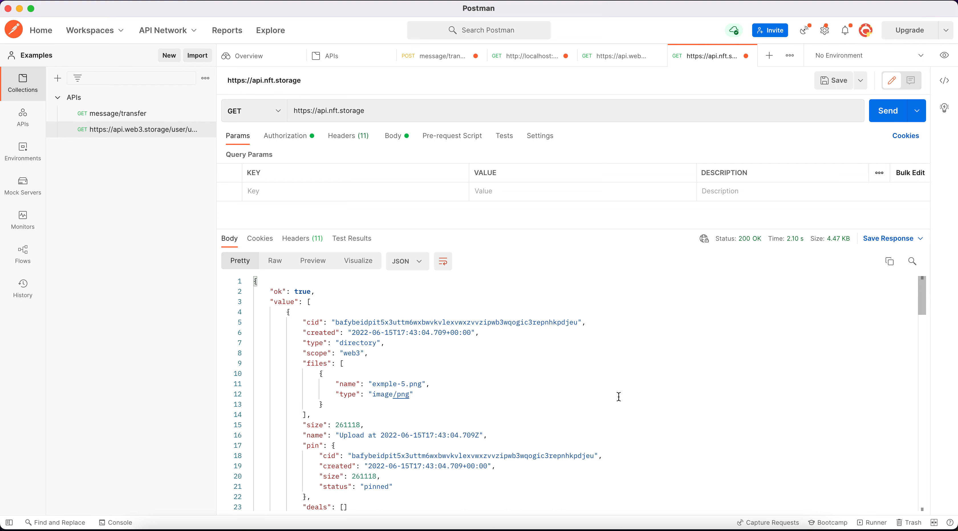
{"action": "mouse_move", "coordinate": [257, 332]}
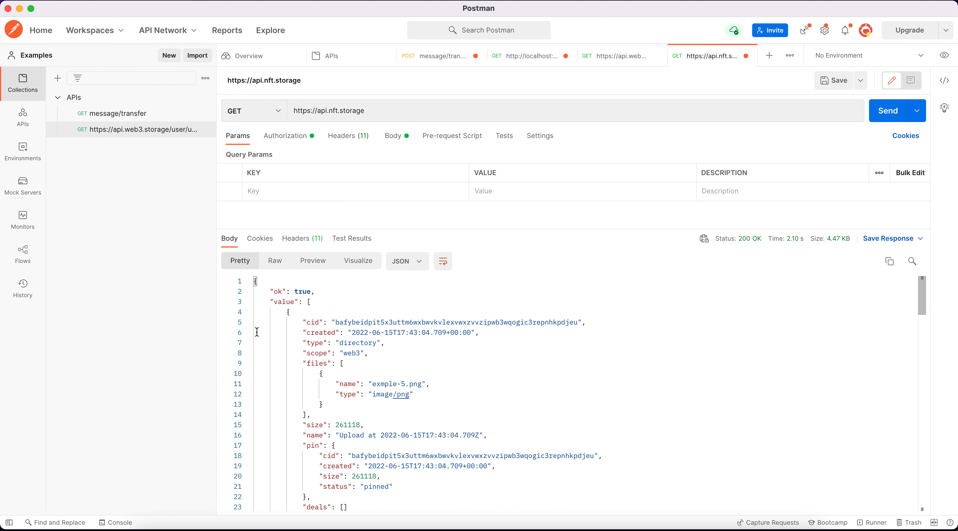
{"action": "left_click", "coordinate": [248, 311]}
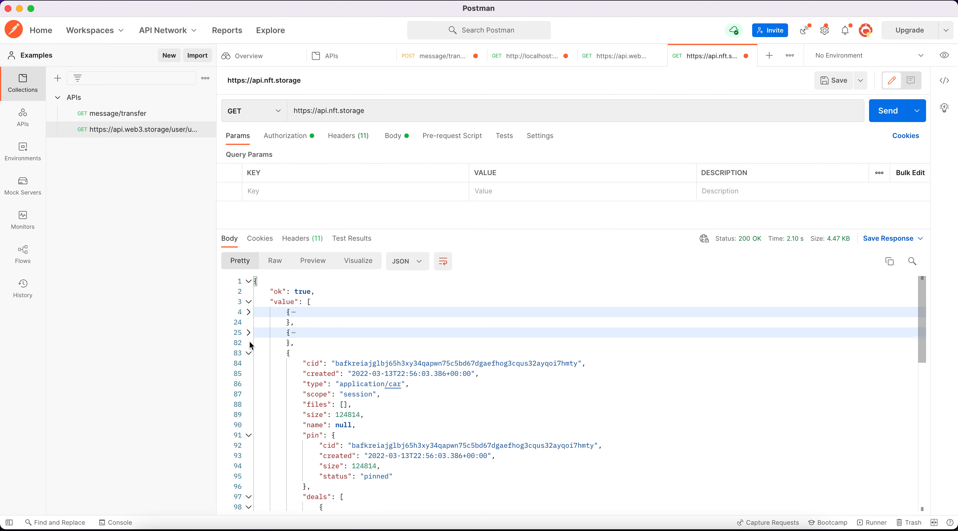
{"action": "left_click", "coordinate": [249, 353]}
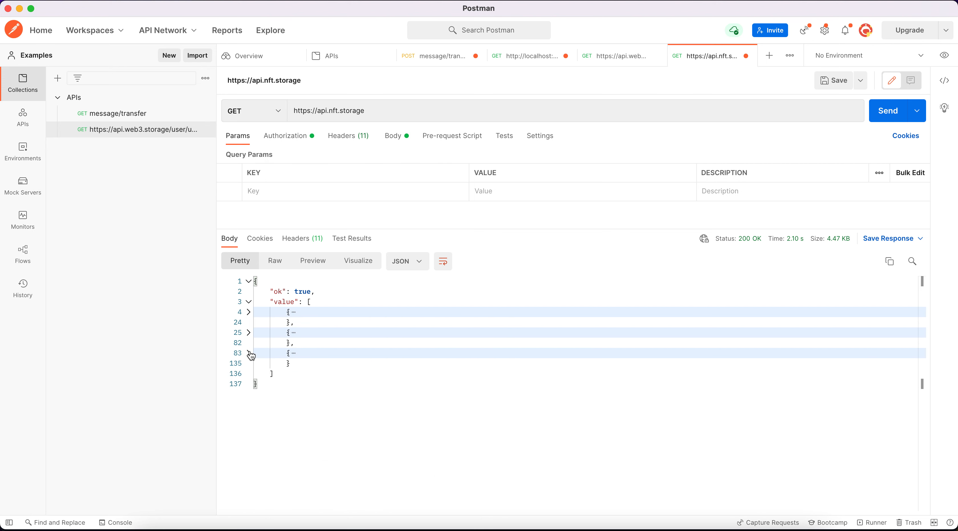
{"action": "left_click", "coordinate": [248, 353]}
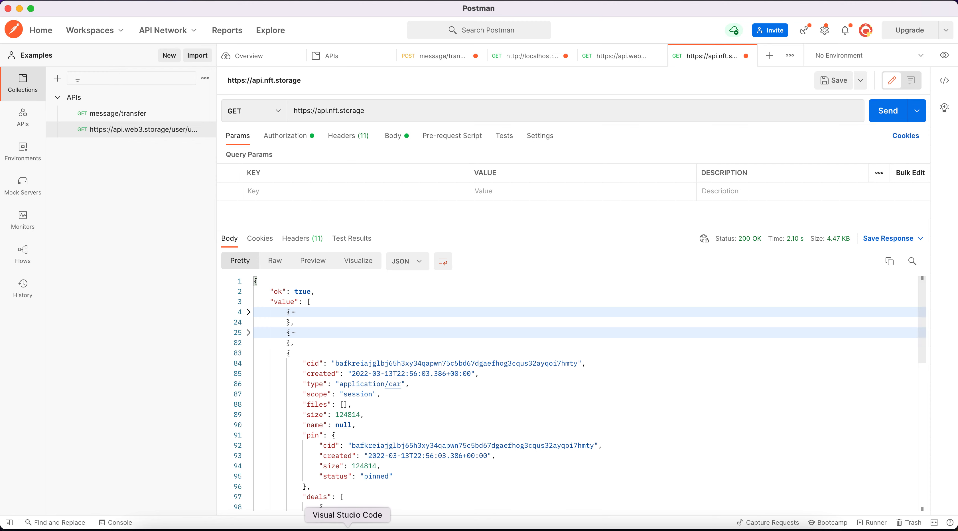
Step: Review getList's foreach loop over each upload's files in NFTStorageService.php
{"action": "left_click", "coordinate": [347, 515]}
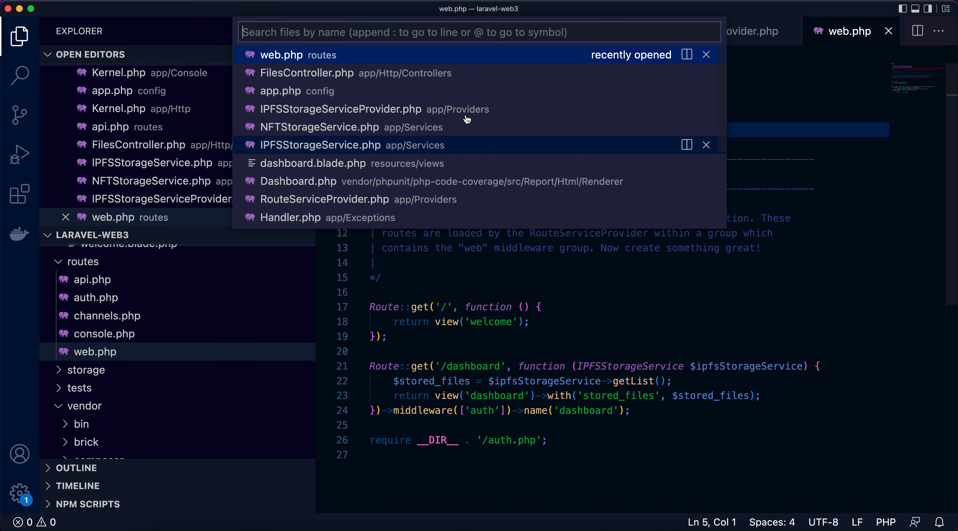
{"action": "left_click", "coordinate": [318, 128]}
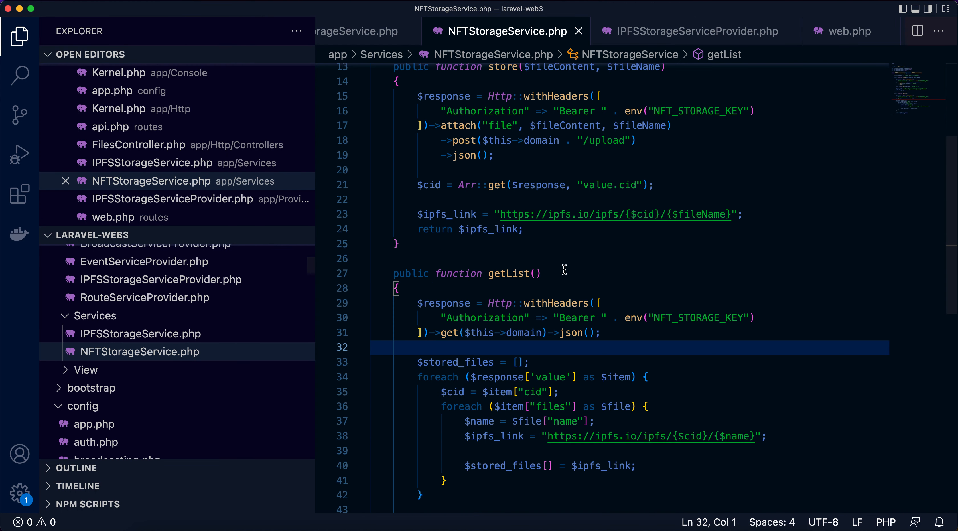
{"action": "scroll", "scroll_direction": "down", "scroll_amount": 3}
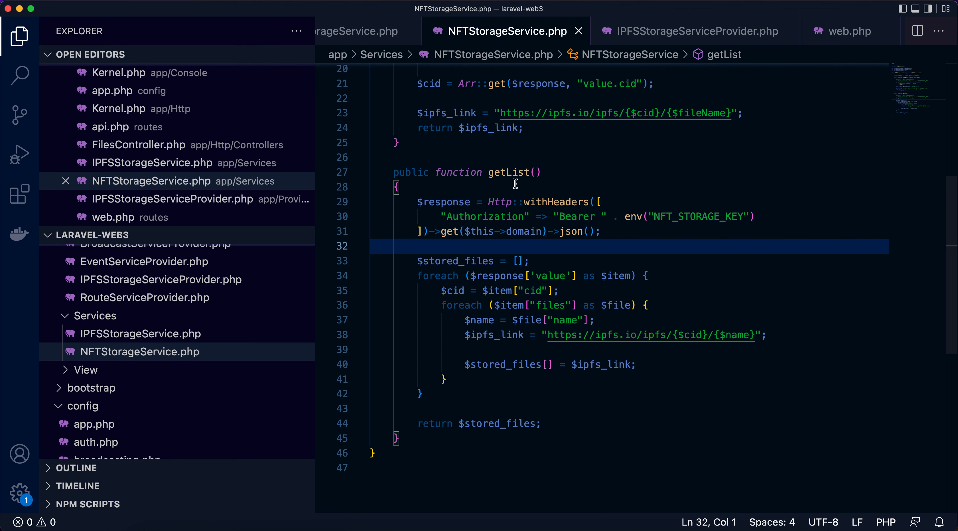
{"action": "double_click", "coordinate": [508, 172]}
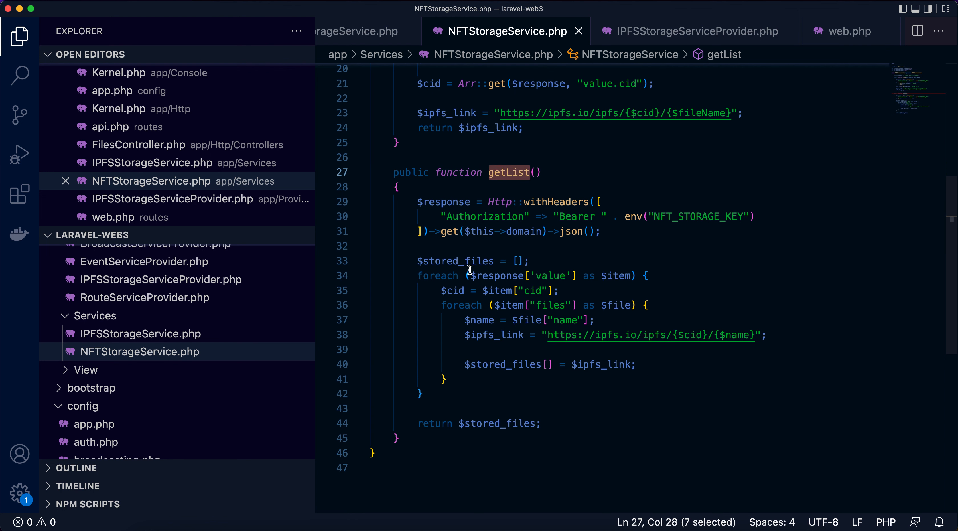
{"action": "double_click", "coordinate": [499, 275]}
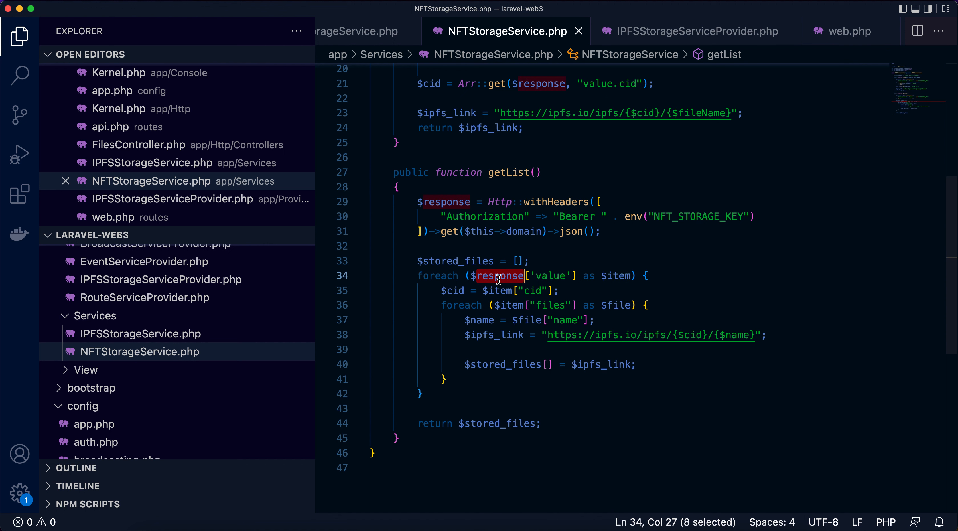
{"action": "left_click", "coordinate": [619, 276]}
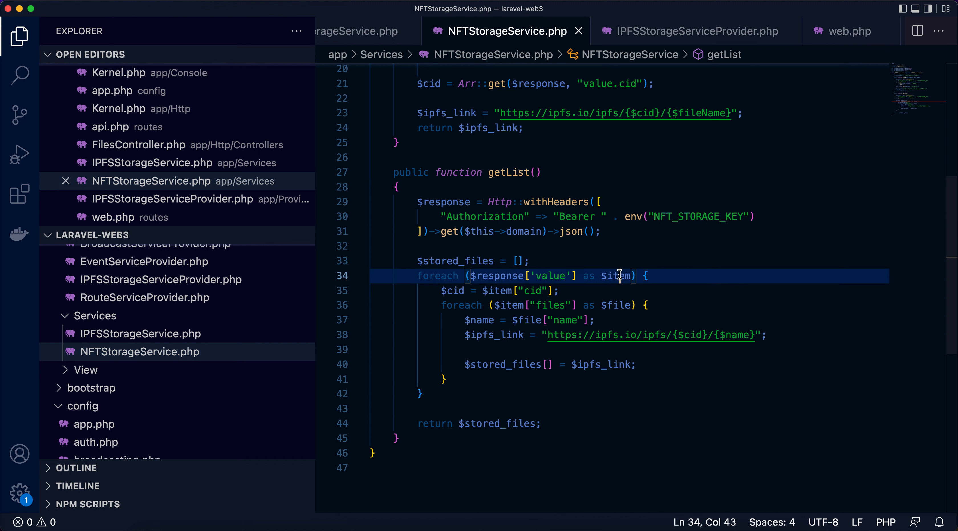
{"action": "double_click", "coordinate": [551, 305]}
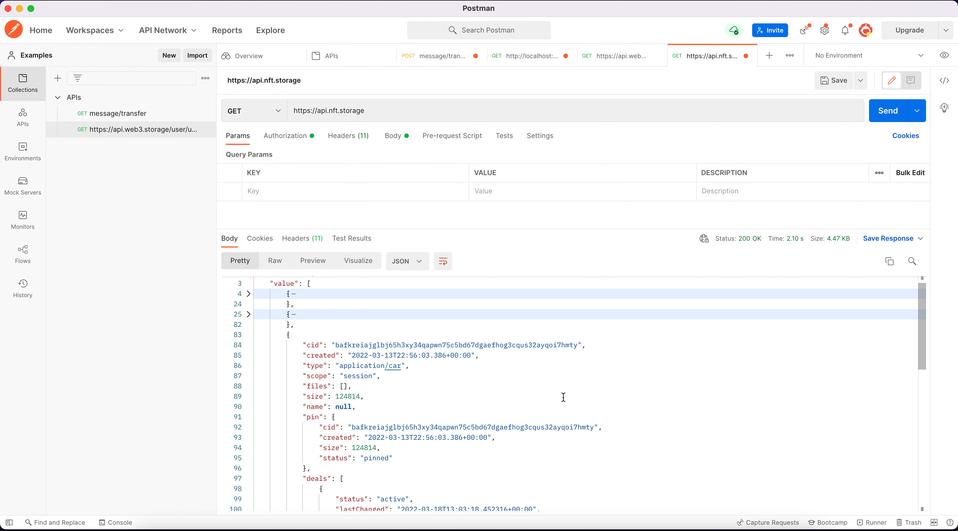
Step: Highlight the third upload's cid value in Postman's response next to its empty files array
{"action": "scroll", "scroll_direction": "down", "scroll_amount": 3}
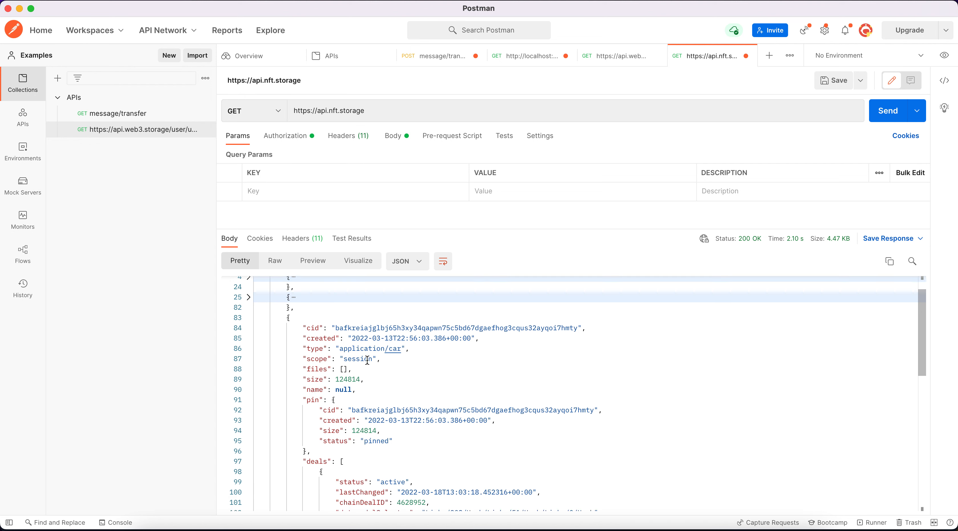
{"action": "double_click", "coordinate": [454, 328]}
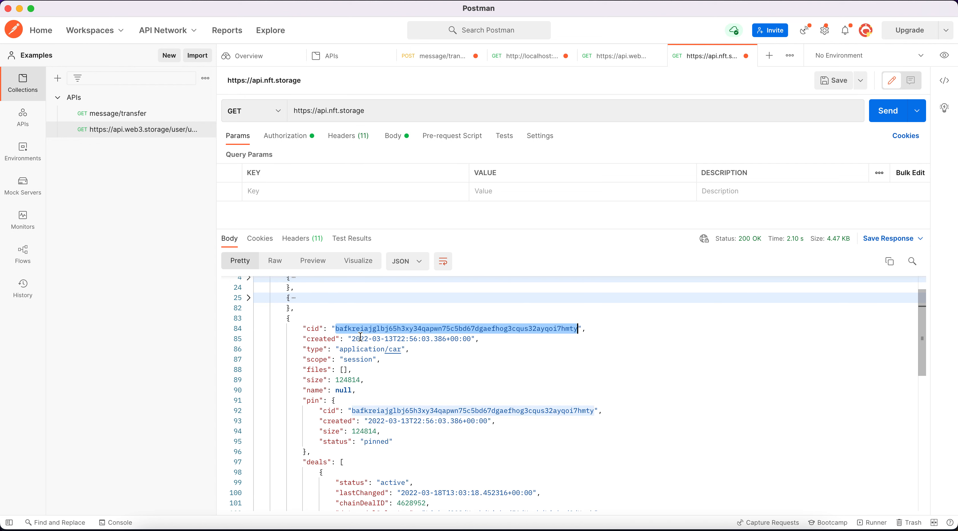
{"action": "mouse_move", "coordinate": [391, 353]}
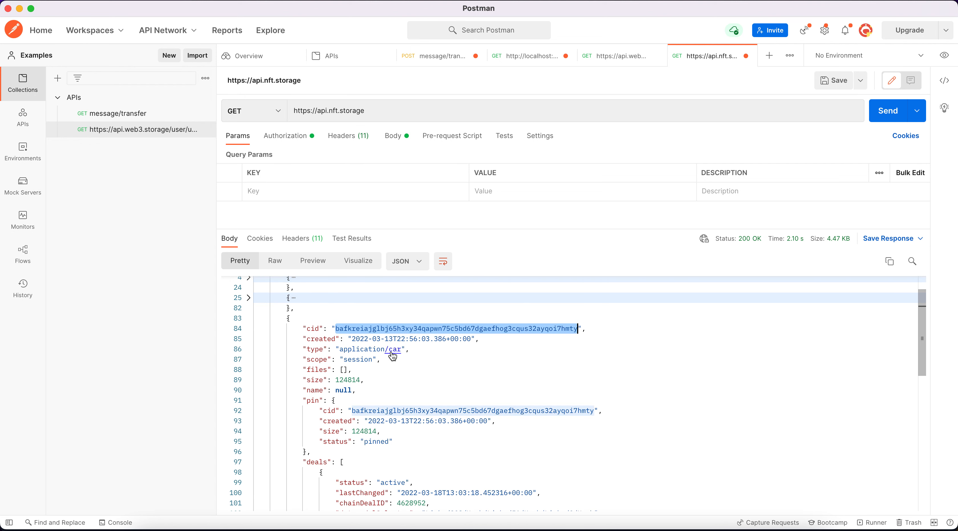
{"action": "mouse_move", "coordinate": [404, 353]}
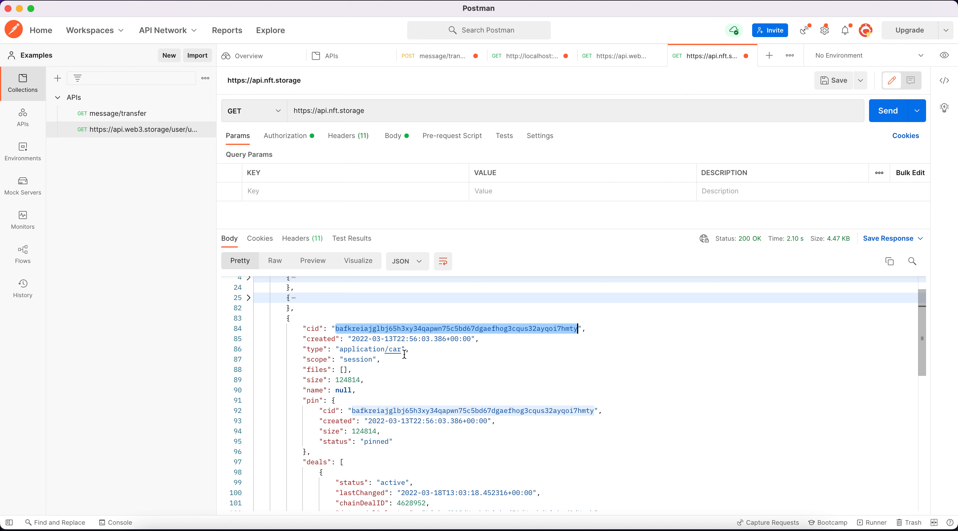
{"action": "scroll", "scroll_direction": "down", "scroll_amount": 3}
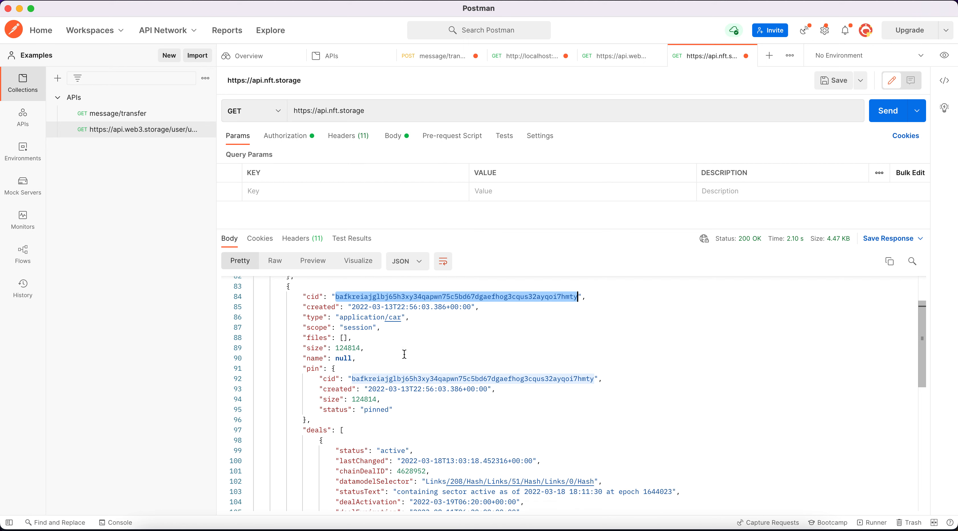
{"action": "scroll", "scroll_direction": "up", "scroll_amount": 3}
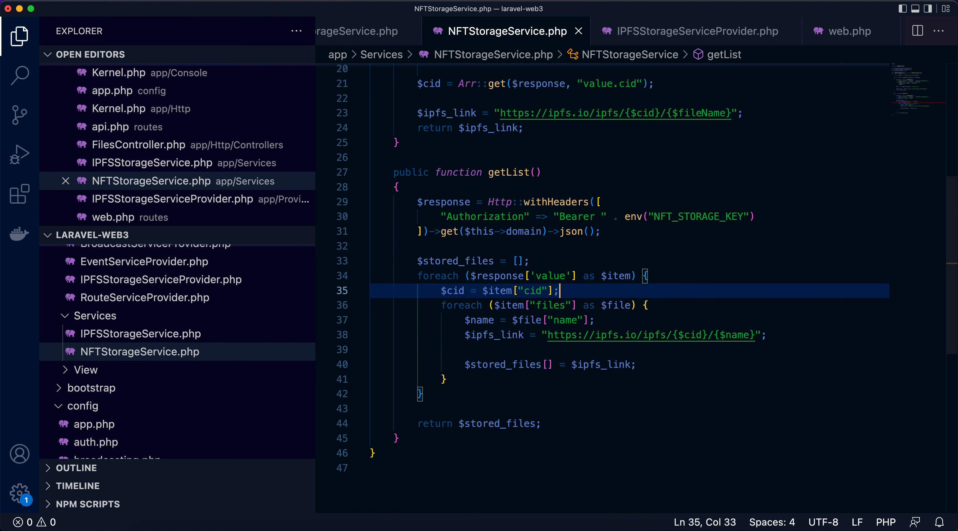
{"action": "type", "text": "sizeof($item[\"files\"]) > 0) {"}
{"action": "left_click", "coordinate": [629, 409]}
{"action": "type", "text": "}"}
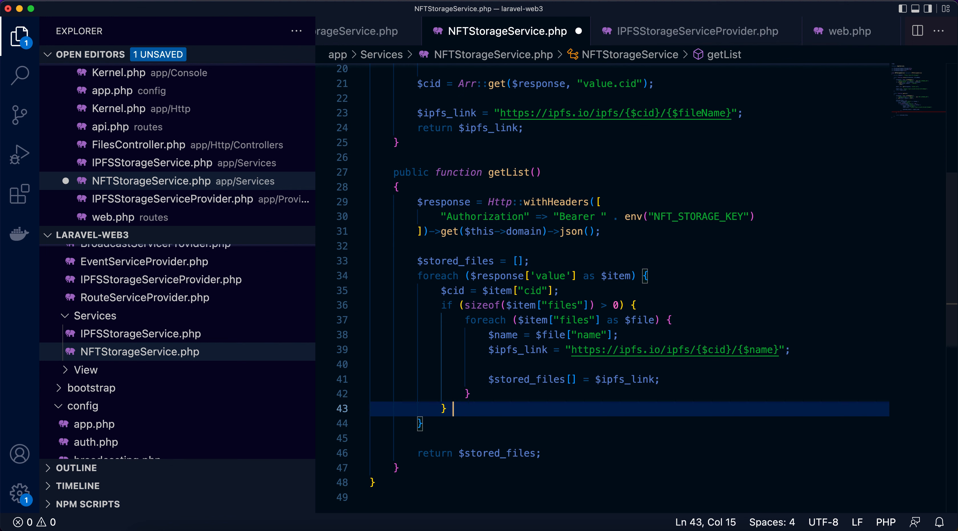
{"action": "type", "text": "else {"}
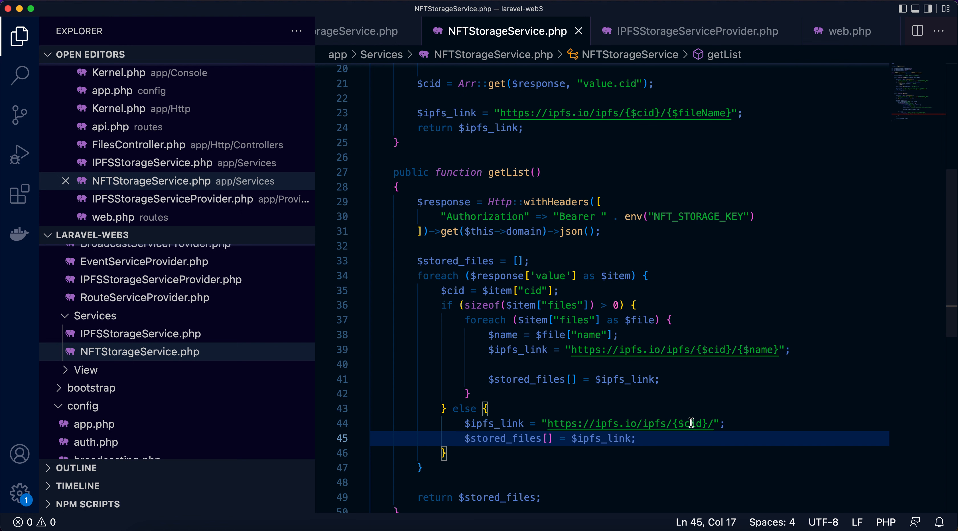
{"action": "mouse_move", "coordinate": [466, 449]}
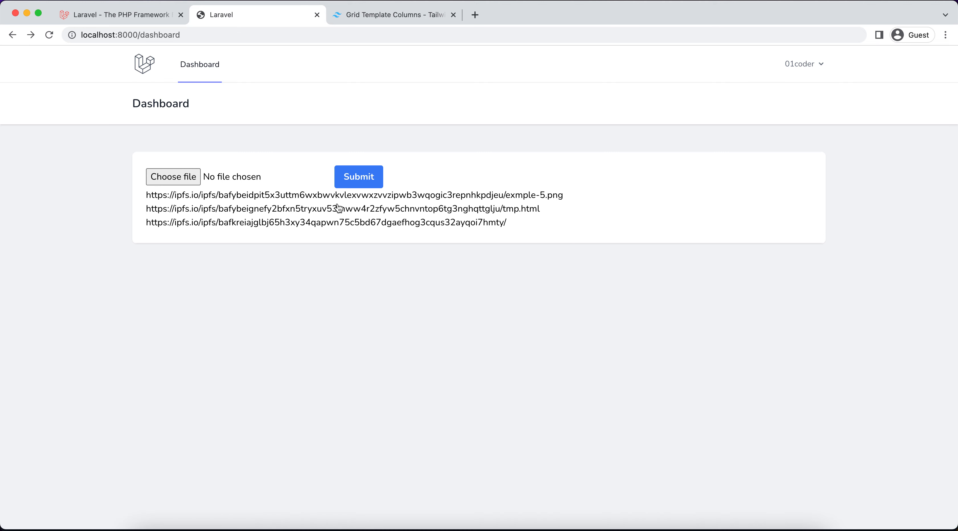
{"action": "mouse_move", "coordinate": [410, 227]}
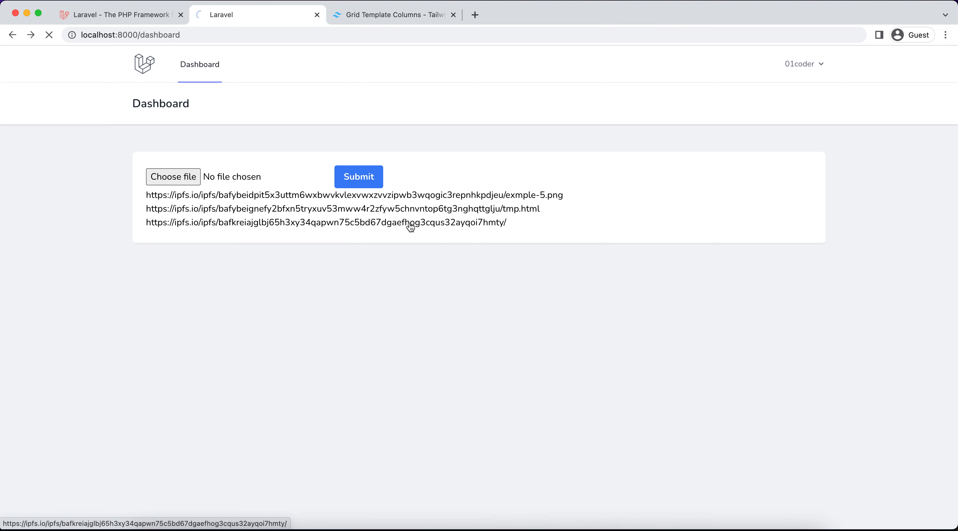
Step: Open the cid-only ipfs.io link from the dashboard, view the café photo, then go back
{"action": "left_click", "coordinate": [325, 222]}
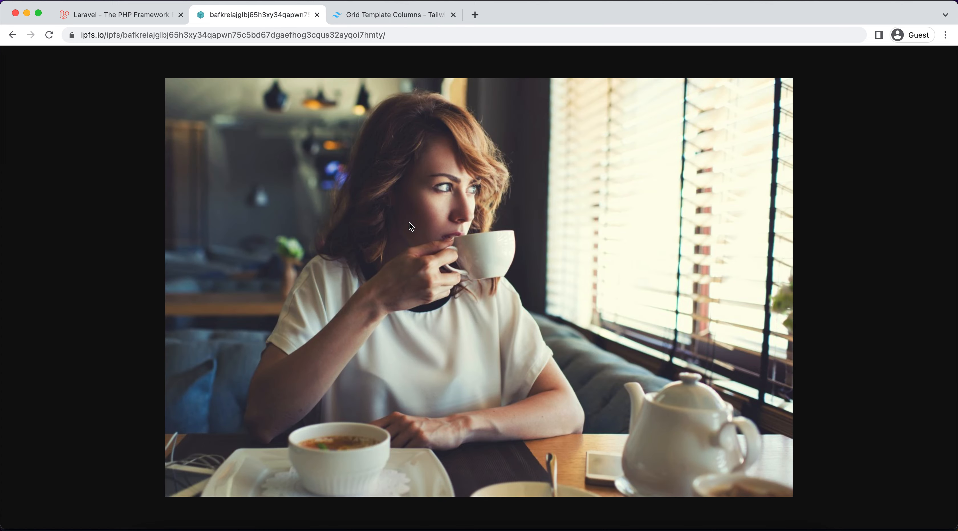
{"action": "mouse_move", "coordinate": [358, 204]}
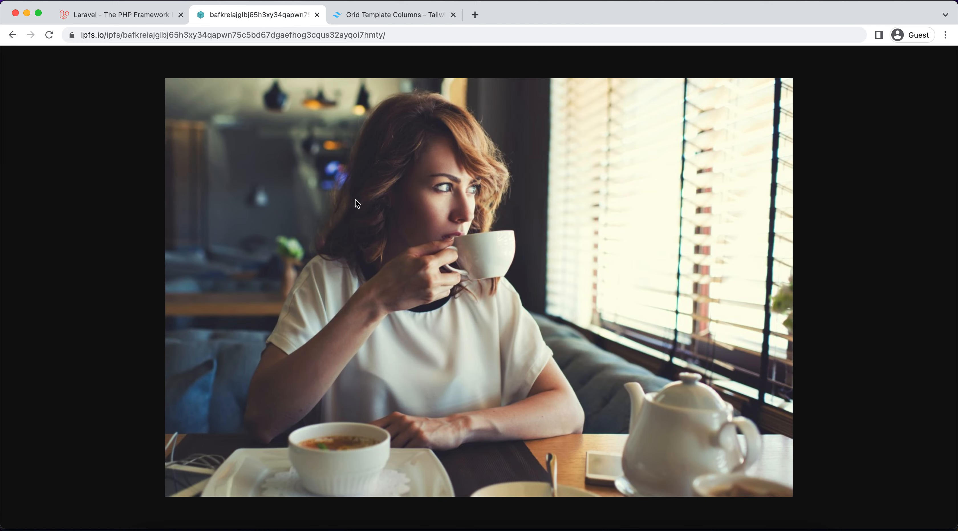
{"action": "mouse_move", "coordinate": [12, 34]}
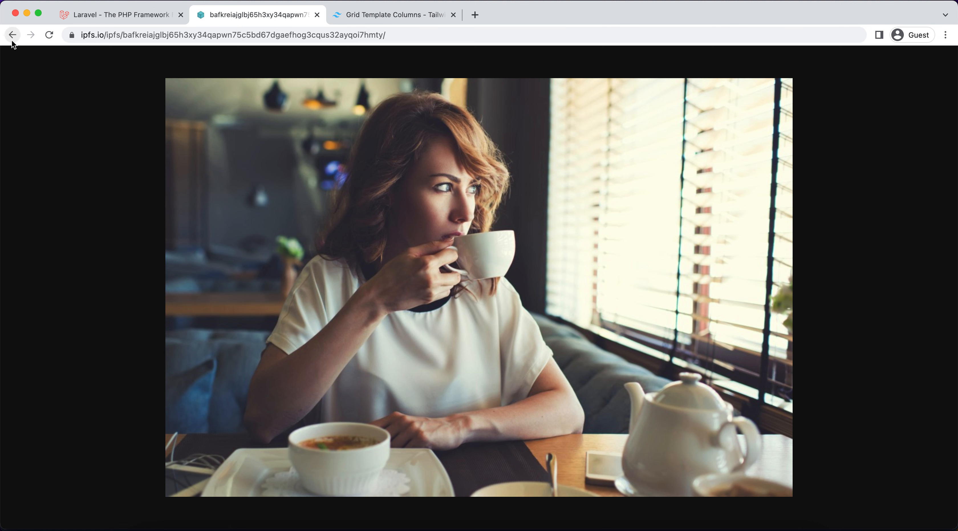
{"action": "mouse_move", "coordinate": [12, 35]}
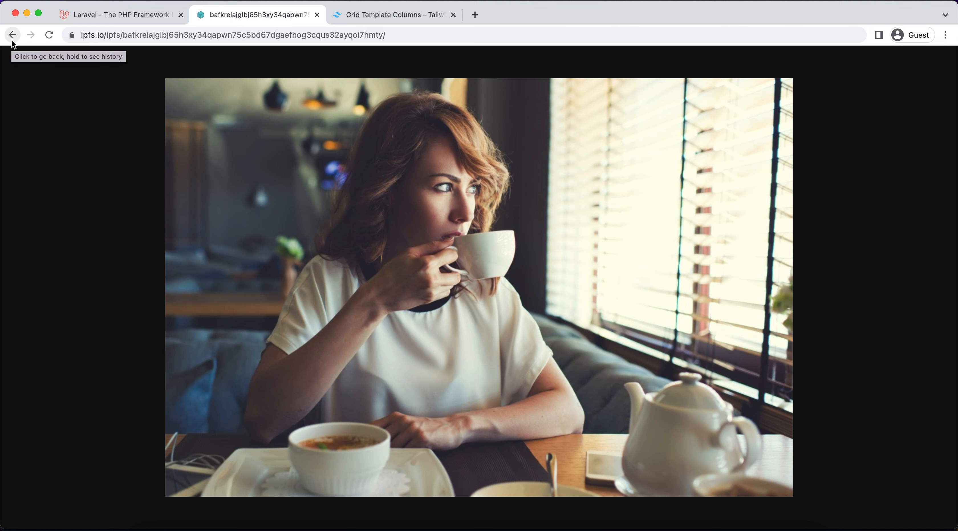
{"action": "mouse_move", "coordinate": [617, 405]}
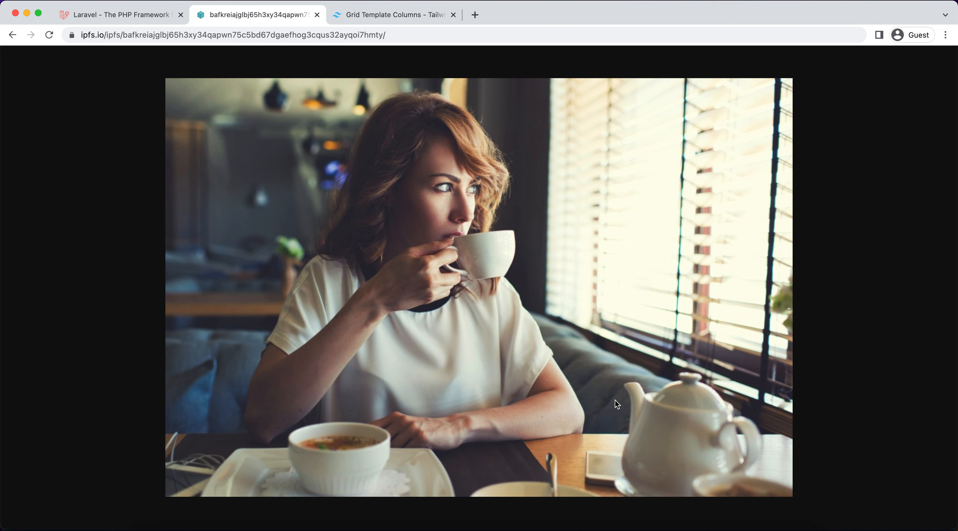
{"action": "mouse_move", "coordinate": [608, 375]}
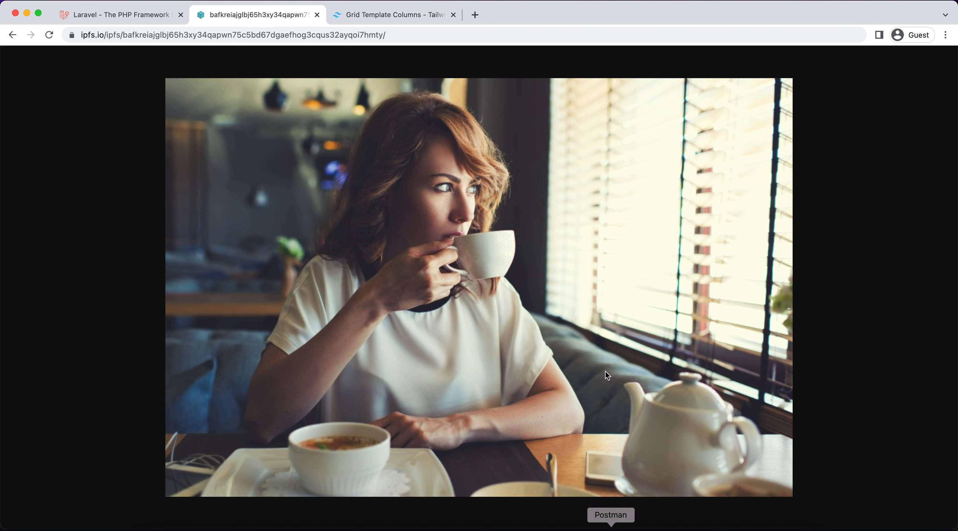
{"action": "mouse_move", "coordinate": [607, 346]}
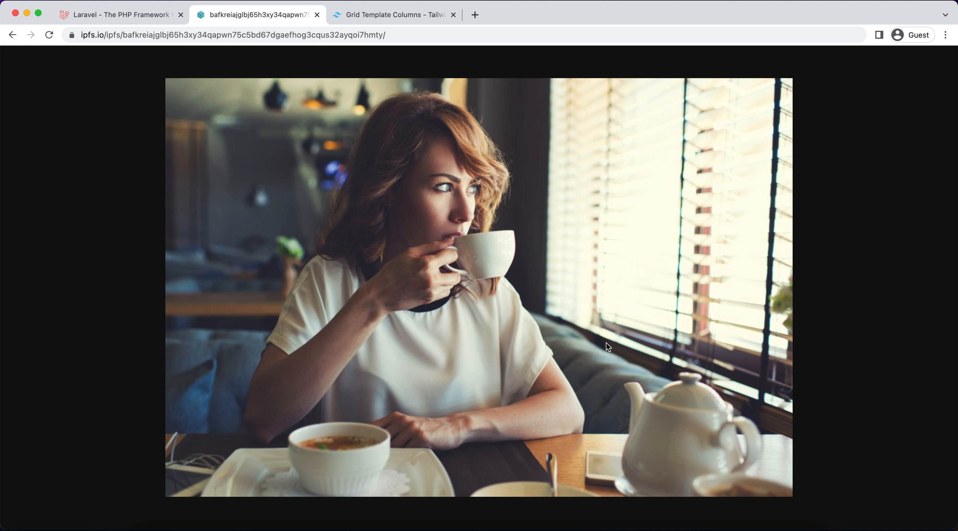
{"action": "mouse_move", "coordinate": [306, 202]}
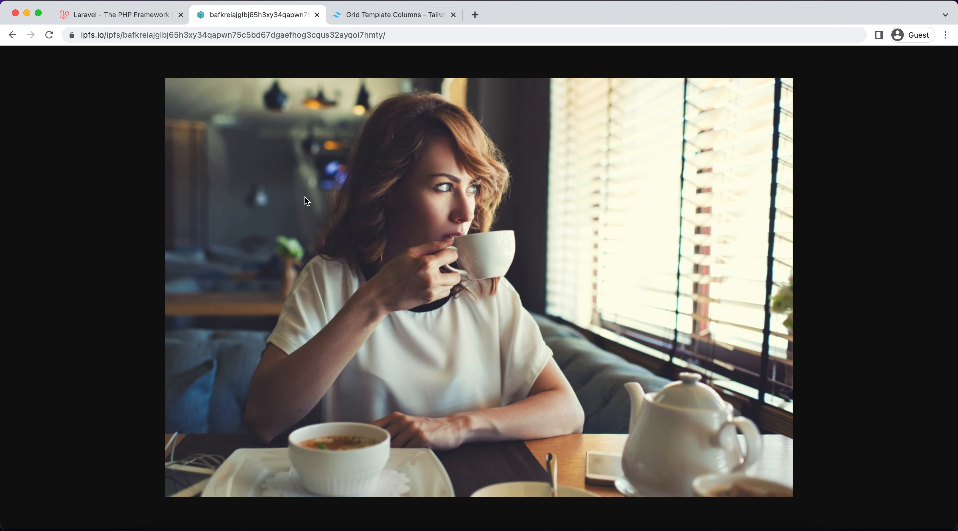
{"action": "mouse_move", "coordinate": [12, 34]}
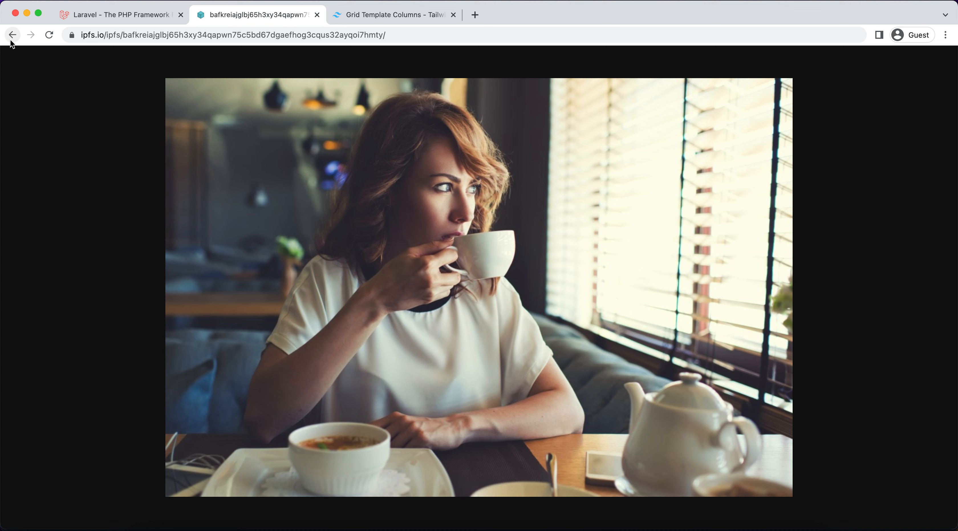
{"action": "left_click", "coordinate": [11, 35]}
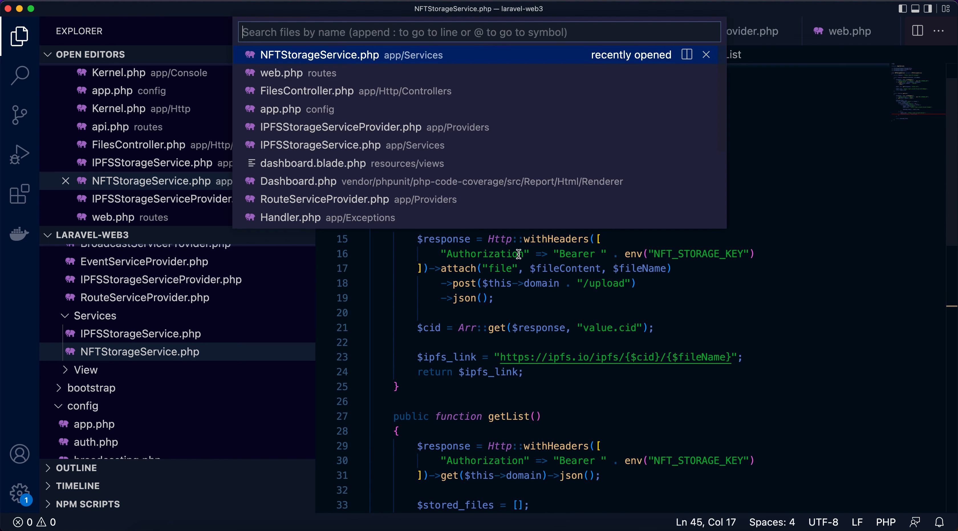
{"action": "mouse_move", "coordinate": [446, 163]}
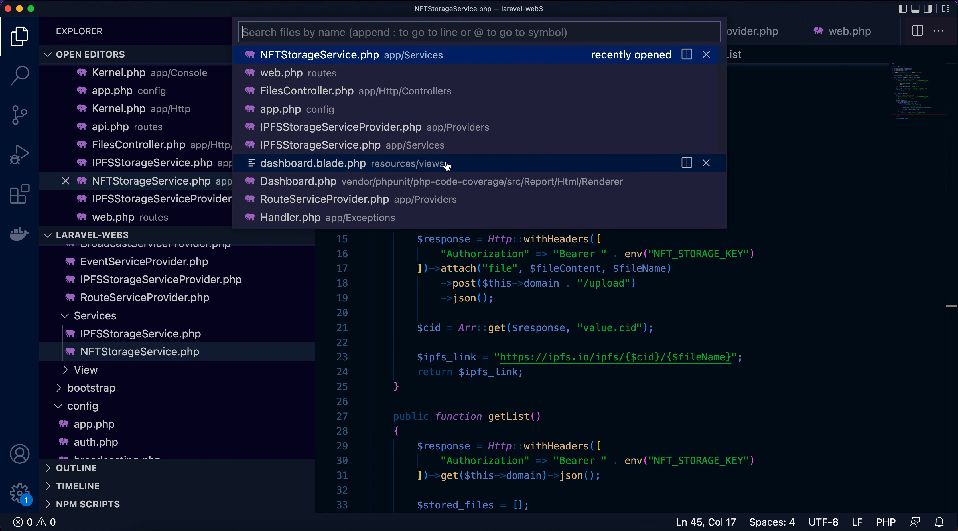
Step: In dashboard.blade.php, replace the ul/li/a markup with div/div/img src for each stored file
{"action": "left_click", "coordinate": [314, 163]}
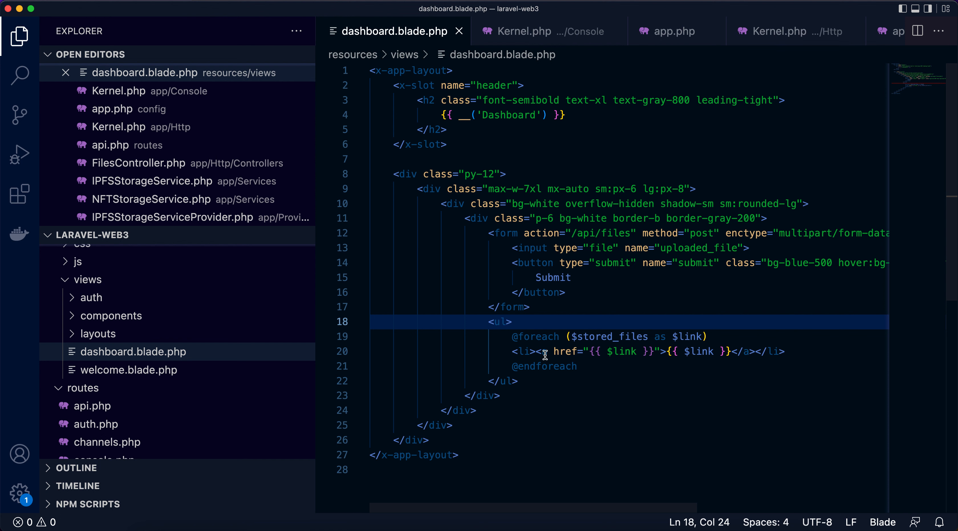
{"action": "type", "text": "div"}
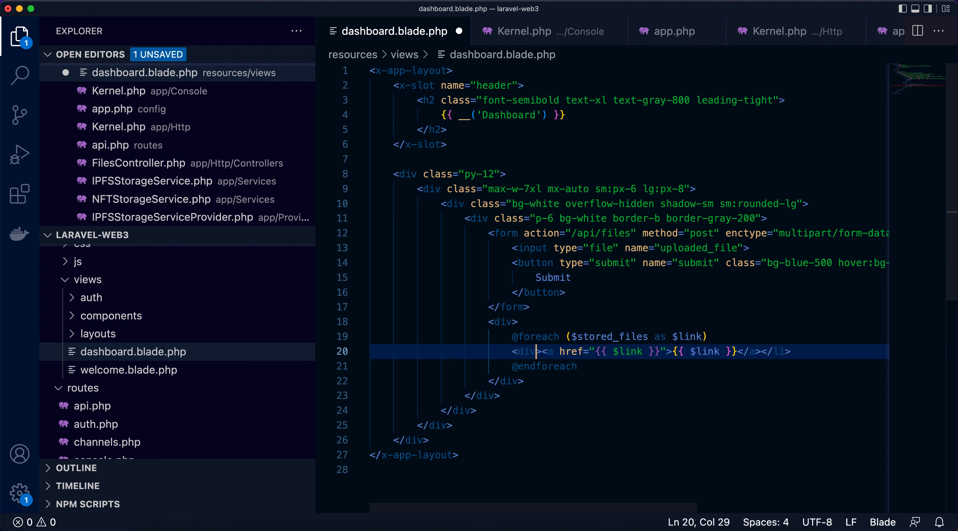
{"action": "type", "text": "img"}
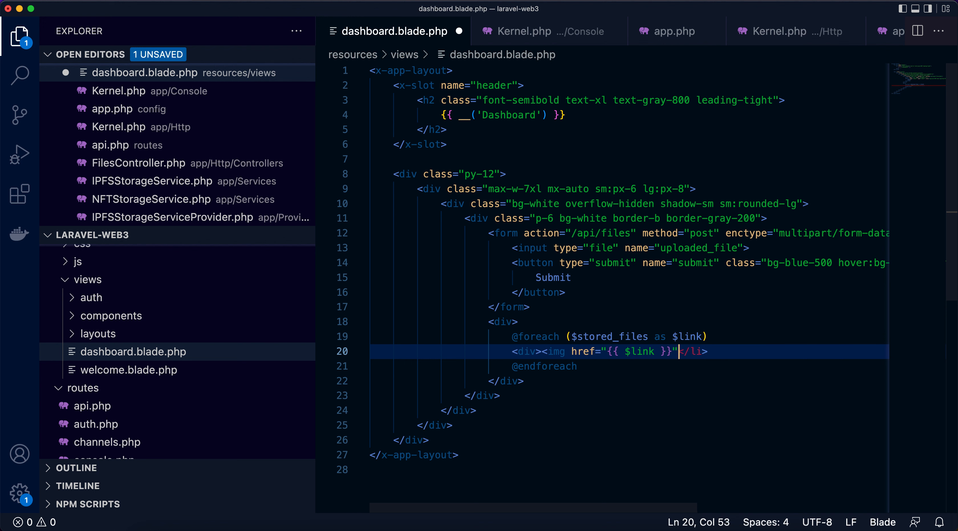
Step: Give the image container class="grid grid-cols-4 gap-4" and save
{"action": "left_click", "coordinate": [589, 352]}
{"action": "type", "text": " clas"}
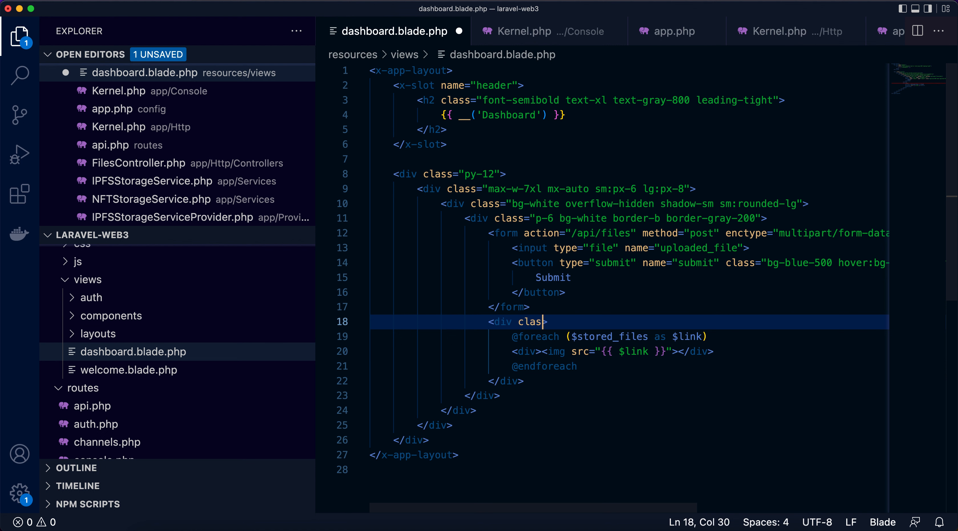
{"action": "type", "text": "=\"g"}
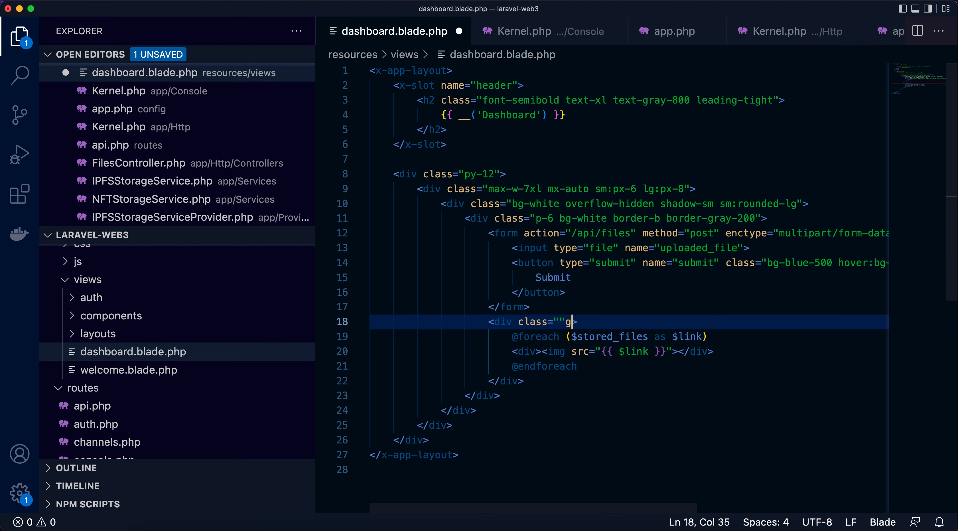
{"action": "type", "text": "ird"}
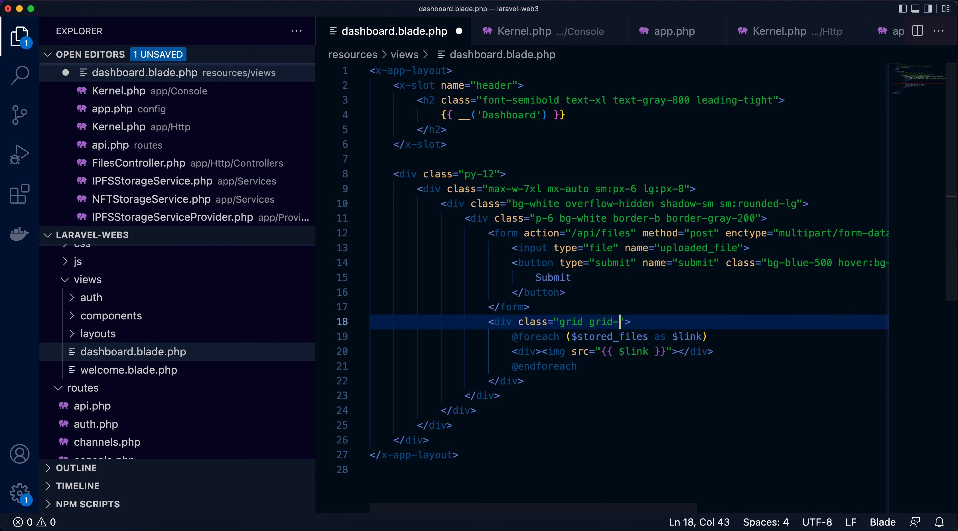
{"action": "type", "text": "cols-"}
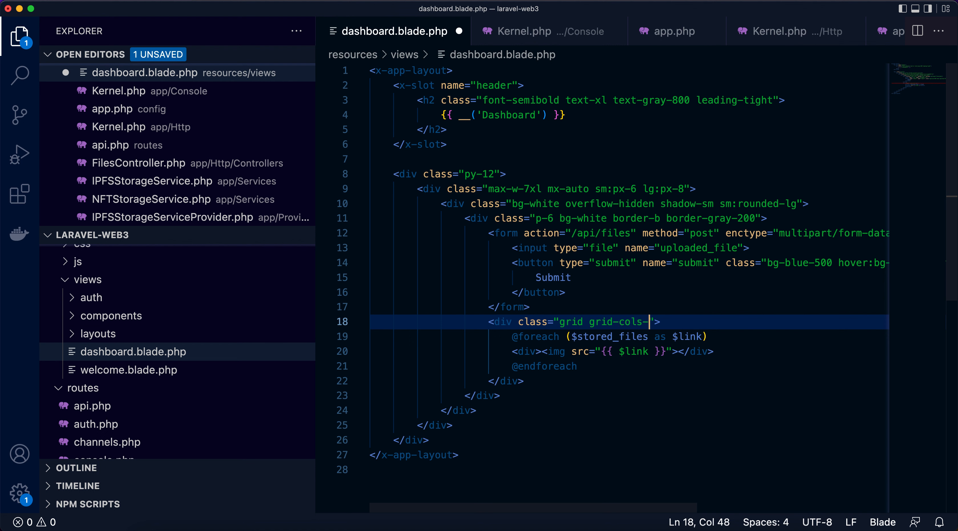
{"action": "type", "text": "4 ga"}
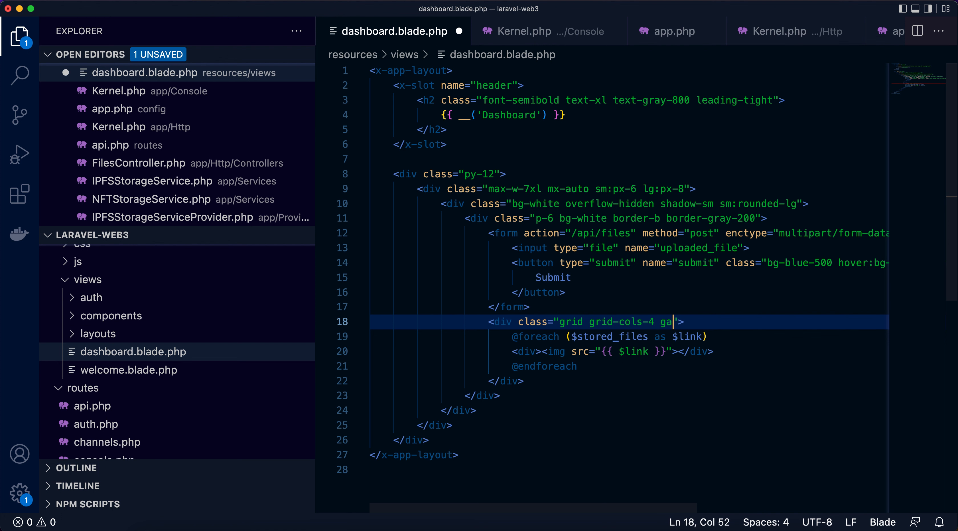
{"action": "type", "text": "-4"}
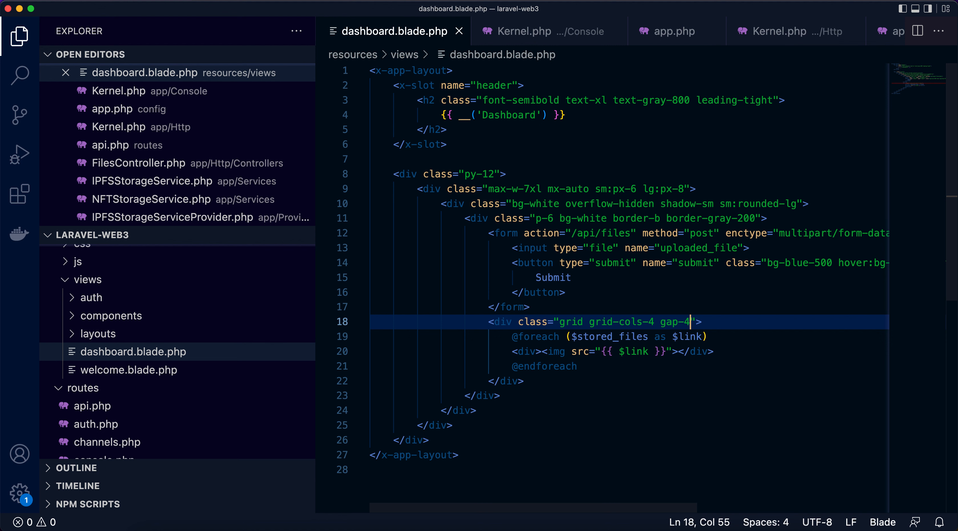
{"action": "mouse_move", "coordinate": [398, 442]}
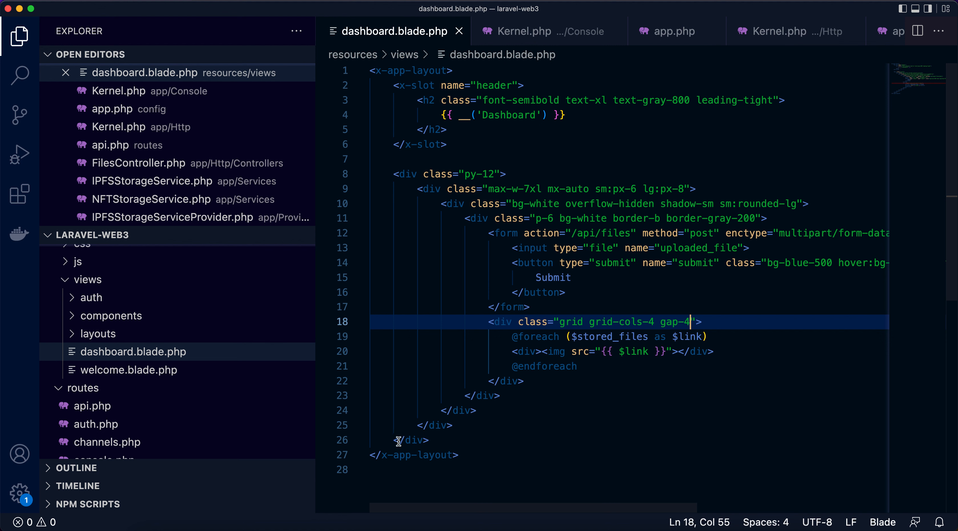
{"action": "mouse_move", "coordinate": [303, 515]}
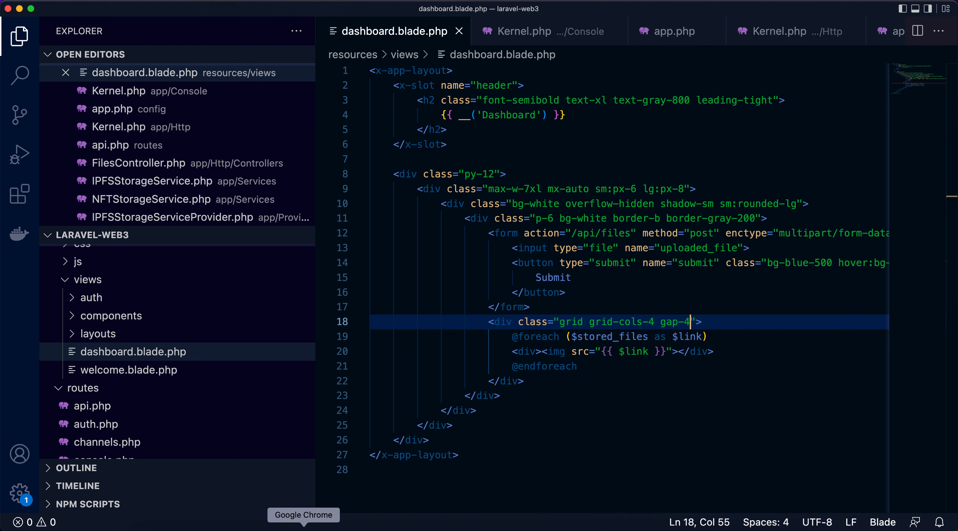
{"action": "left_click", "coordinate": [303, 515]}
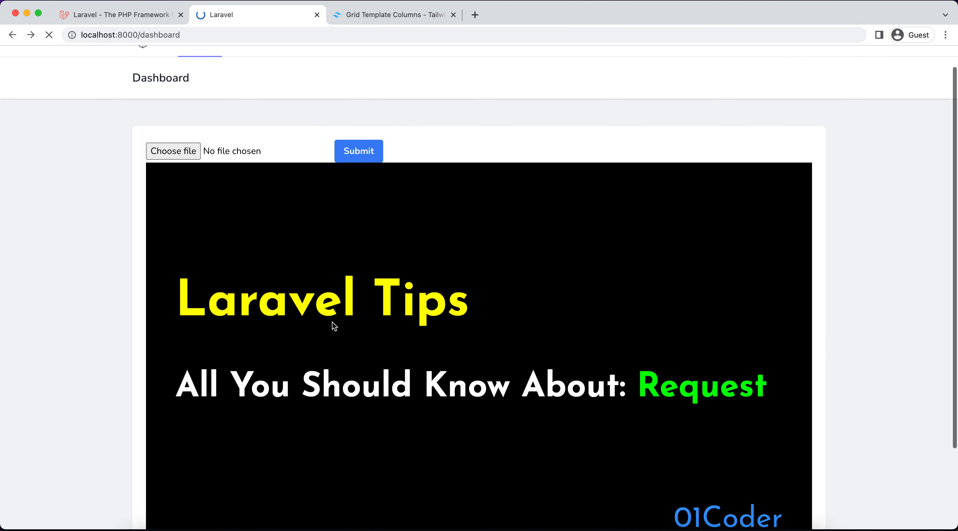
Step: Scroll through the full-width stored images on the dashboard and back to the top
{"action": "scroll", "scroll_direction": "down", "scroll_amount": 3}
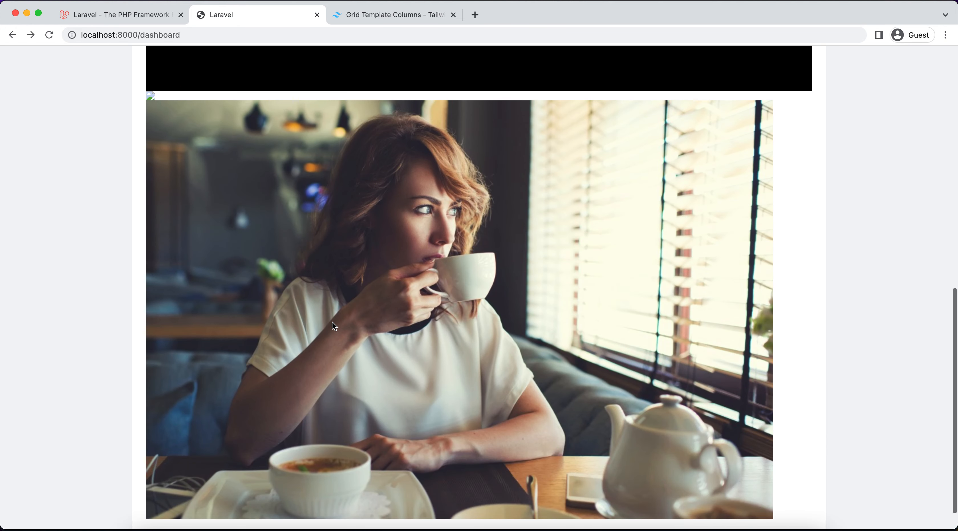
{"action": "scroll", "scroll_direction": "up", "scroll_amount": 3}
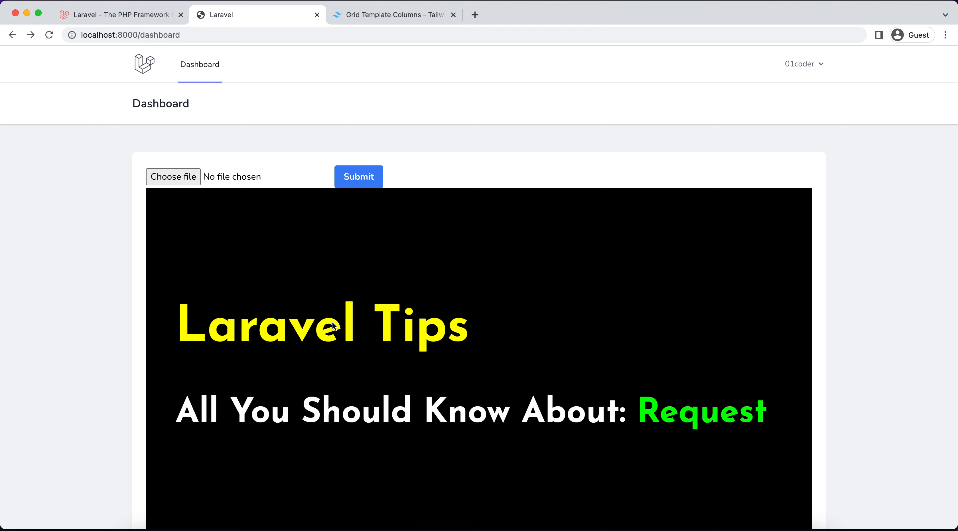
{"action": "mouse_move", "coordinate": [277, 241]}
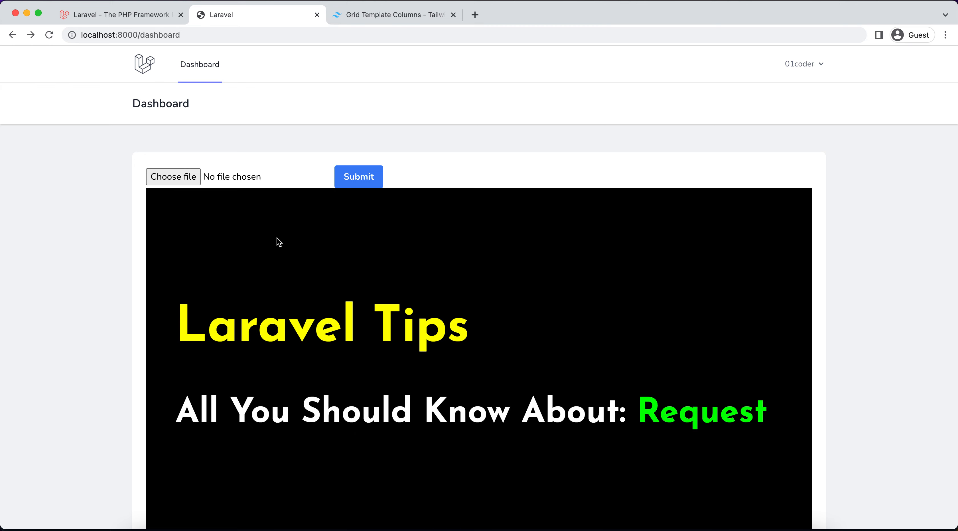
{"action": "mouse_move", "coordinate": [240, 224]}
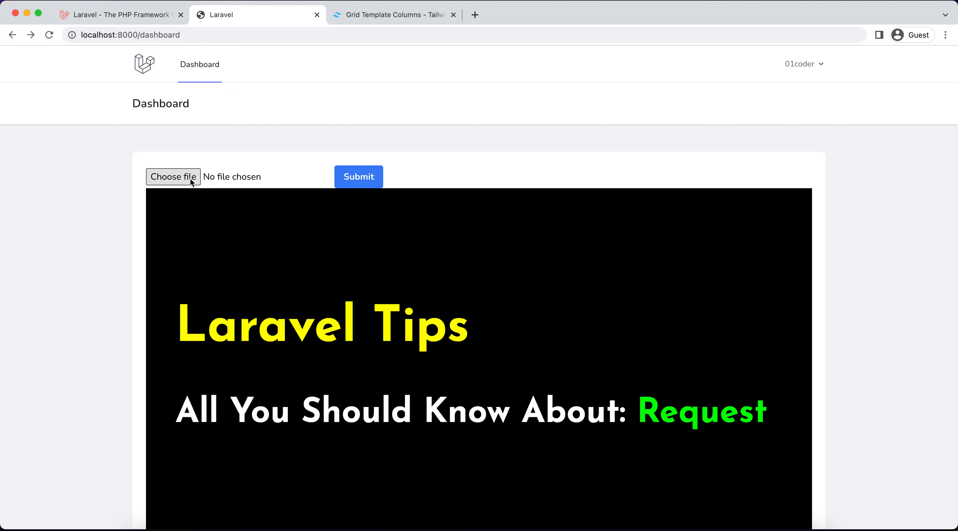
Step: Select example-6.png from the Desktop as the dashboard upload file
{"action": "left_click", "coordinate": [173, 177]}
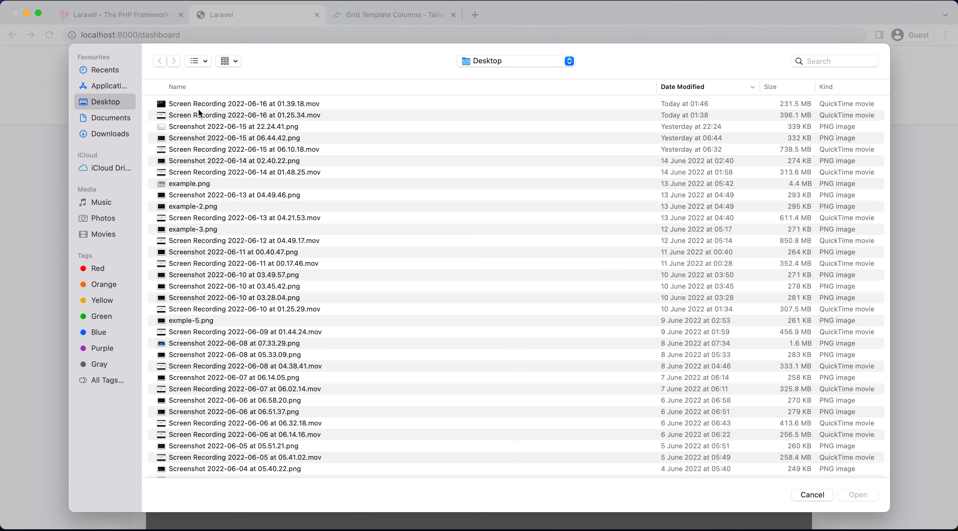
{"action": "mouse_move", "coordinate": [237, 324]}
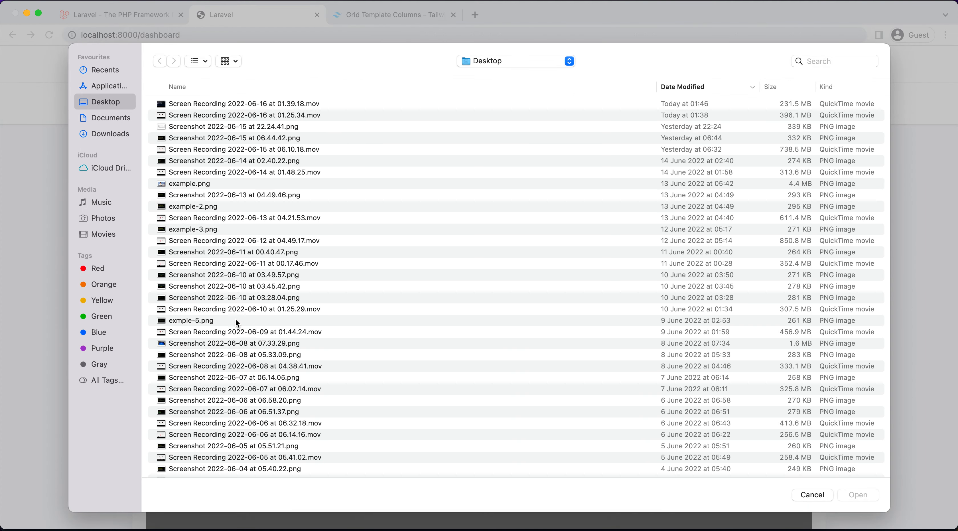
{"action": "left_click", "coordinate": [234, 354]}
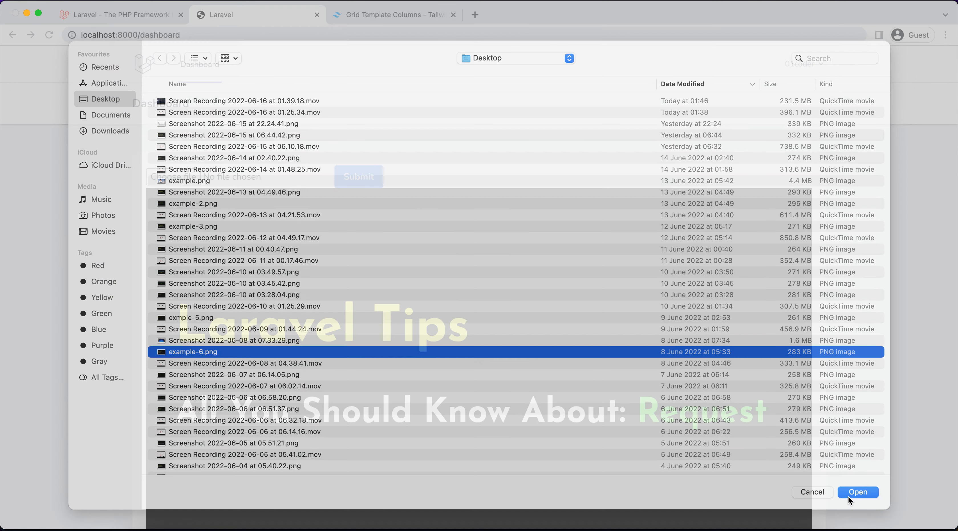
{"action": "left_click", "coordinate": [858, 492]}
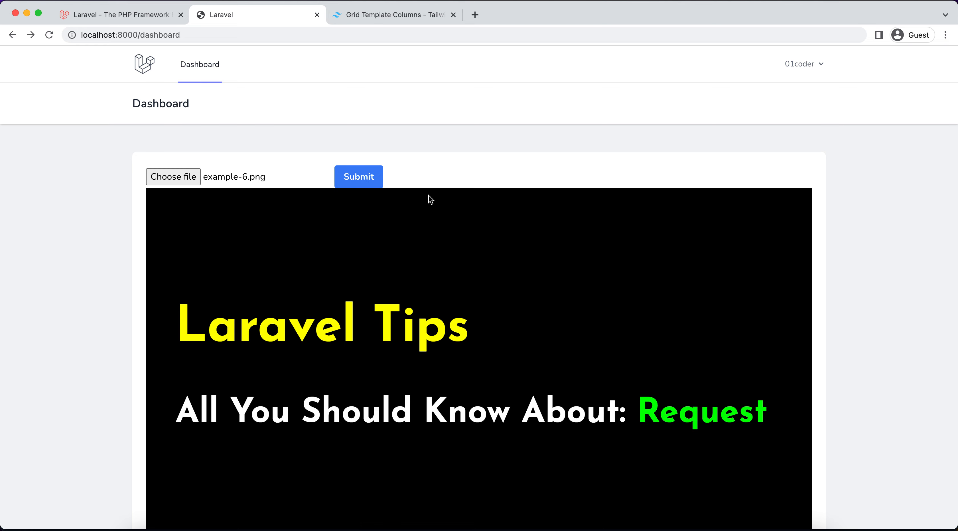
{"action": "mouse_move", "coordinate": [376, 181]}
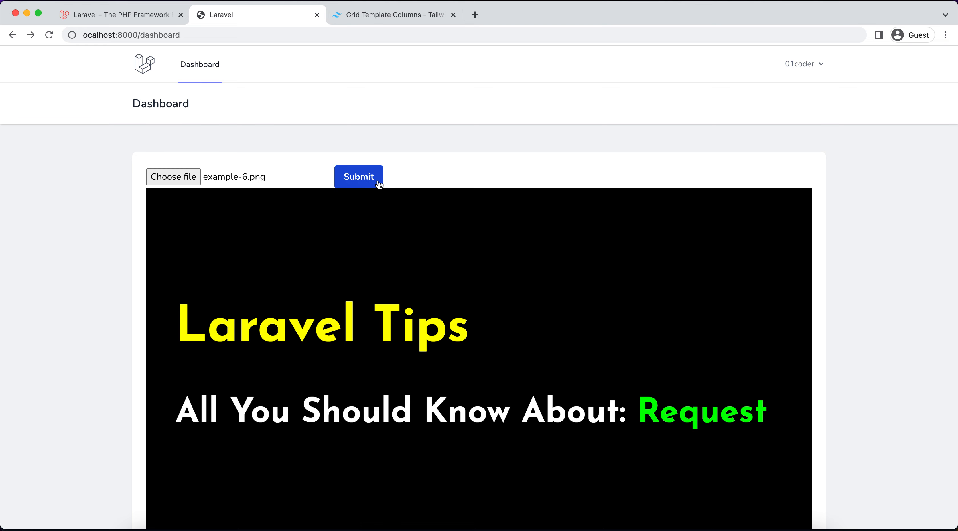
Step: Submit example-6.png, ending on a cURL error 28 timeout for api.nft.storage/upload
{"action": "left_click", "coordinate": [359, 177]}
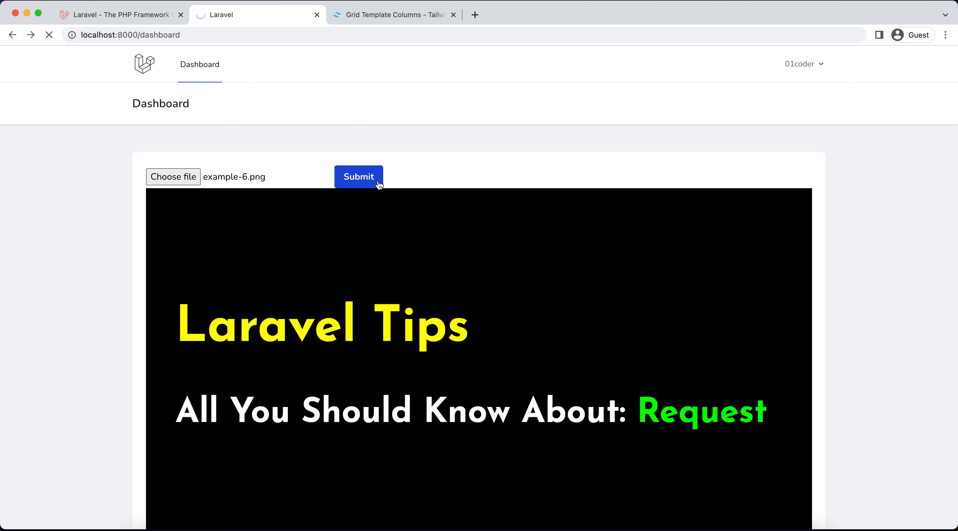
{"action": "left_click", "coordinate": [358, 176]}
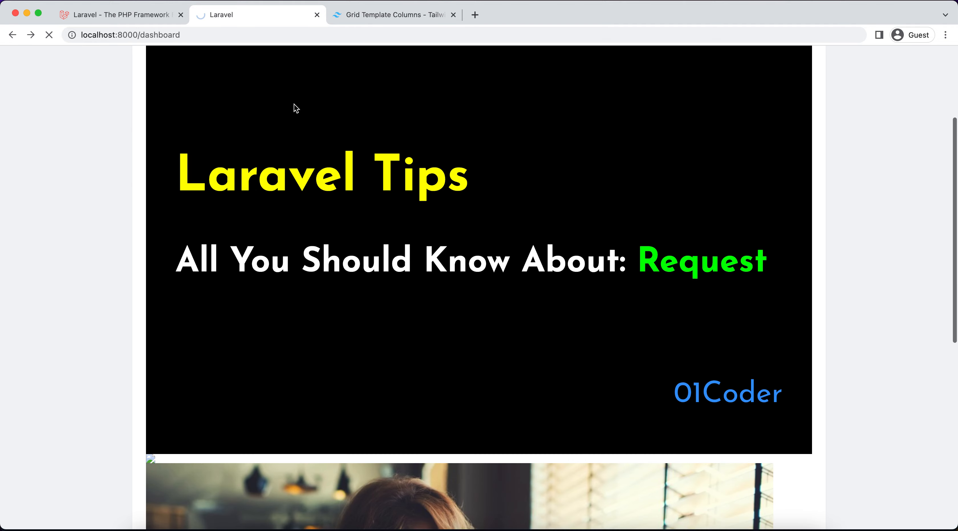
{"action": "scroll", "scroll_direction": "up", "scroll_amount": 3}
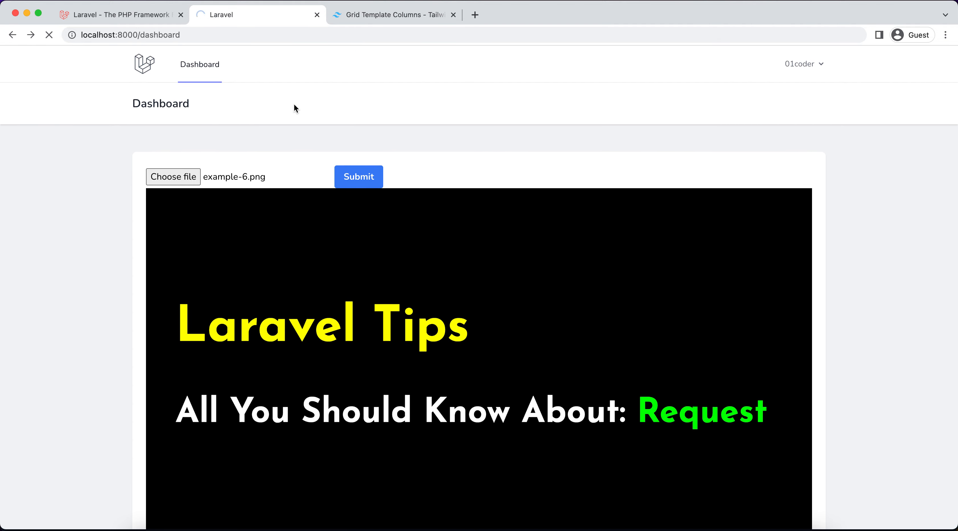
{"action": "left_click", "coordinate": [358, 176]}
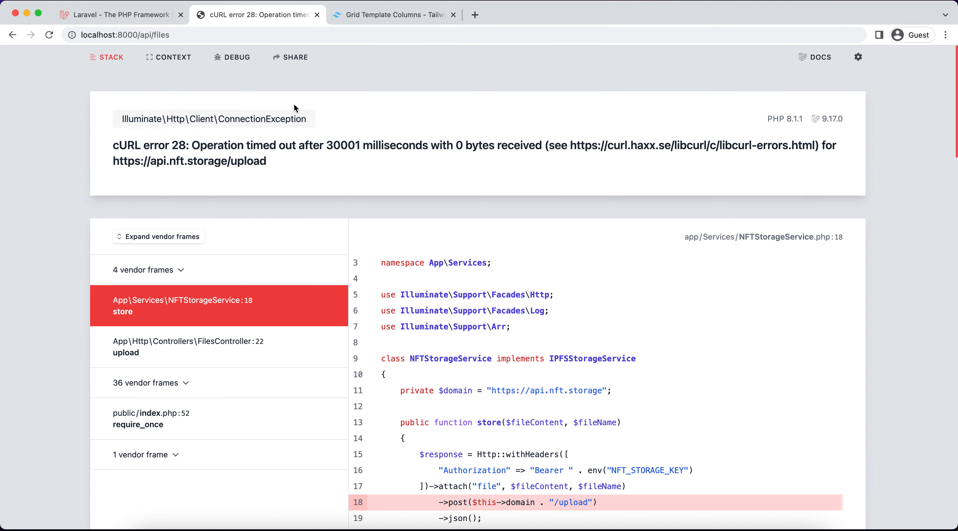
{"action": "mouse_move", "coordinate": [334, 178]}
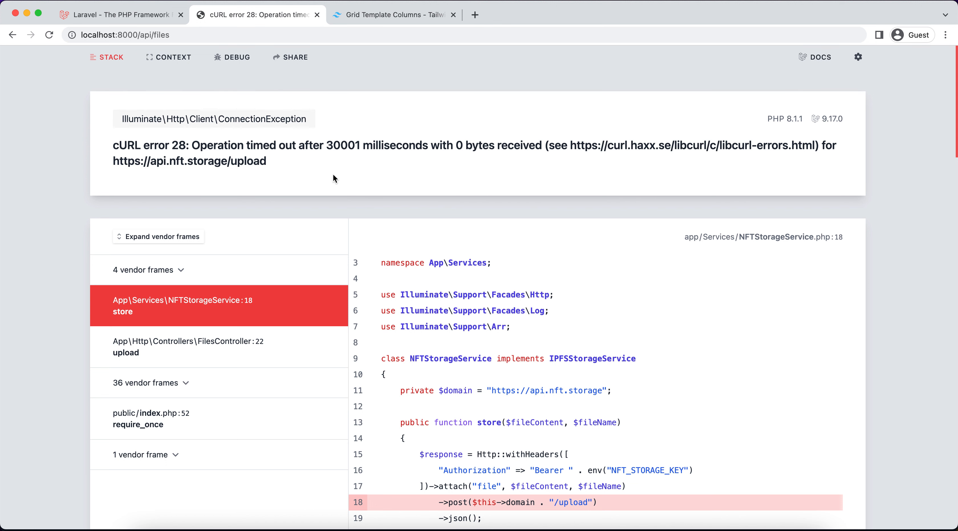
{"action": "mouse_move", "coordinate": [224, 162]}
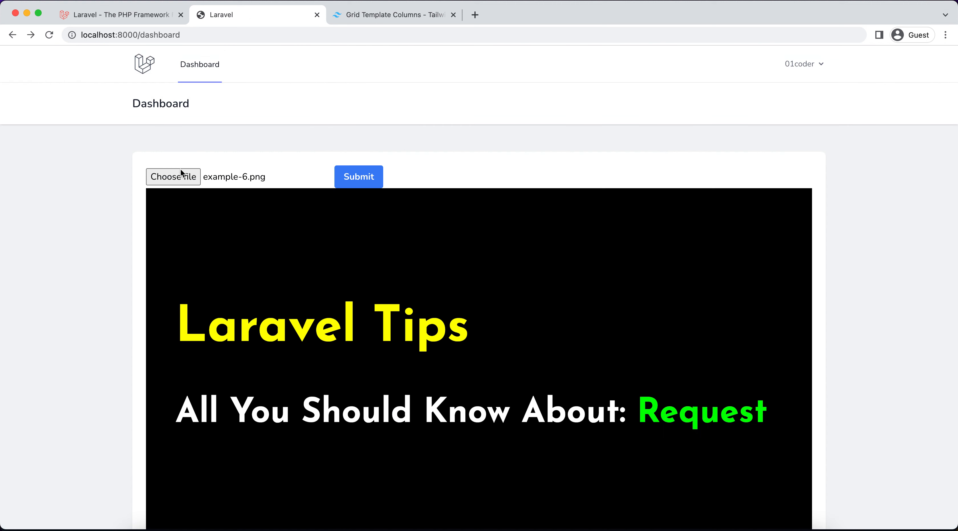
Step: Resubmit example-6.png from the dashboard form while the request keeps loading
{"action": "left_click", "coordinate": [358, 177]}
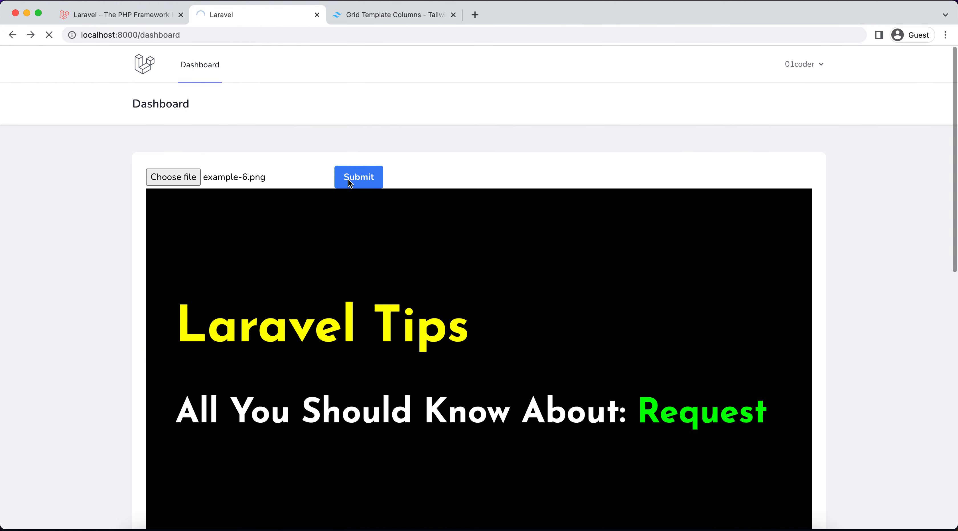
{"action": "left_click", "coordinate": [358, 177]}
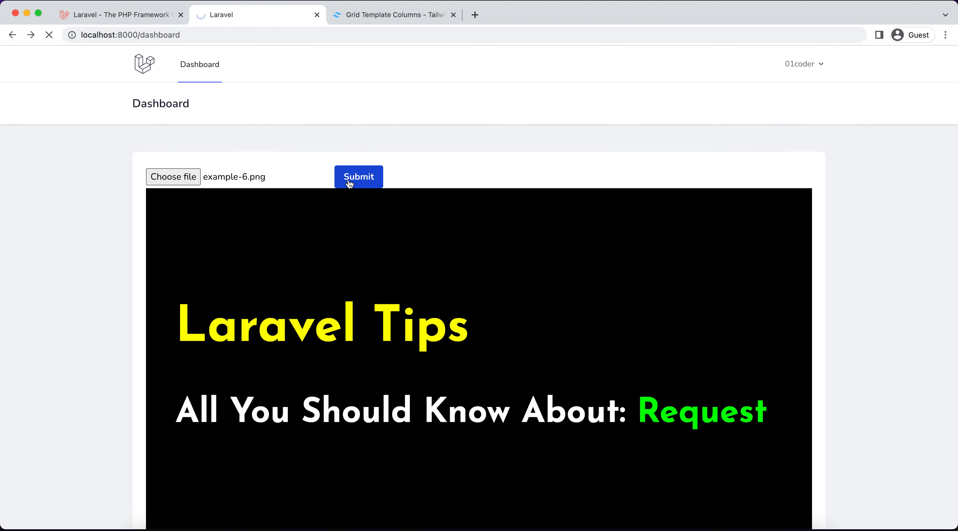
{"action": "left_click", "coordinate": [358, 177]}
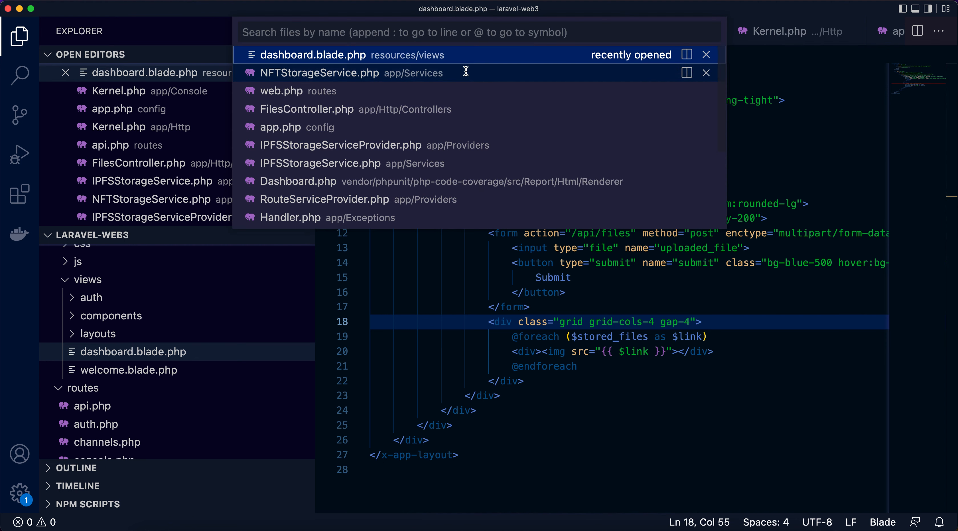
Step: Use Quick Open to view NFTStorageService.php, then open config/filesystems.php via 'filesys'
{"action": "left_click", "coordinate": [318, 73]}
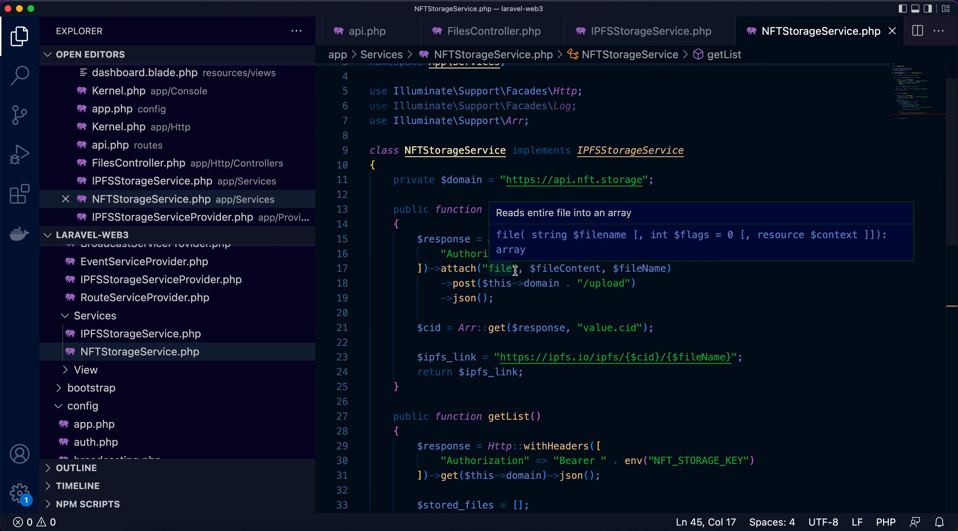
{"action": "mouse_move", "coordinate": [510, 318]}
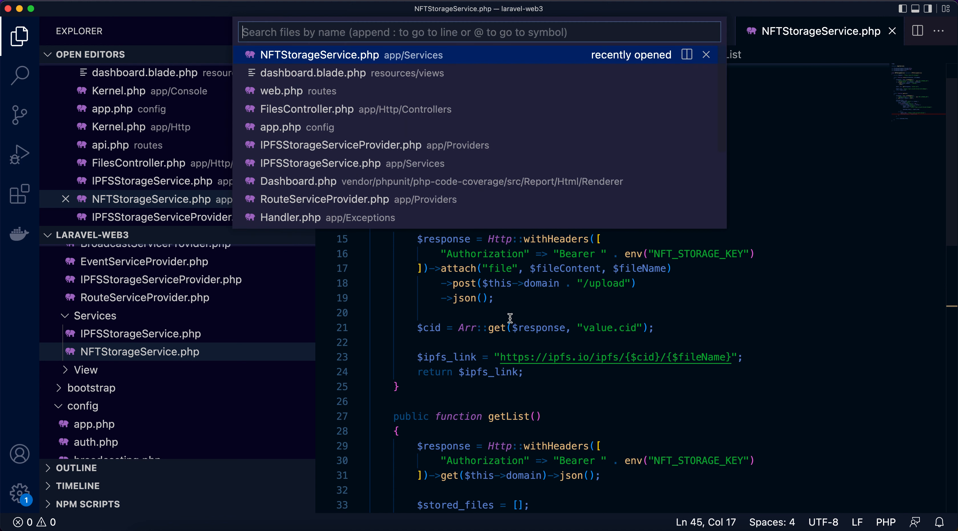
{"action": "type", "text": "file"}
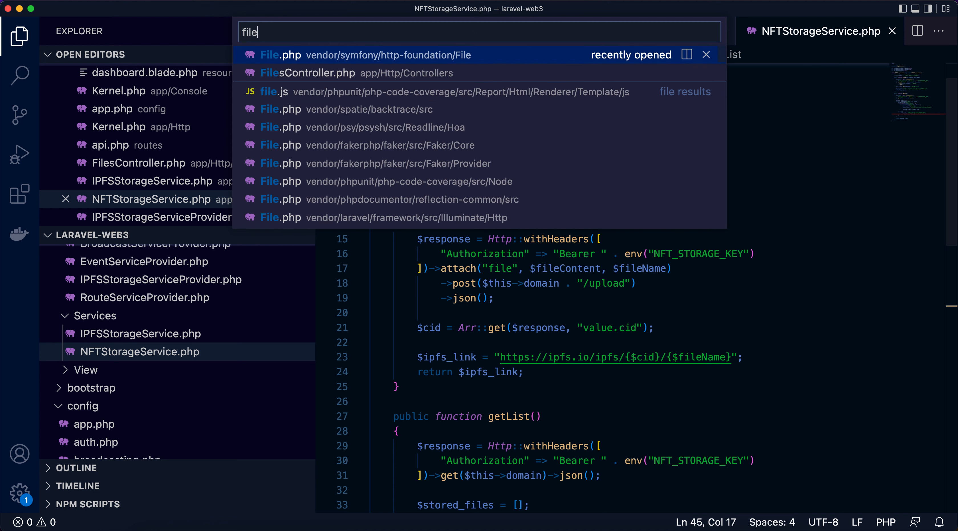
{"action": "type", "text": "sys"}
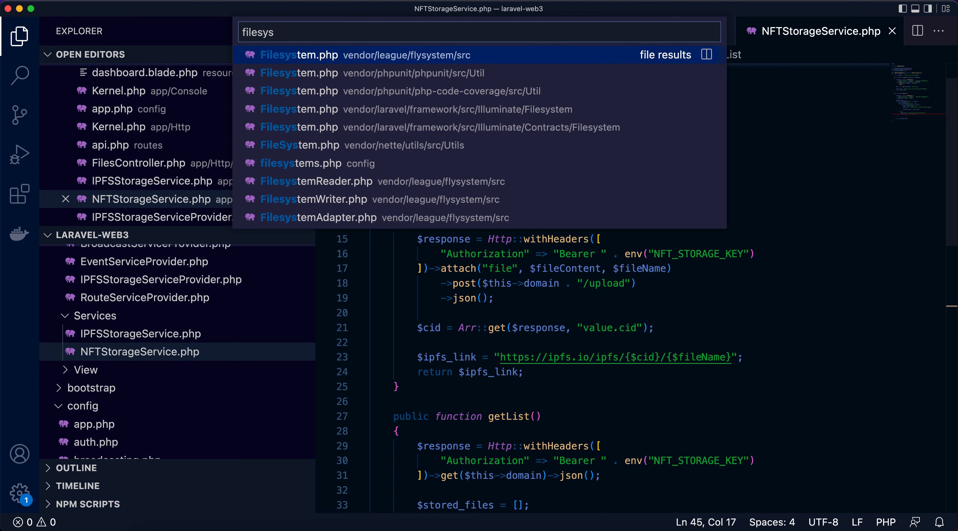
{"action": "left_click", "coordinate": [300, 163]}
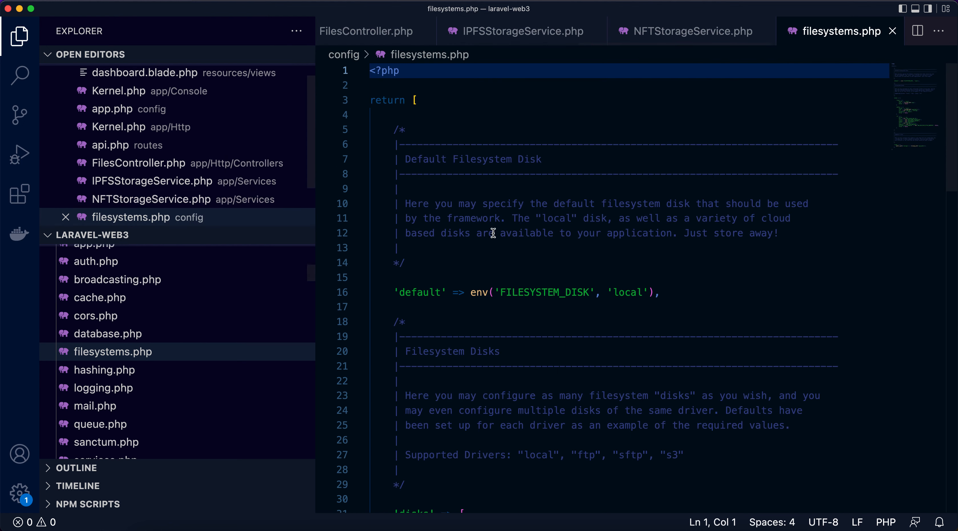
Step: Scroll filesystems.php down to the local, public and s3 disk configurations
{"action": "scroll", "scroll_direction": "down", "scroll_amount": 3}
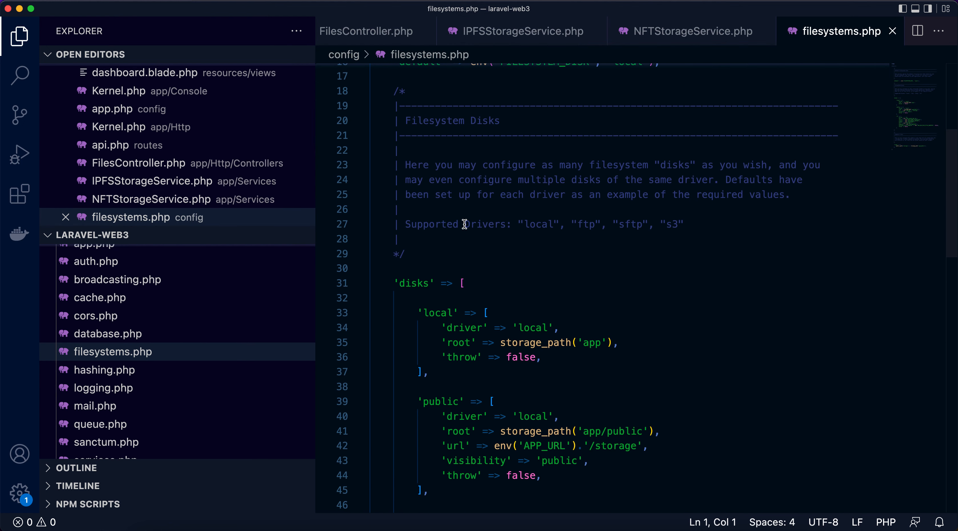
{"action": "mouse_move", "coordinate": [606, 223]}
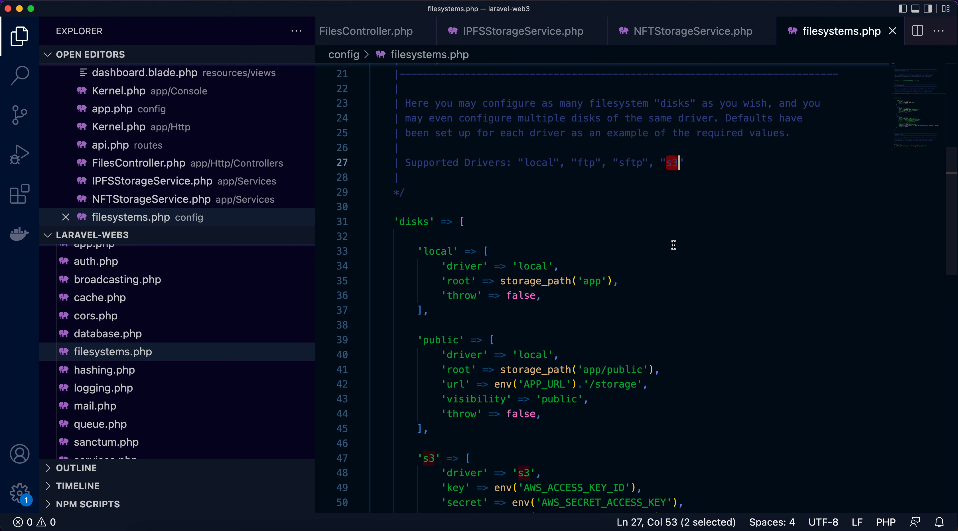
{"action": "mouse_move", "coordinate": [647, 172]}
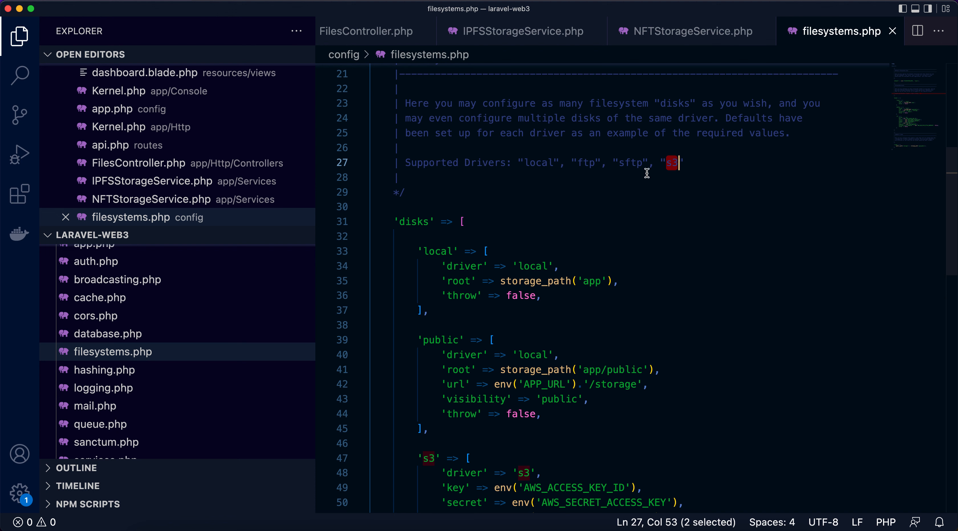
{"action": "scroll", "scroll_direction": "down", "scroll_amount": 3}
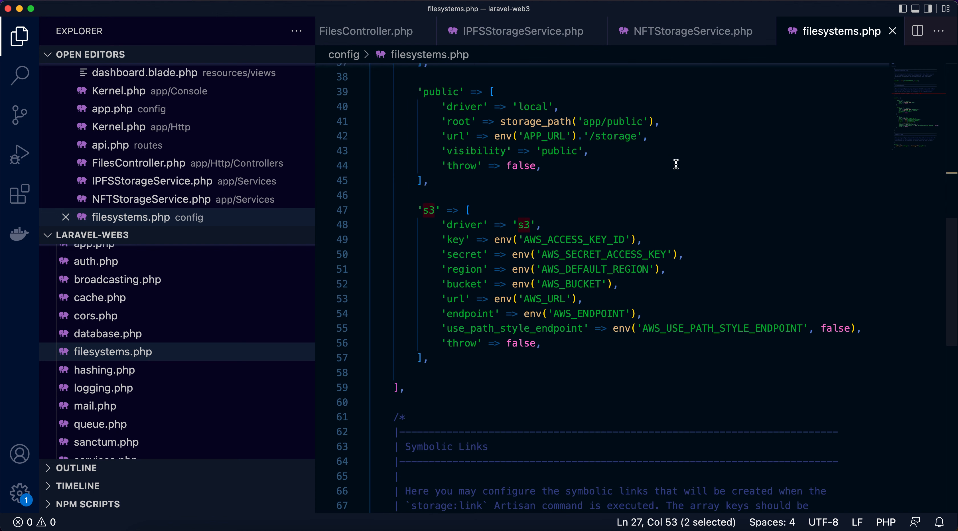
{"action": "scroll", "scroll_direction": "down", "scroll_amount": 3}
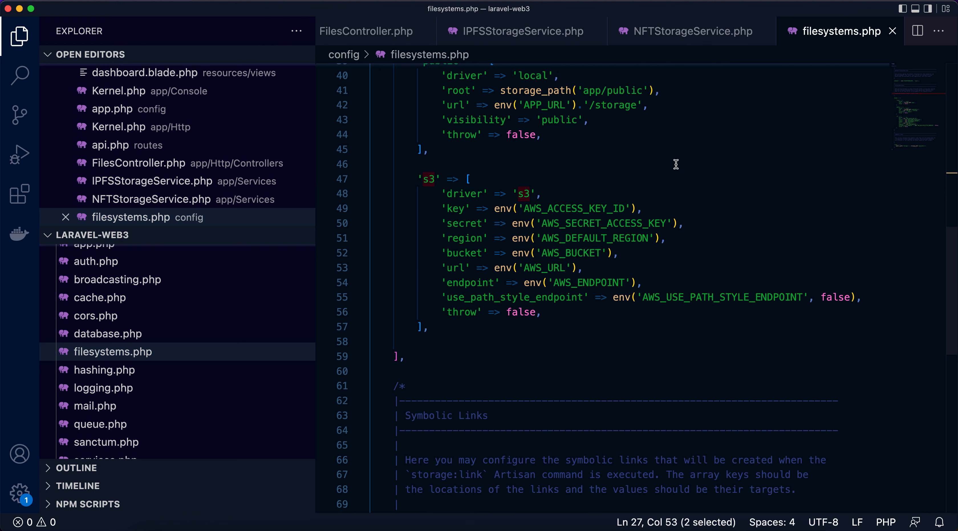
{"action": "mouse_move", "coordinate": [511, 316]}
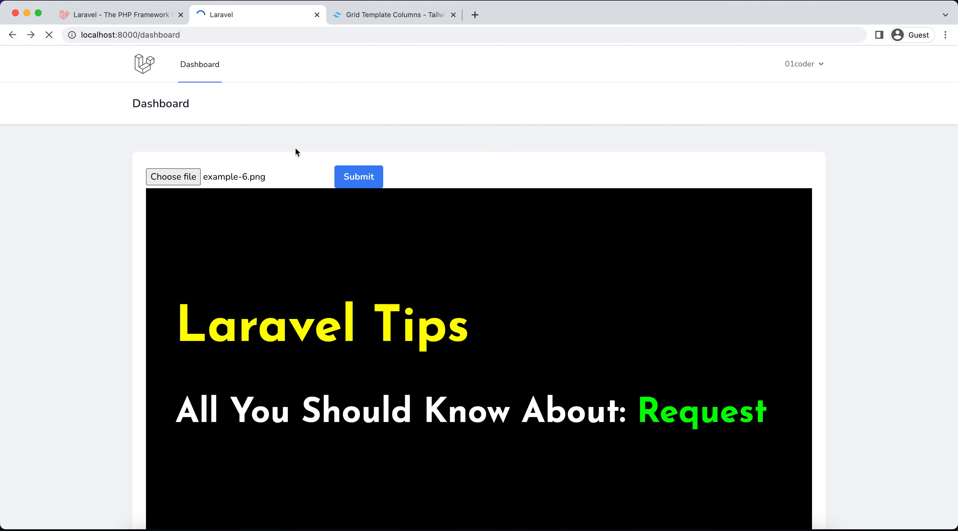
Step: Submit example-6.png repeatedly until the cURL 28 timeout error page appears
{"action": "left_click", "coordinate": [359, 176]}
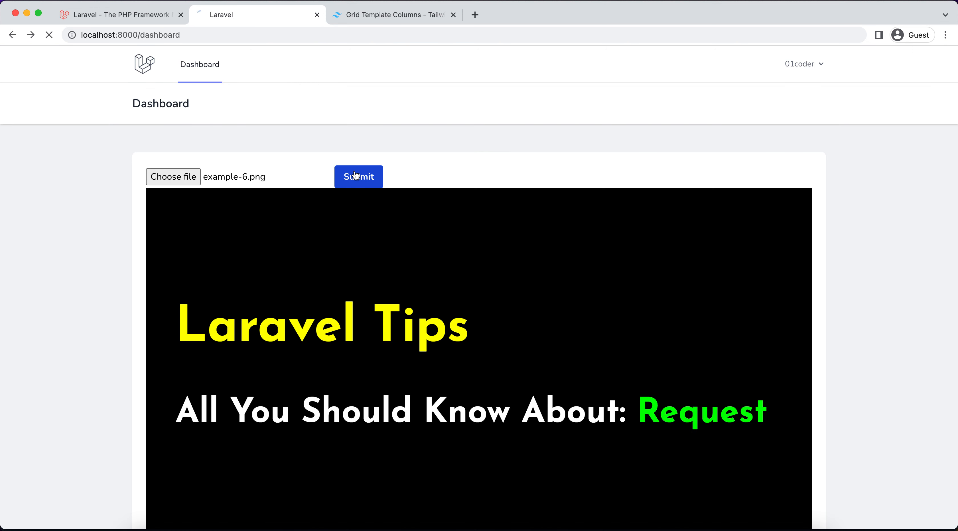
{"action": "left_click", "coordinate": [358, 176]}
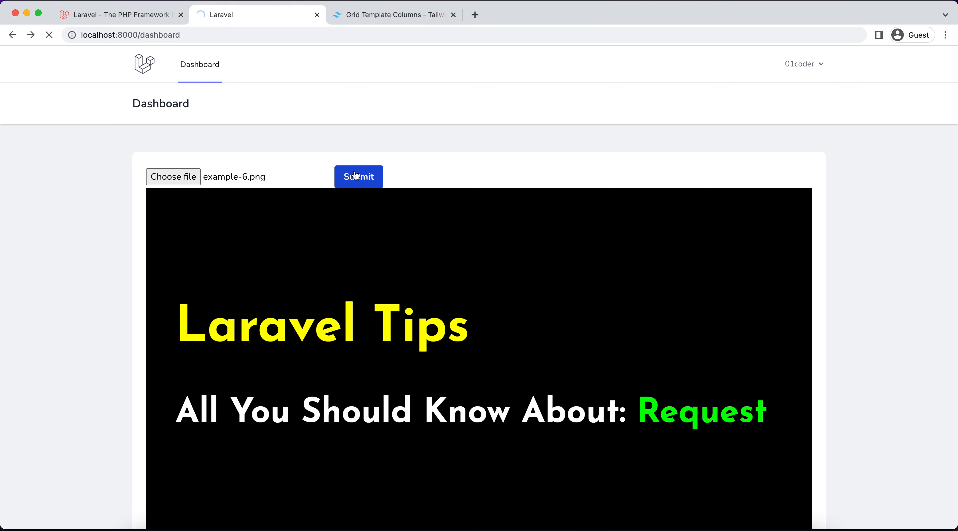
{"action": "left_click", "coordinate": [359, 177]}
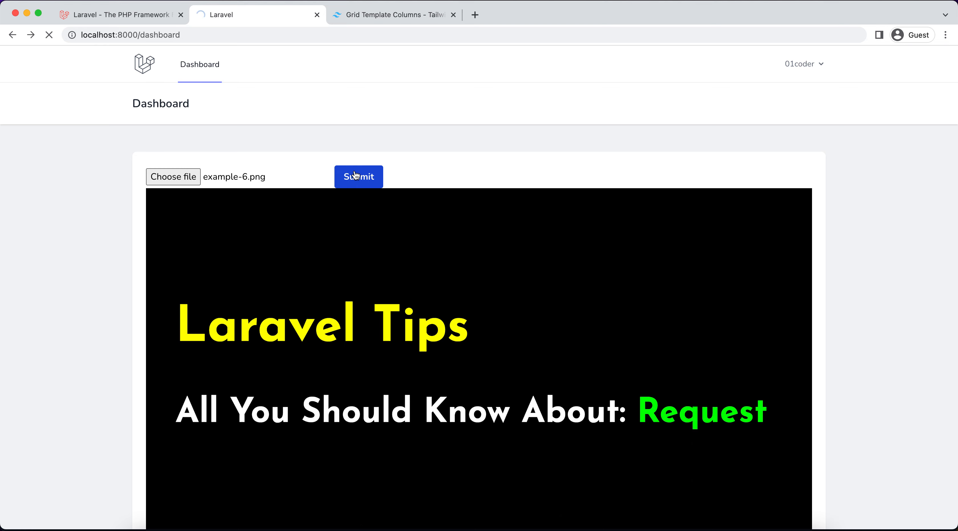
{"action": "left_click", "coordinate": [358, 177]}
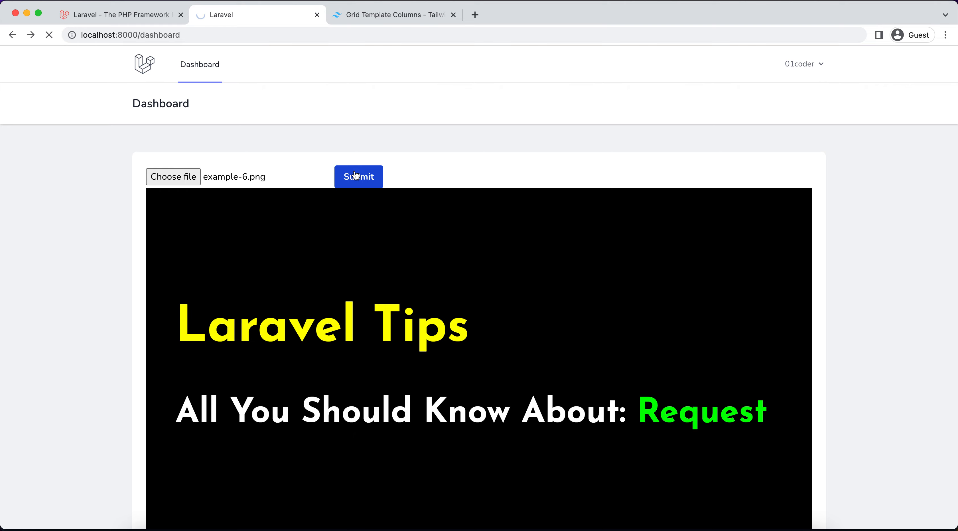
{"action": "left_click", "coordinate": [358, 177]}
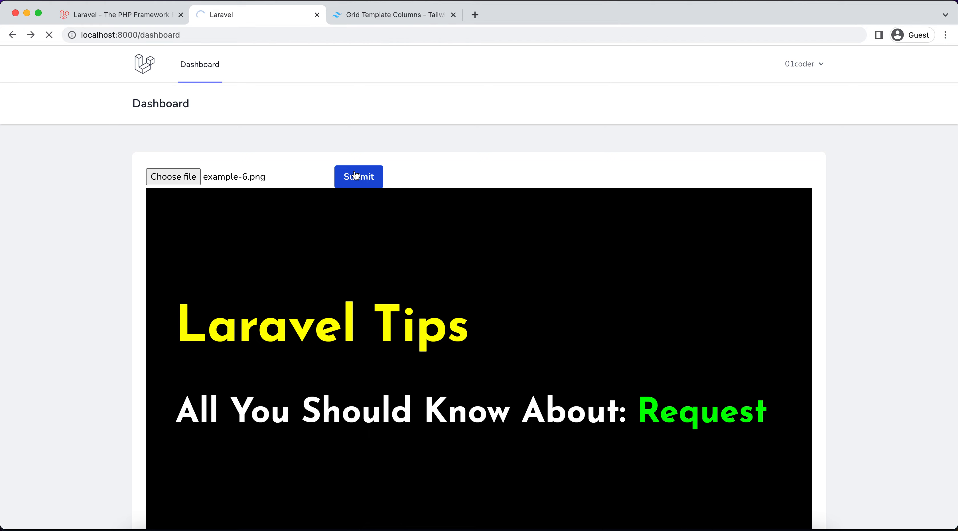
{"action": "left_click", "coordinate": [359, 177]}
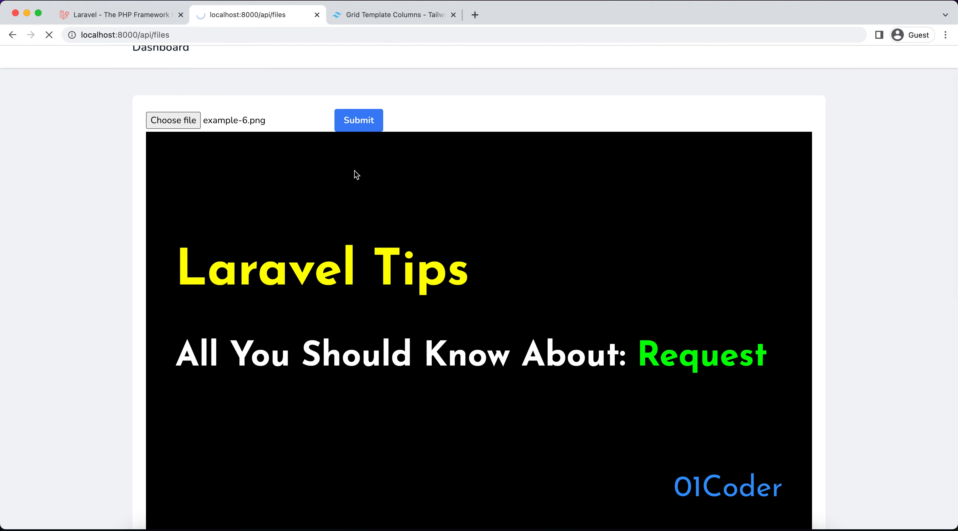
{"action": "left_click", "coordinate": [359, 120]}
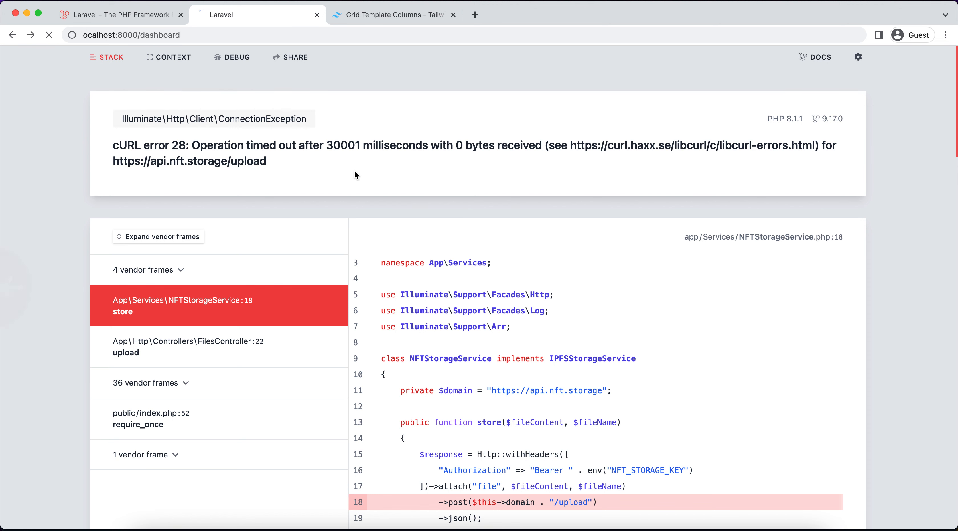
Step: Return from the error page and resubmit example-6.png, with stored images listed below
{"action": "left_click", "coordinate": [359, 119]}
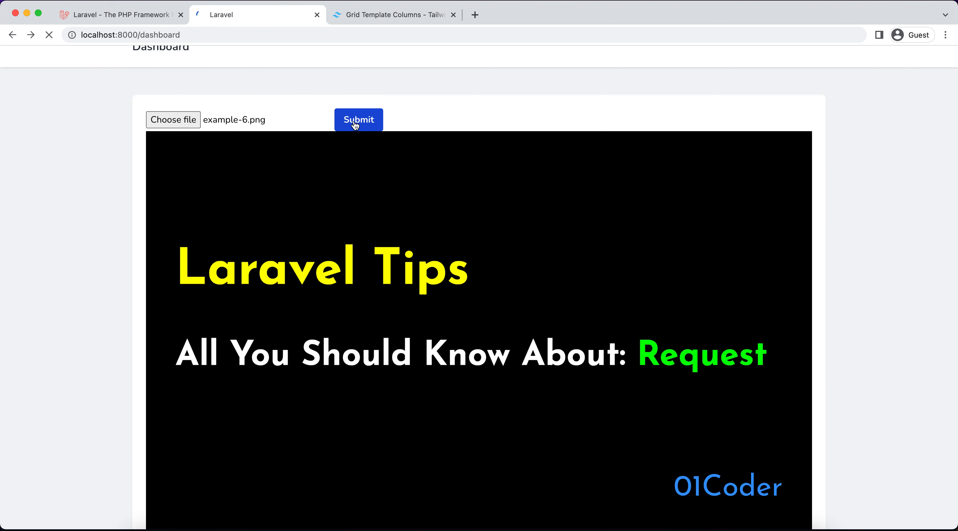
{"action": "left_click", "coordinate": [359, 119]}
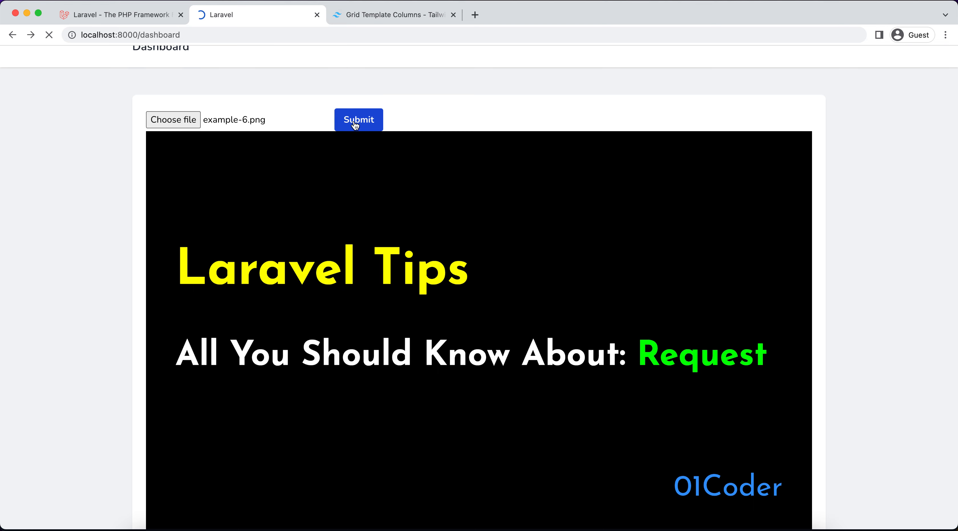
{"action": "left_click", "coordinate": [358, 119]}
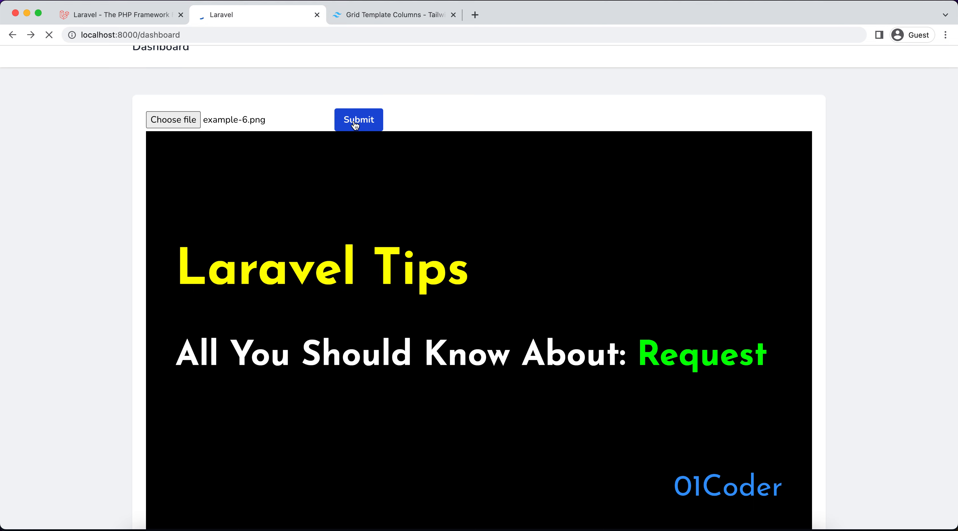
{"action": "left_click", "coordinate": [357, 119]}
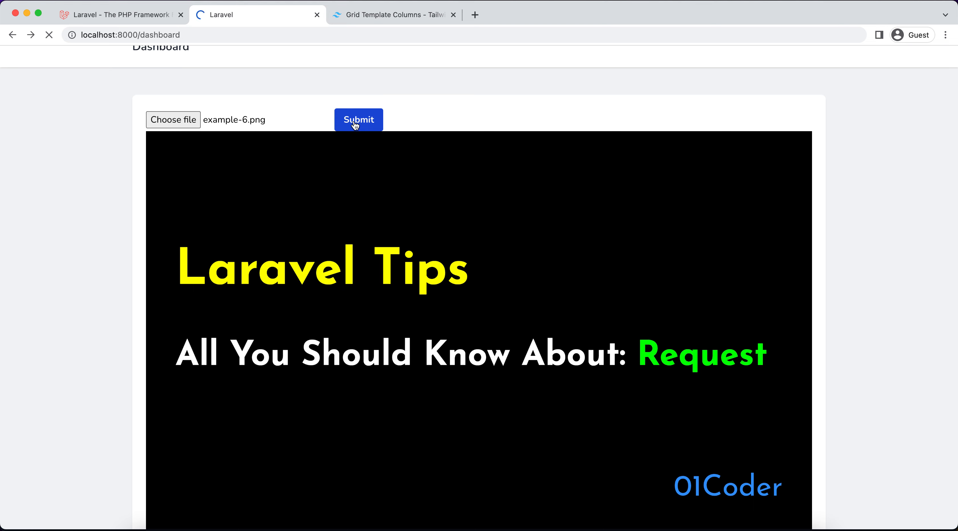
{"action": "left_click", "coordinate": [358, 120]}
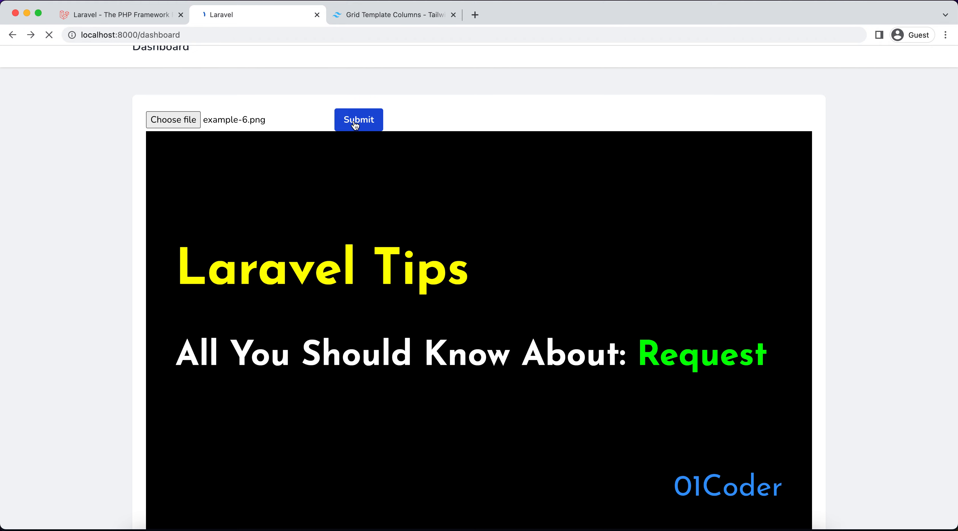
{"action": "left_click", "coordinate": [358, 119]}
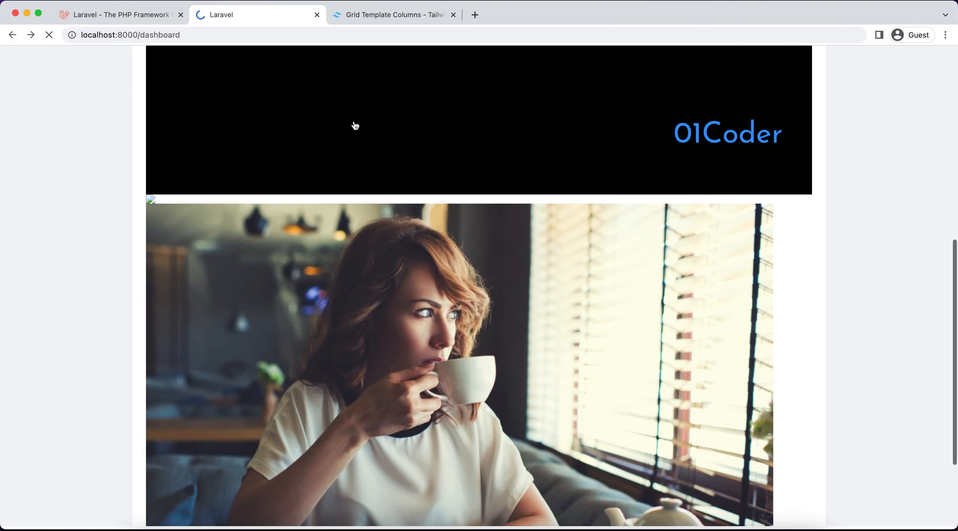